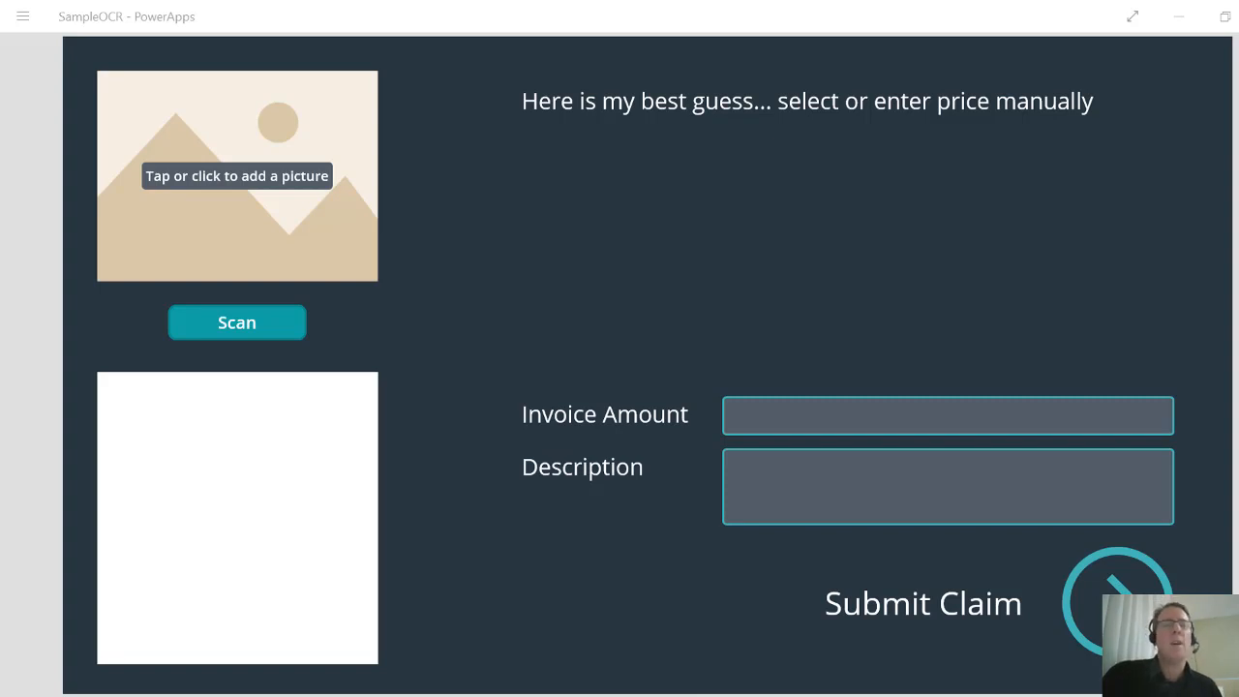
{"action": "mouse_move", "coordinate": [810, 666]}
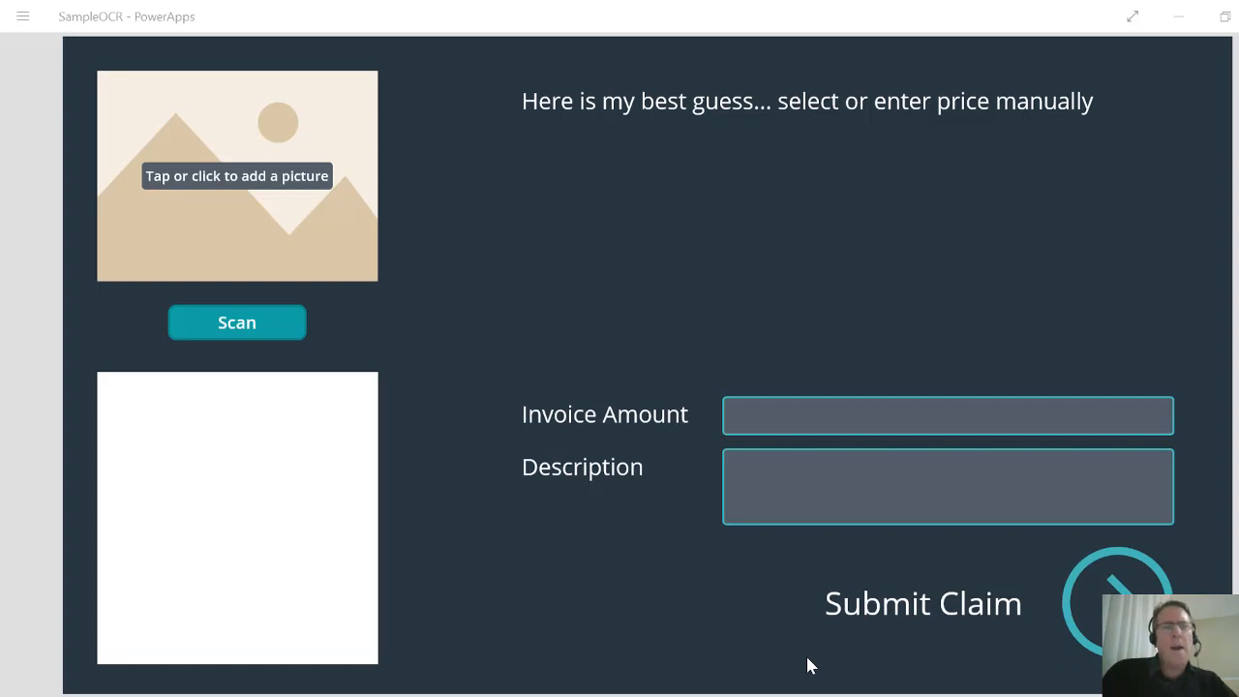
{"action": "mouse_move", "coordinate": [275, 184]}
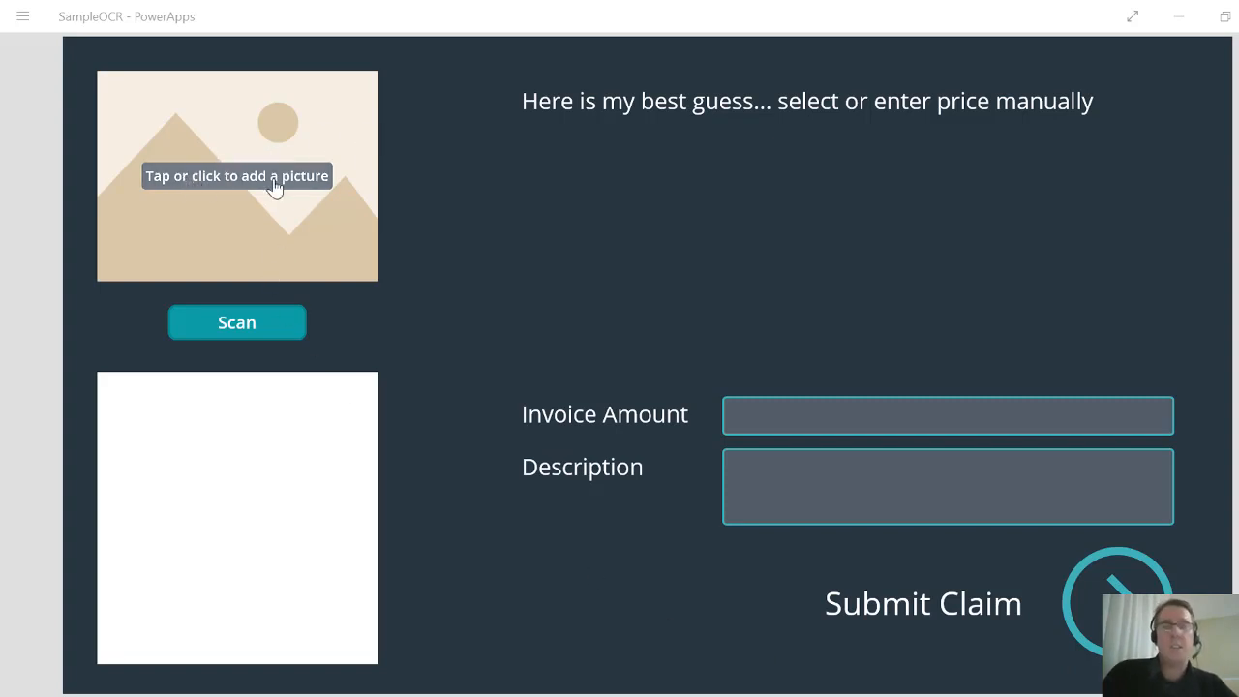
{"action": "mouse_move", "coordinate": [225, 186]}
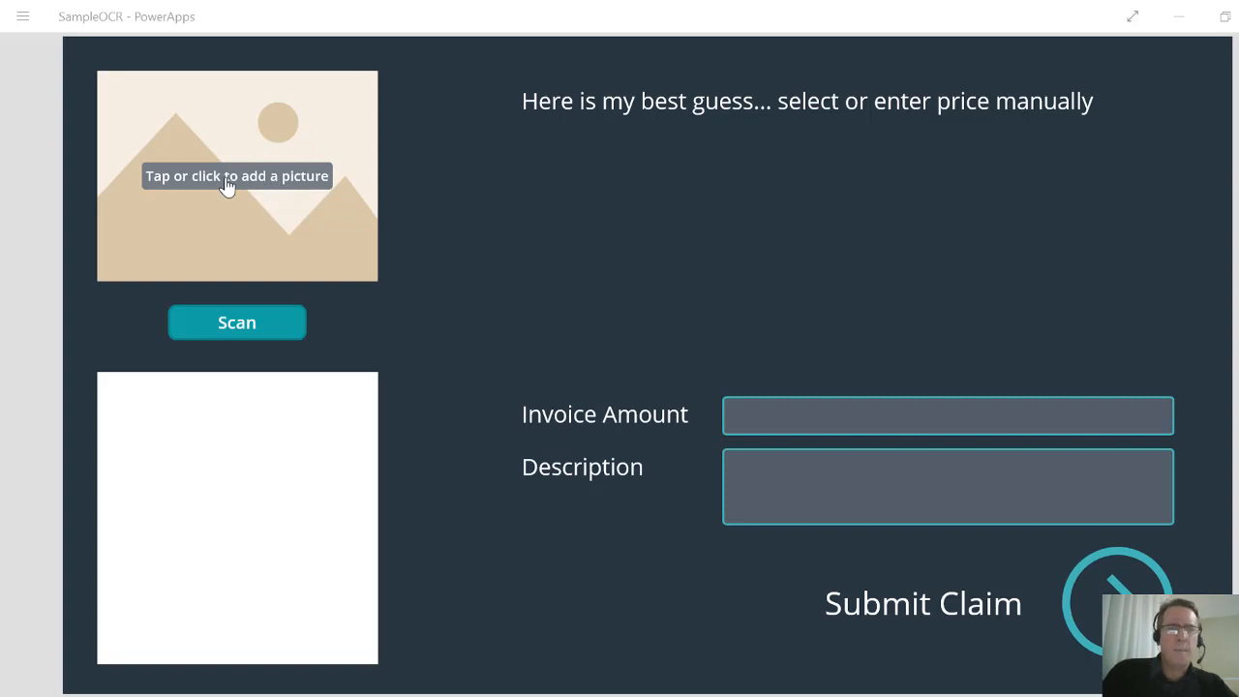
Step: Load the receipt photo 2017-08-22 06.59.57.jpg into the claim's picture control
{"action": "left_click", "coordinate": [236, 175]}
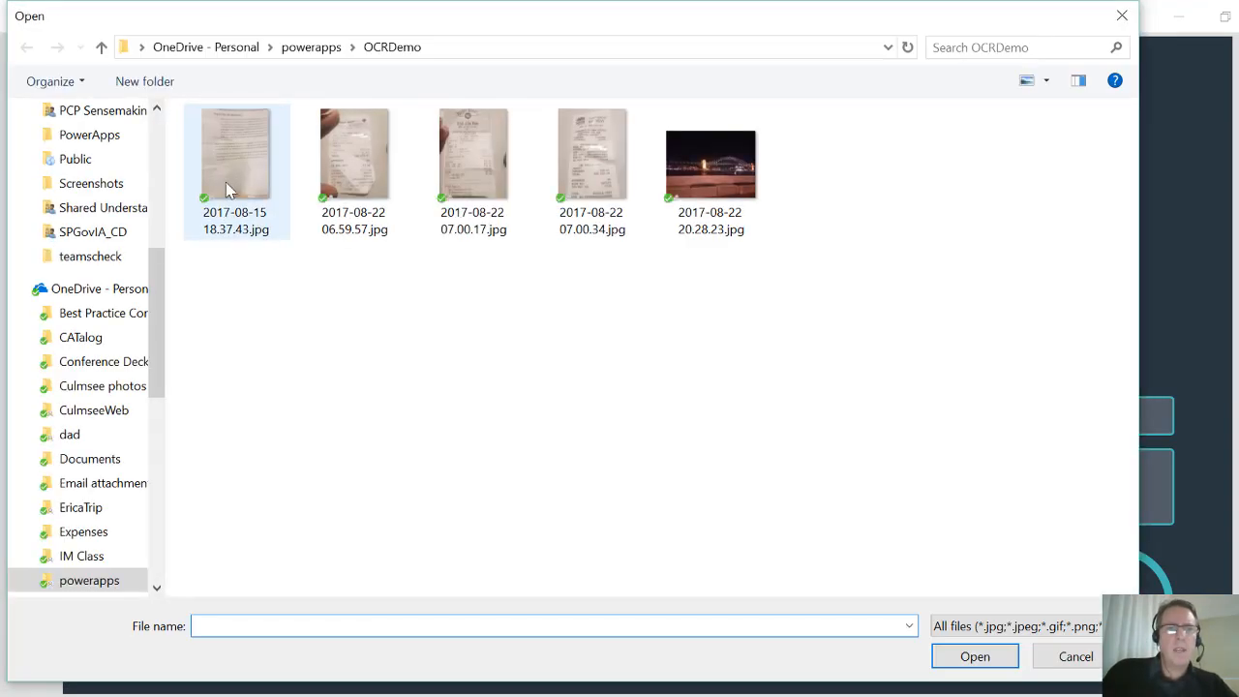
{"action": "left_click", "coordinate": [354, 151]}
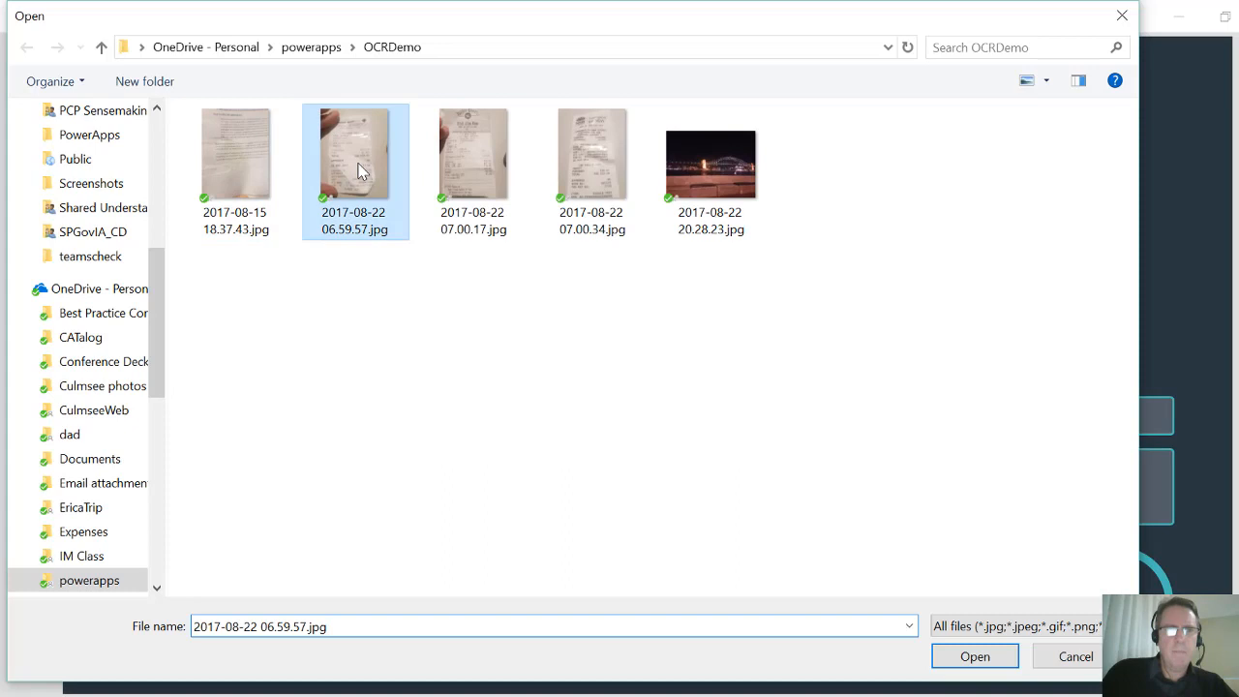
{"action": "left_click", "coordinate": [975, 657]}
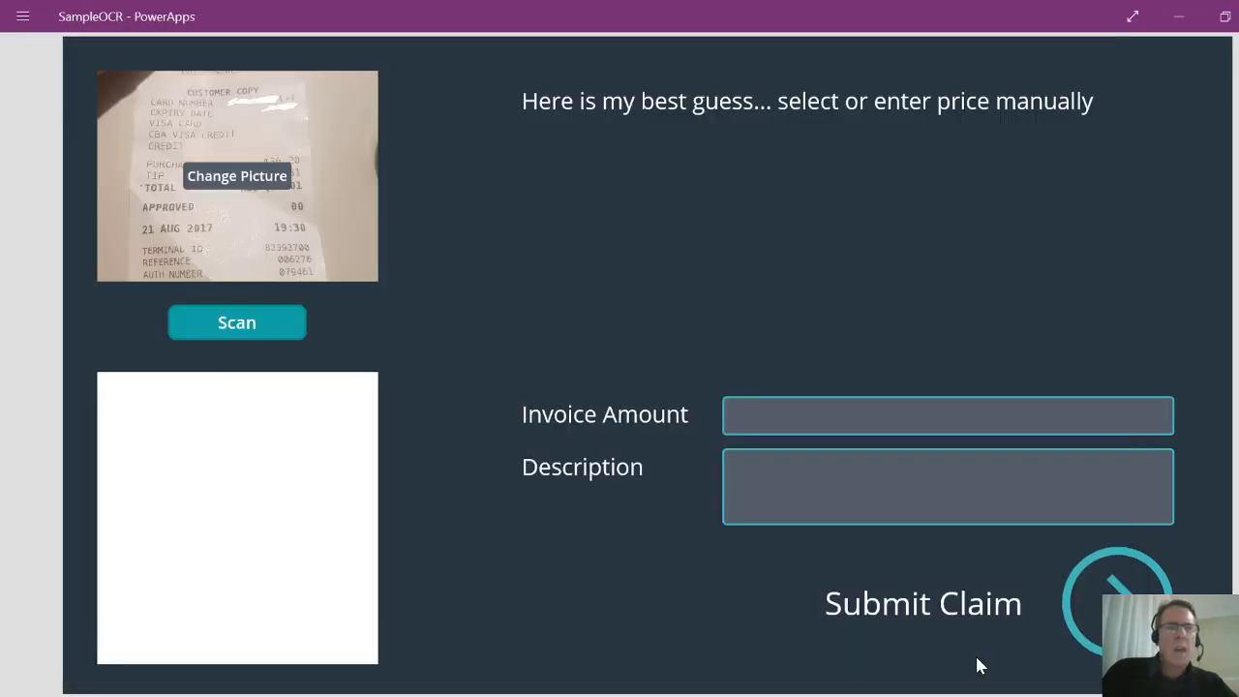
{"action": "mouse_move", "coordinate": [449, 213]}
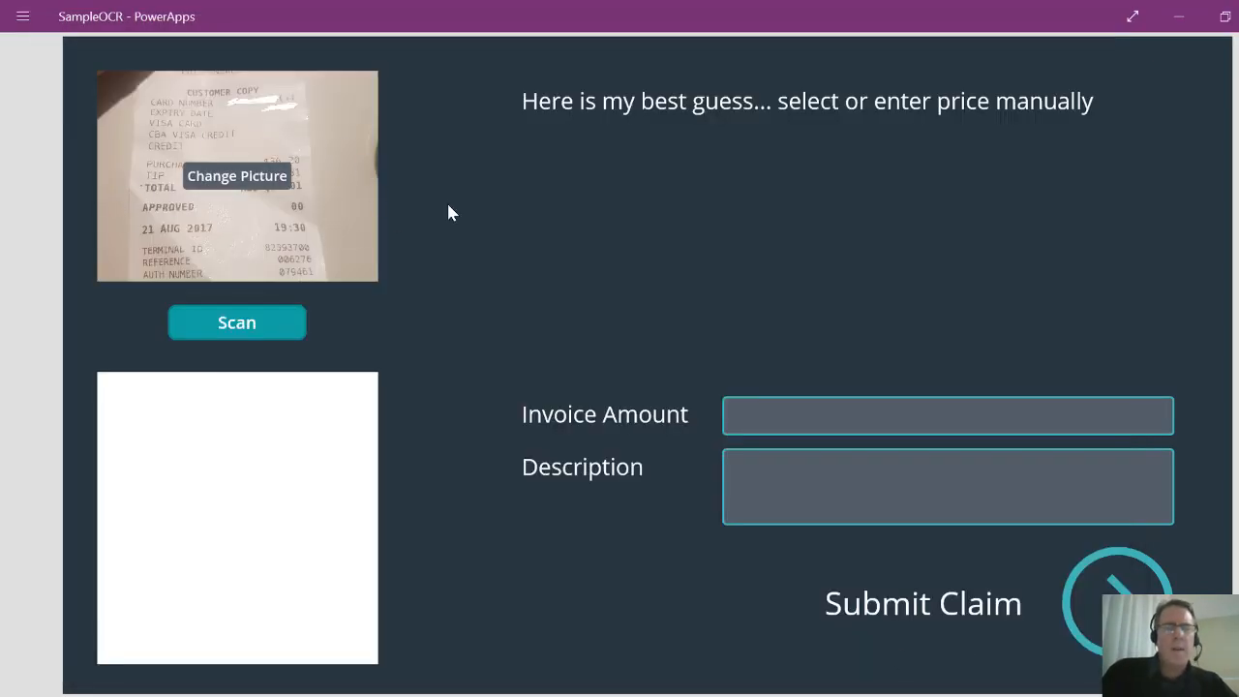
{"action": "mouse_move", "coordinate": [203, 333]}
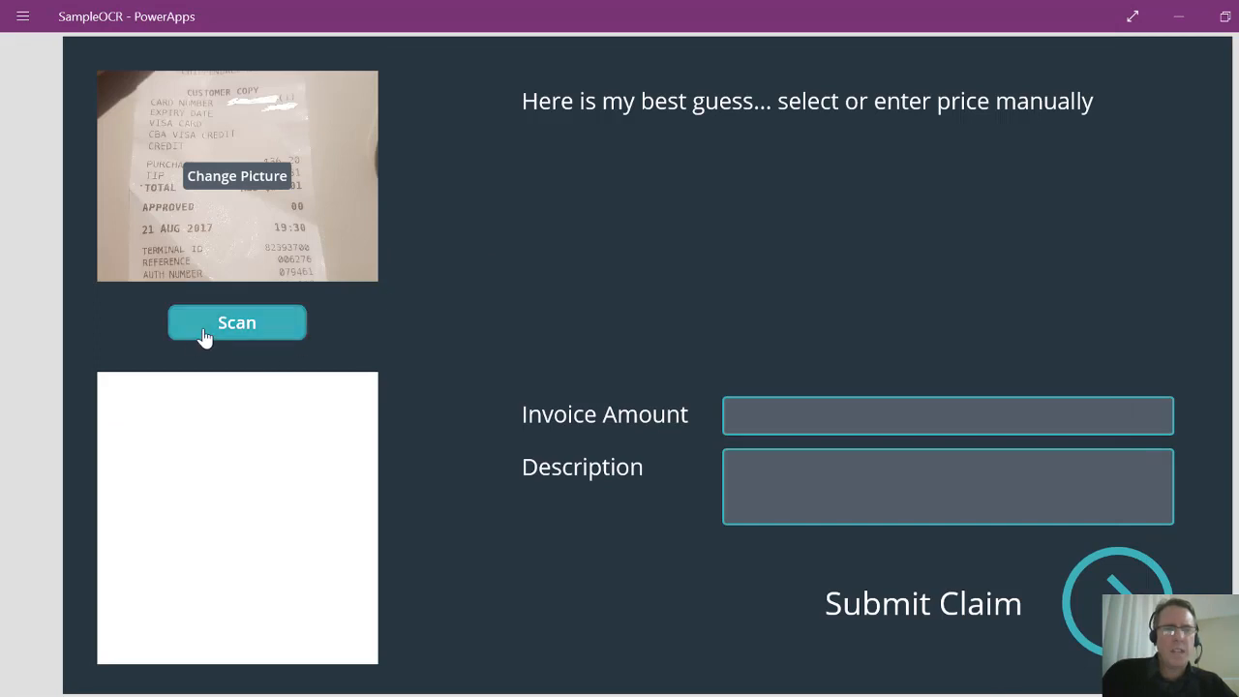
{"action": "mouse_move", "coordinate": [250, 325]}
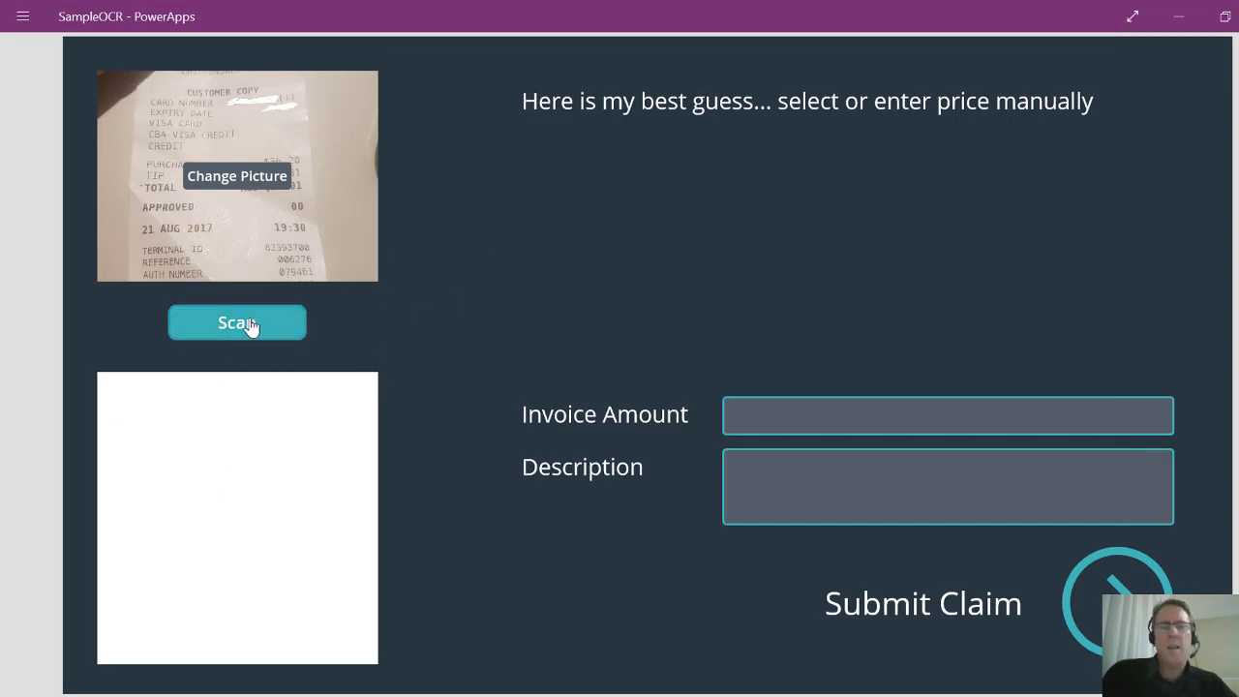
{"action": "mouse_move", "coordinate": [306, 327]}
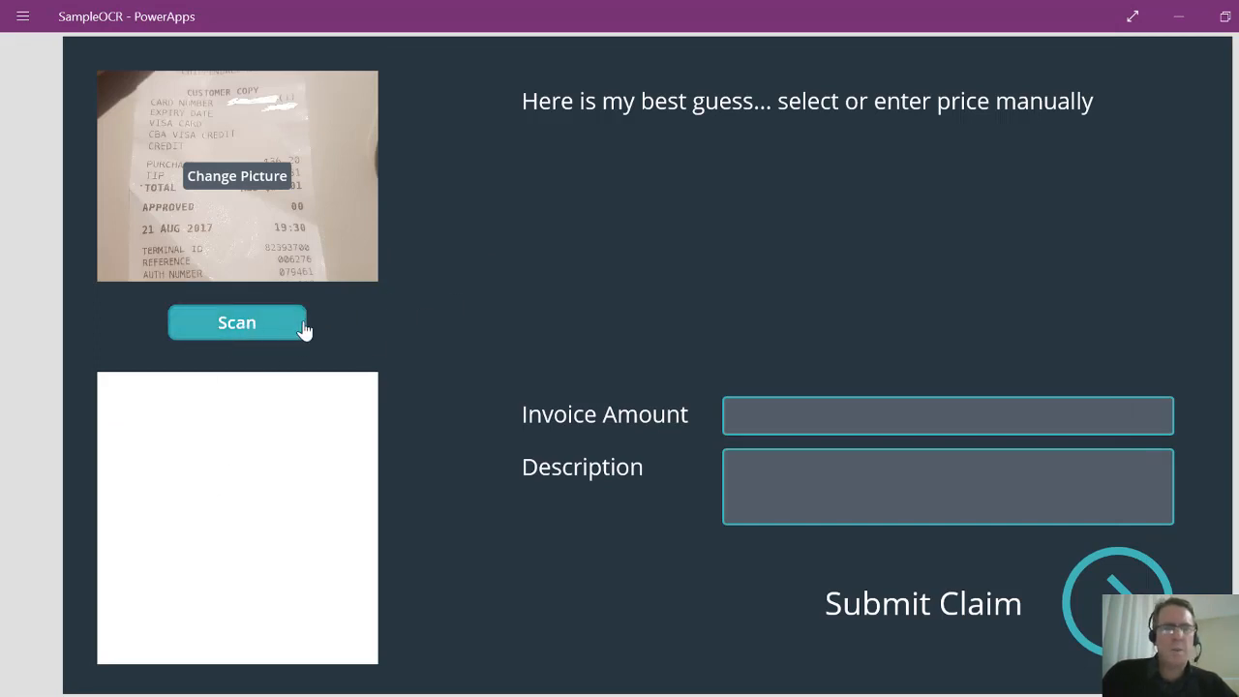
{"action": "mouse_move", "coordinate": [283, 321]}
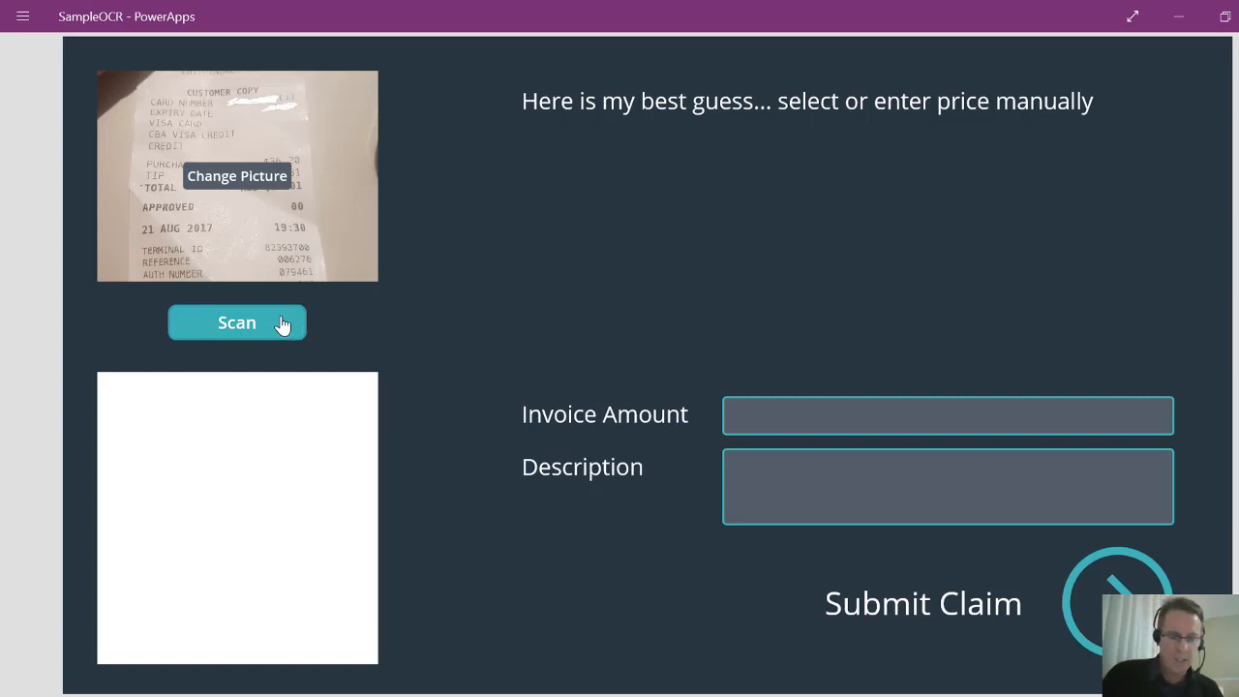
Step: Scan the receipt so OCR text and candidate amounts 36.20 and 38.01 appear
{"action": "left_click", "coordinate": [236, 322]}
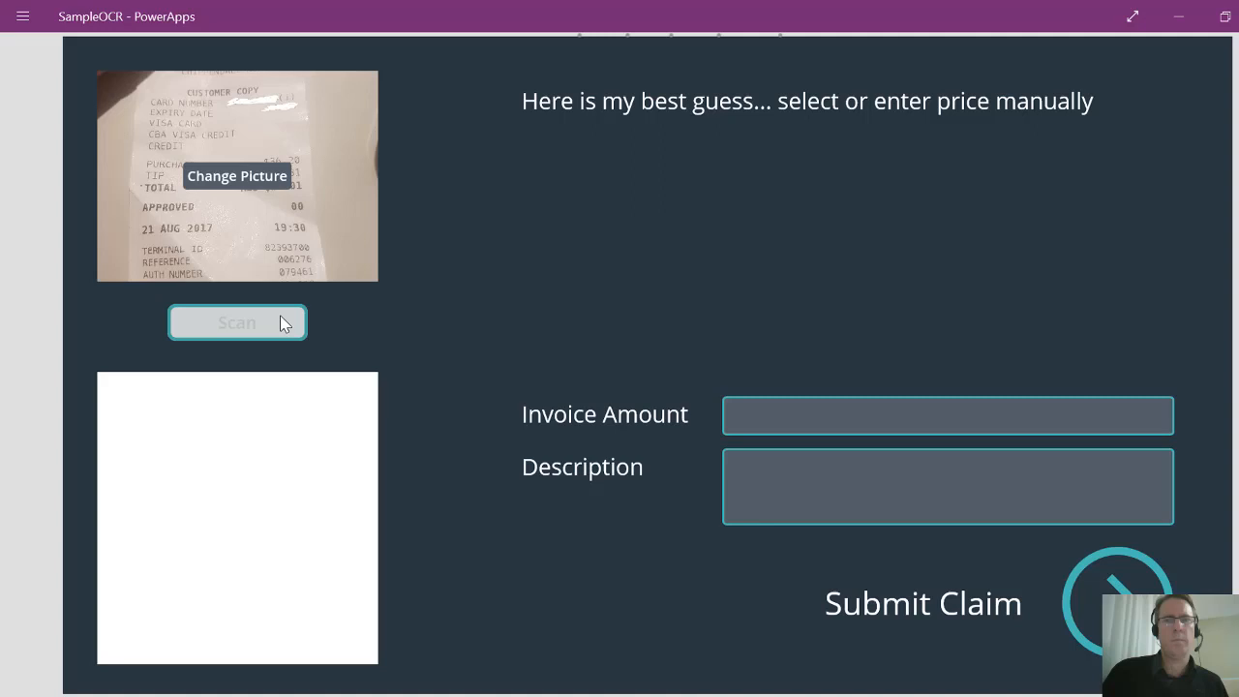
{"action": "left_click", "coordinate": [236, 322]}
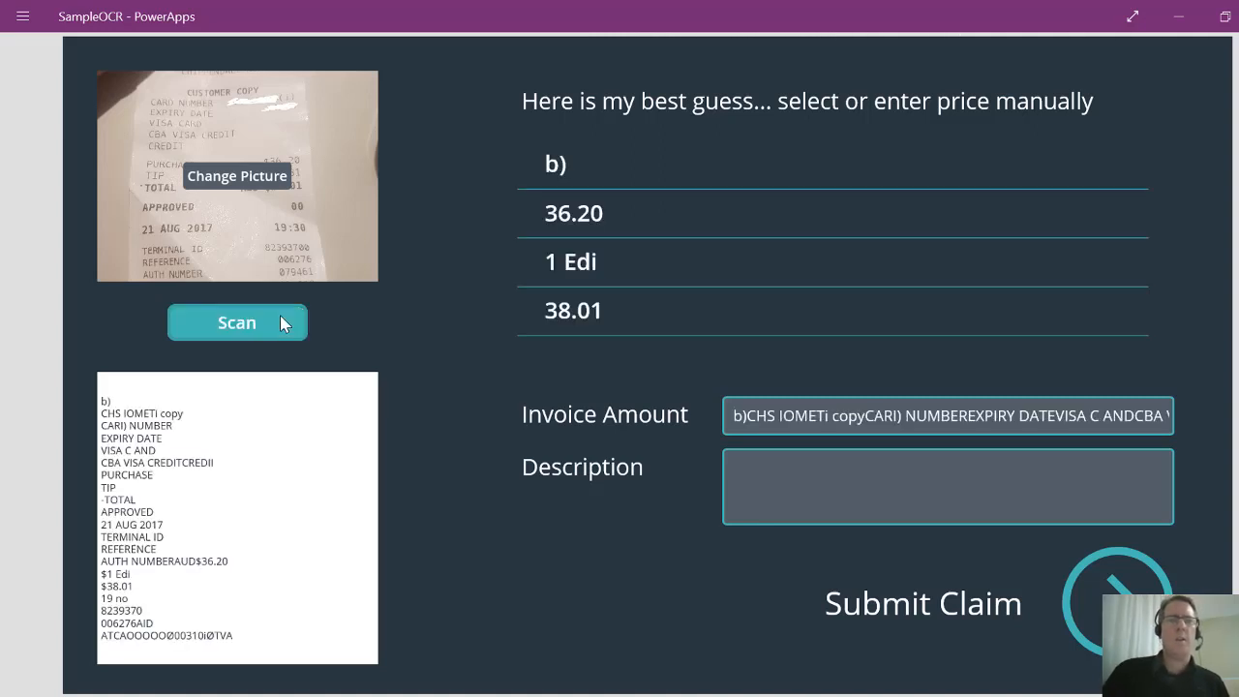
{"action": "mouse_move", "coordinate": [190, 587]}
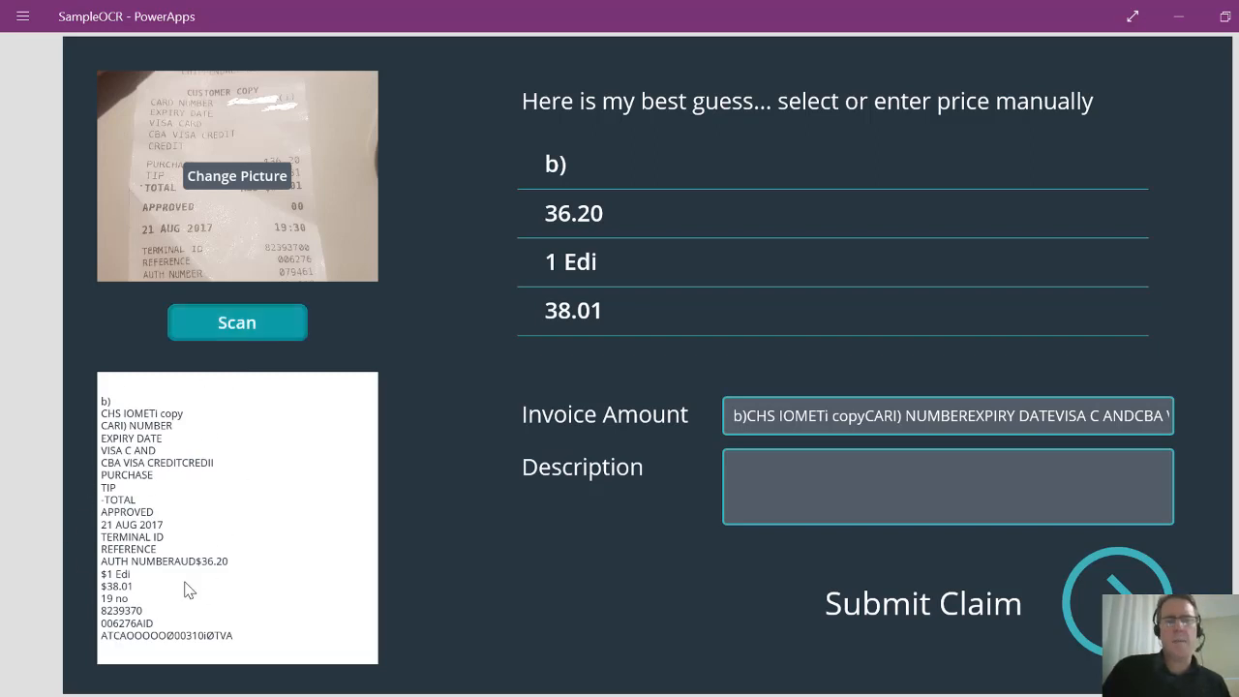
{"action": "mouse_move", "coordinate": [294, 542]}
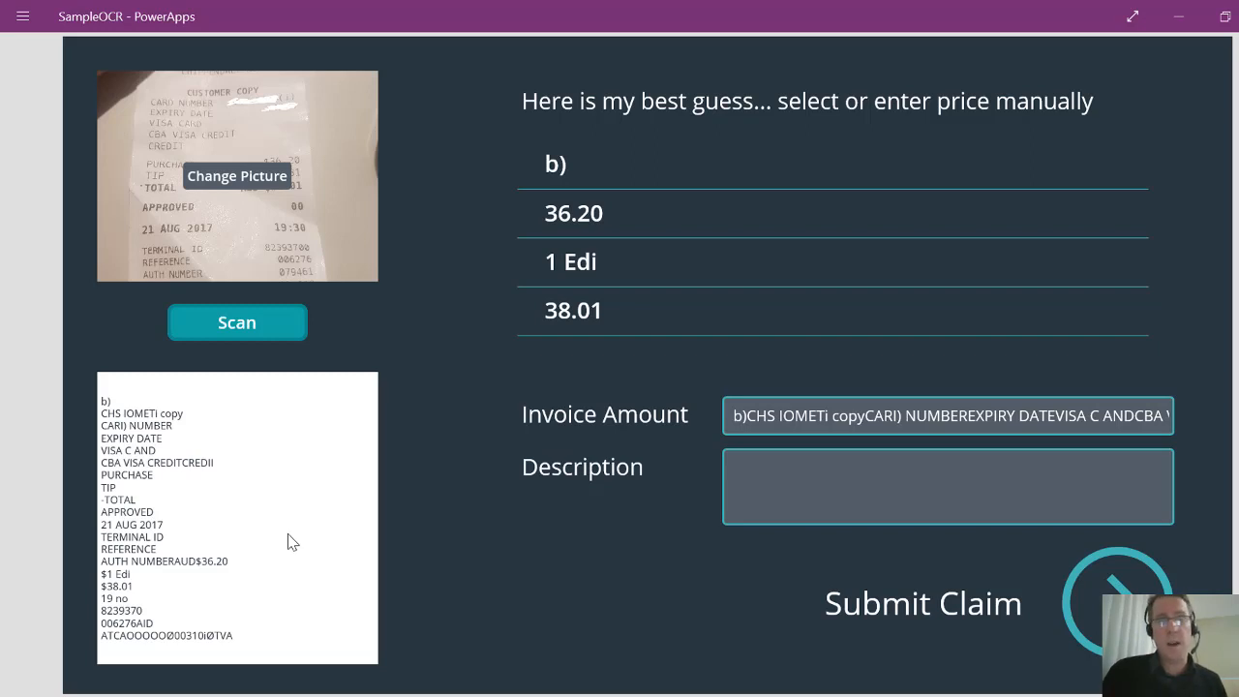
{"action": "mouse_move", "coordinate": [589, 209]}
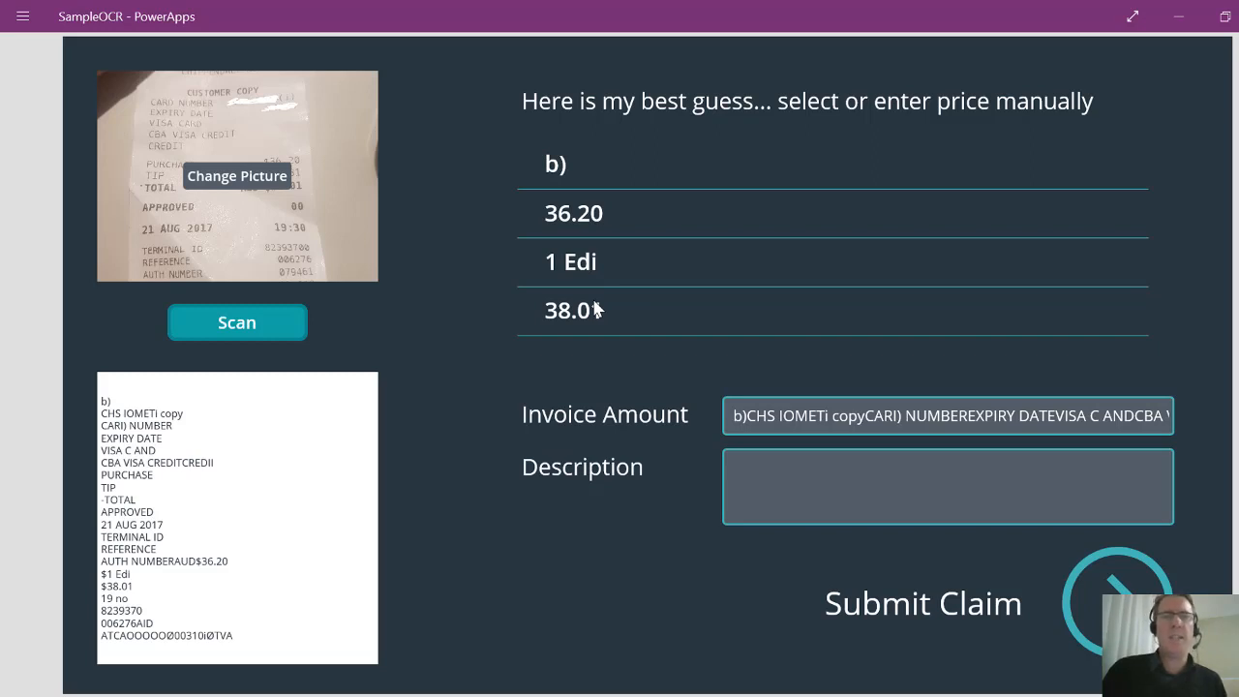
{"action": "mouse_move", "coordinate": [637, 340]}
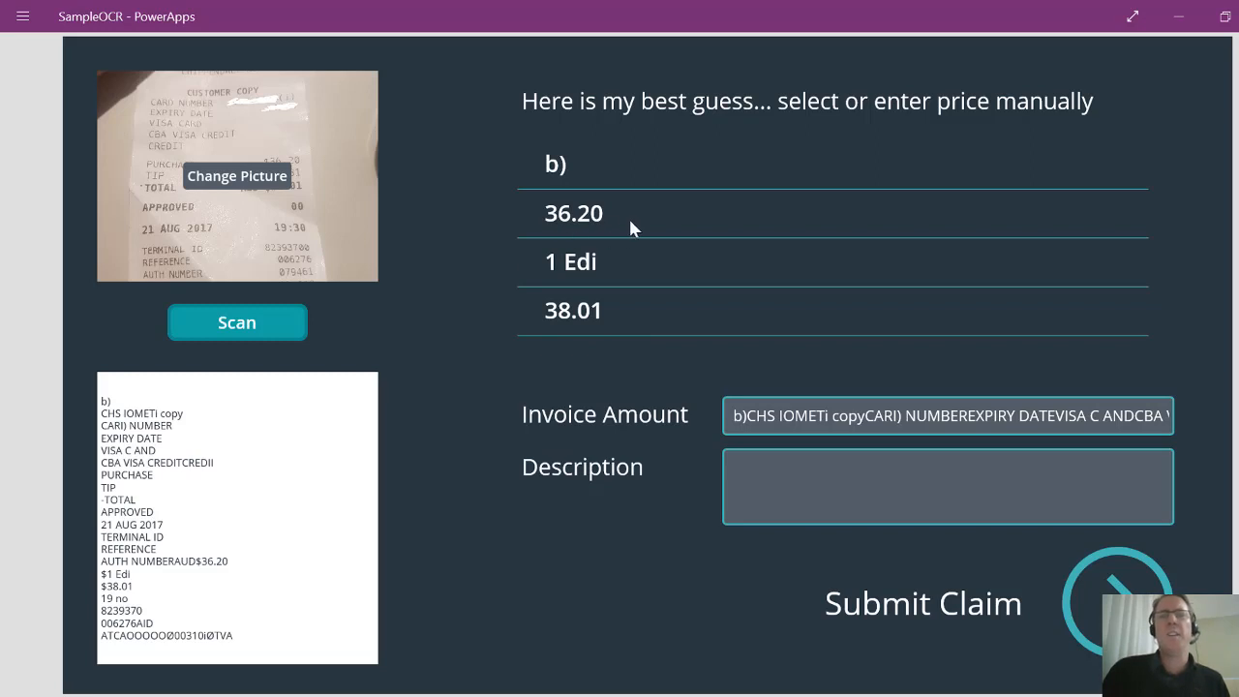
{"action": "mouse_move", "coordinate": [572, 306]}
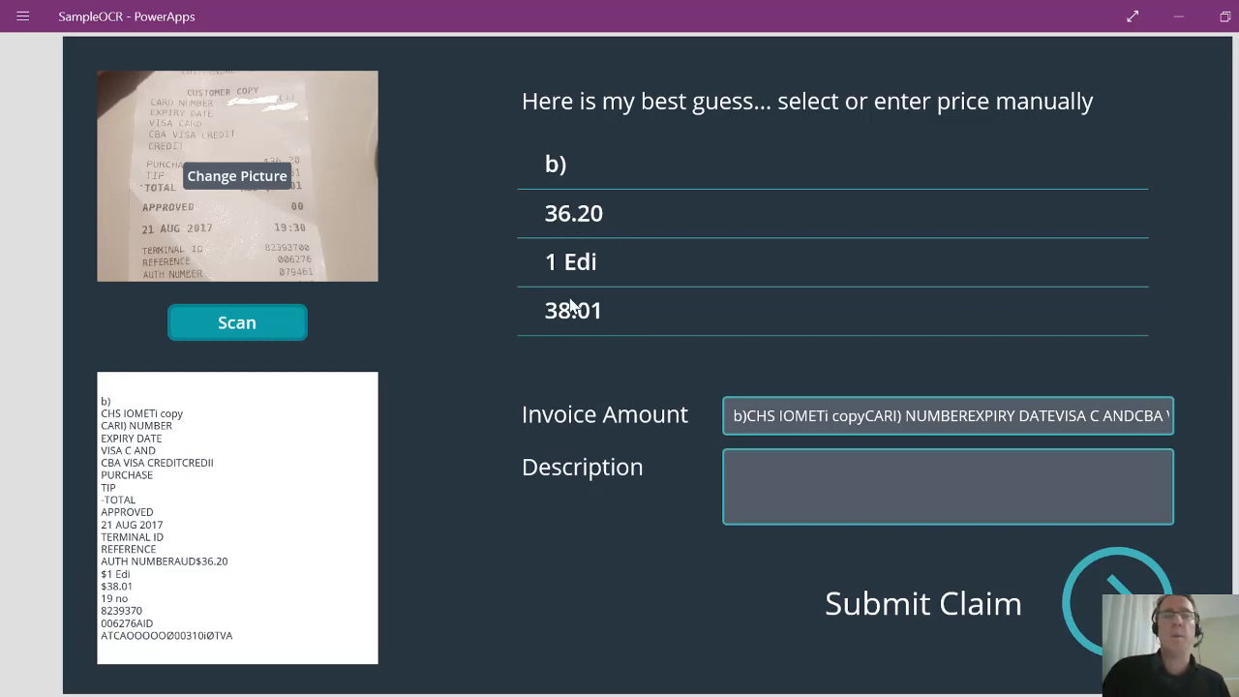
{"action": "mouse_move", "coordinate": [596, 325]}
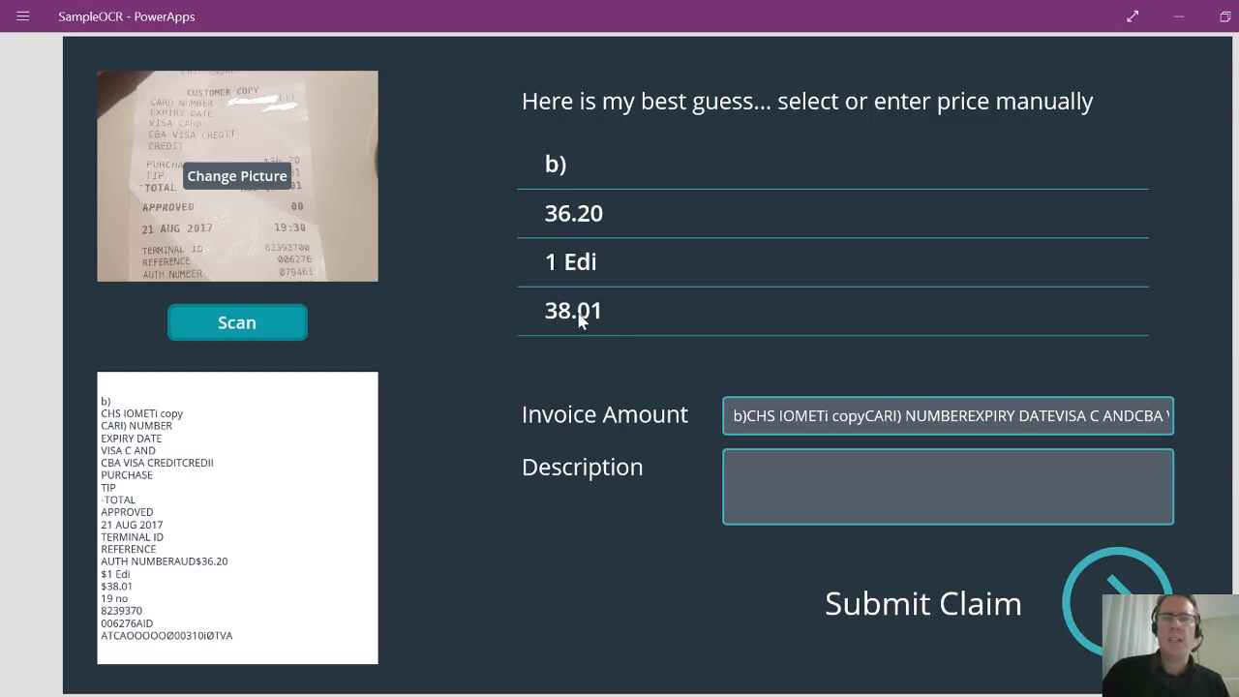
Step: Pick 38.01 as the invoice amount, enter description 'Taxi Fare' and submit the claim
{"action": "left_click", "coordinate": [573, 309]}
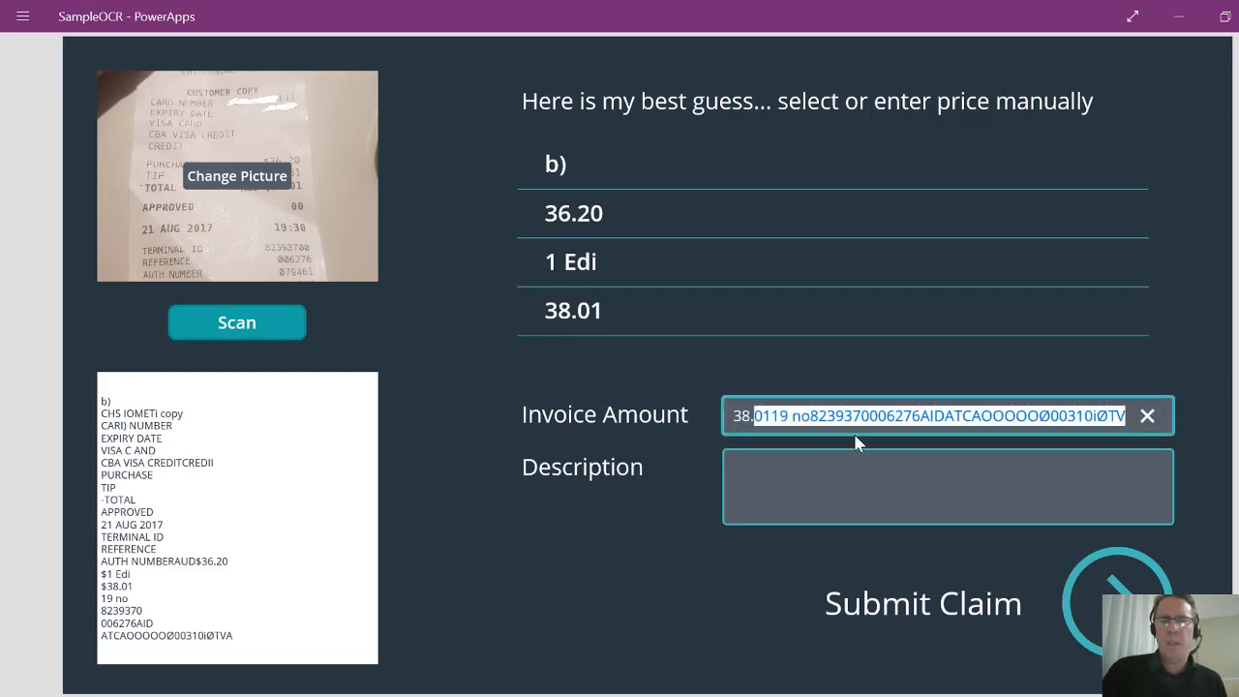
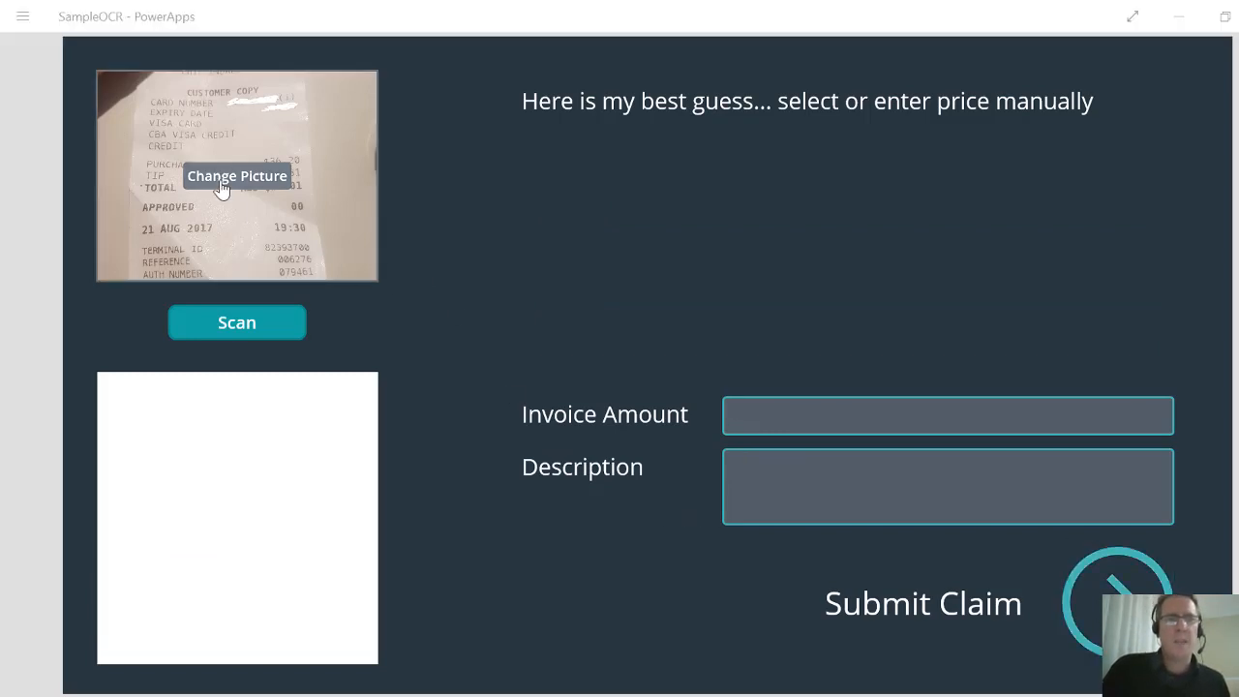
Step: Swap the claim picture for the night-time harbour photo
{"action": "left_click", "coordinate": [236, 175]}
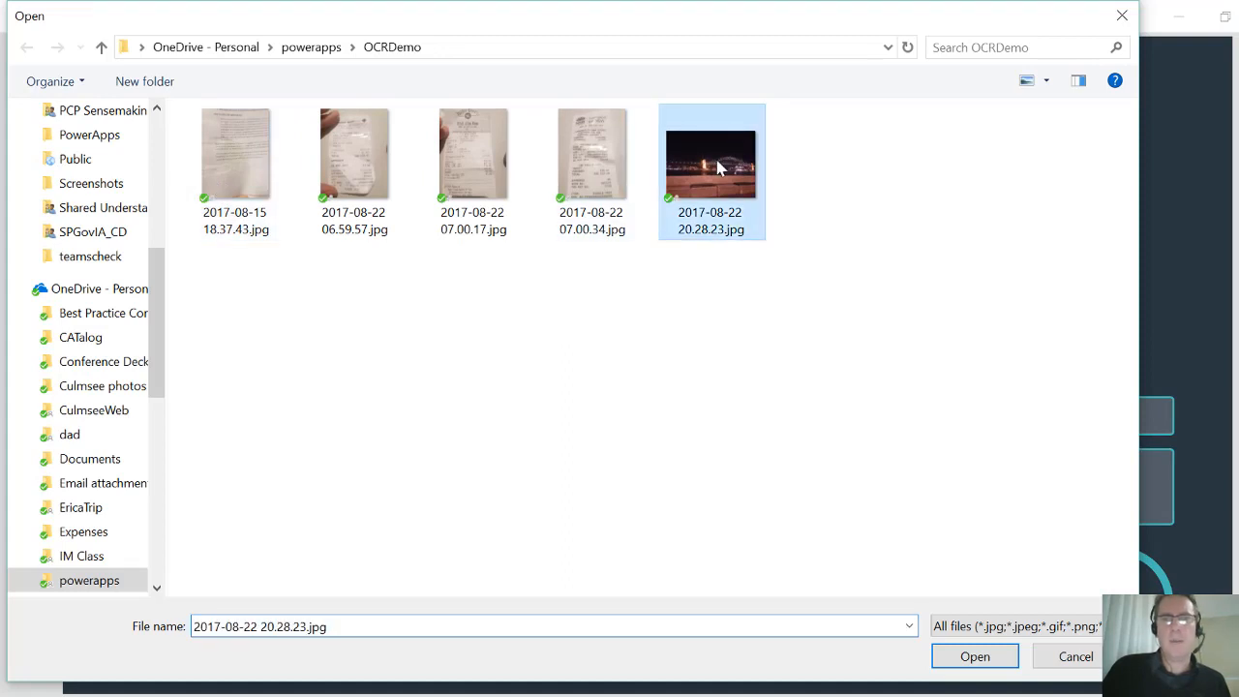
{"action": "left_click", "coordinate": [976, 654]}
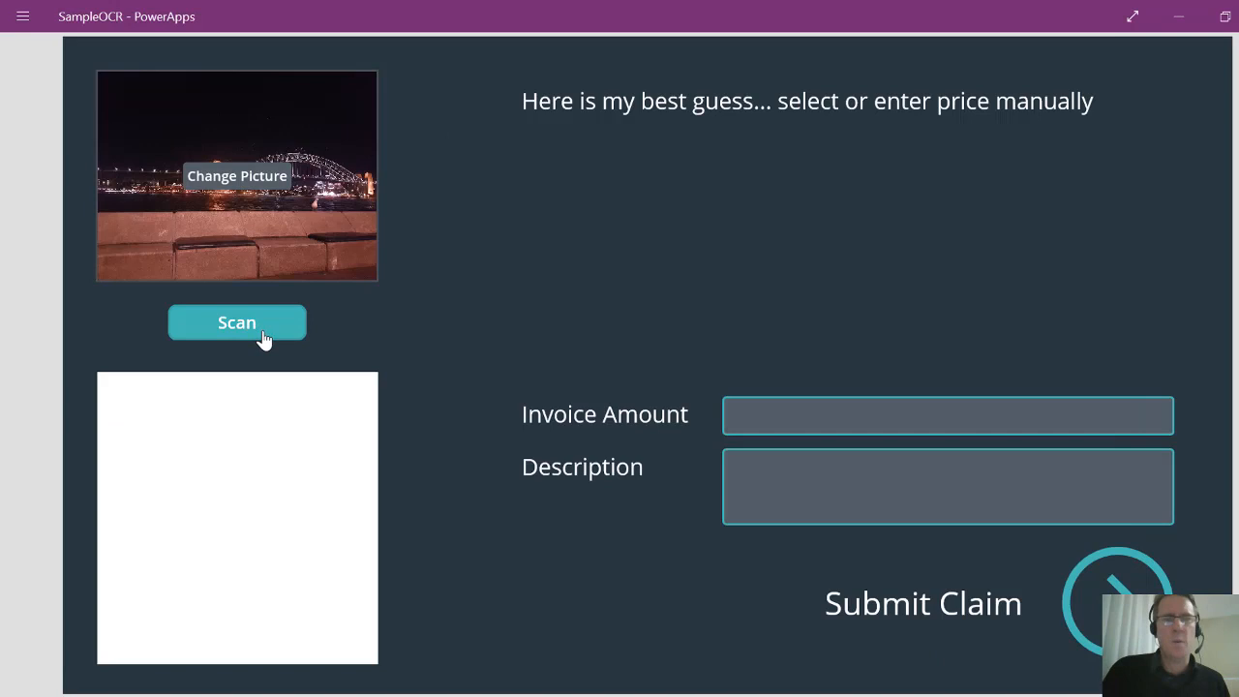
Step: Scan the harbour photo twice, getting a 'no text found' result, and return to the file picker
{"action": "left_click", "coordinate": [236, 322]}
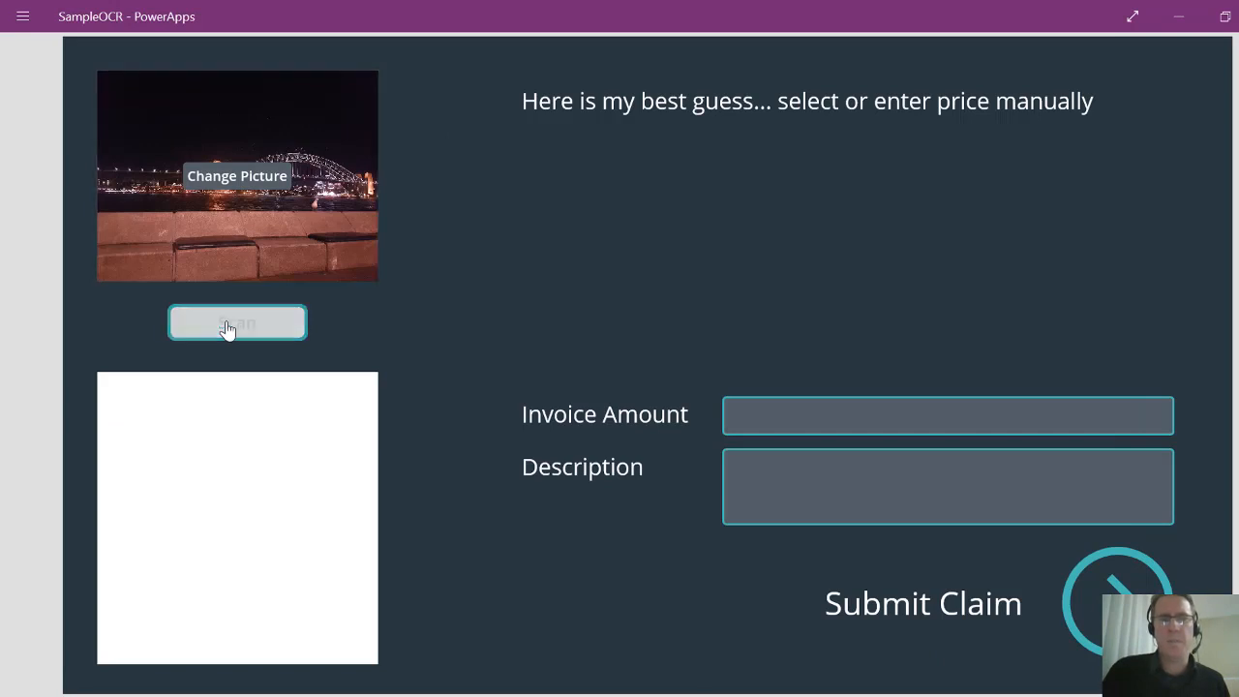
{"action": "left_click", "coordinate": [236, 322]}
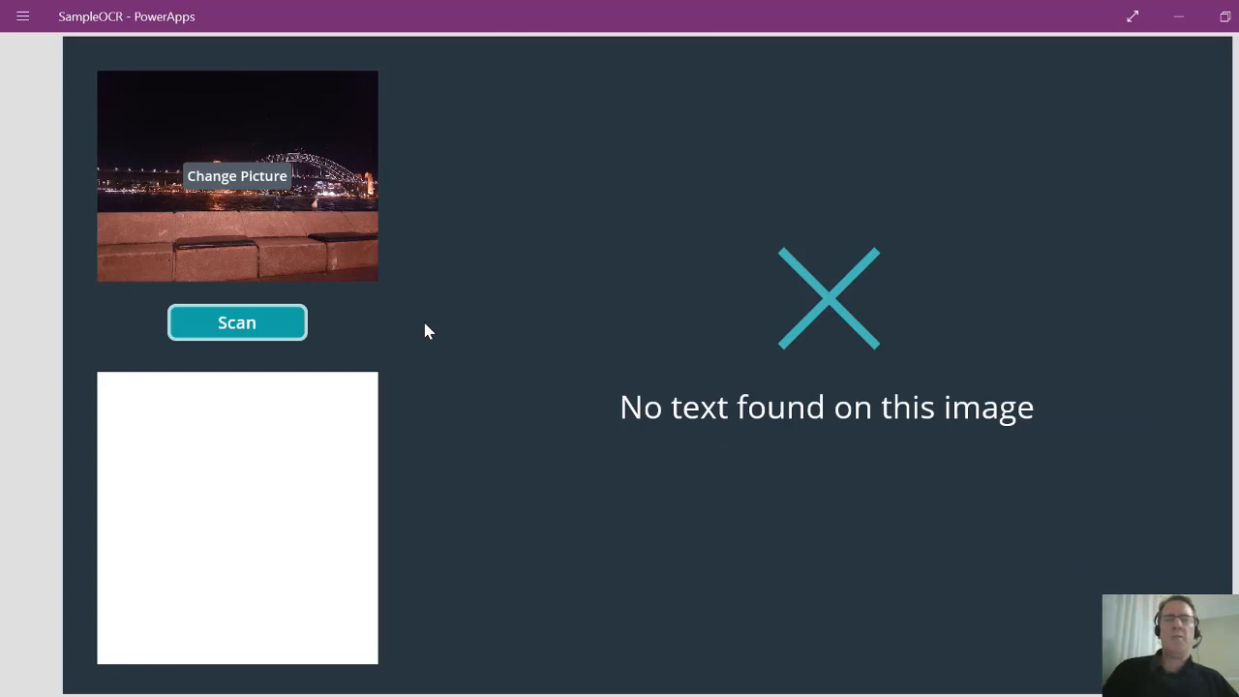
{"action": "mouse_move", "coordinate": [294, 349]}
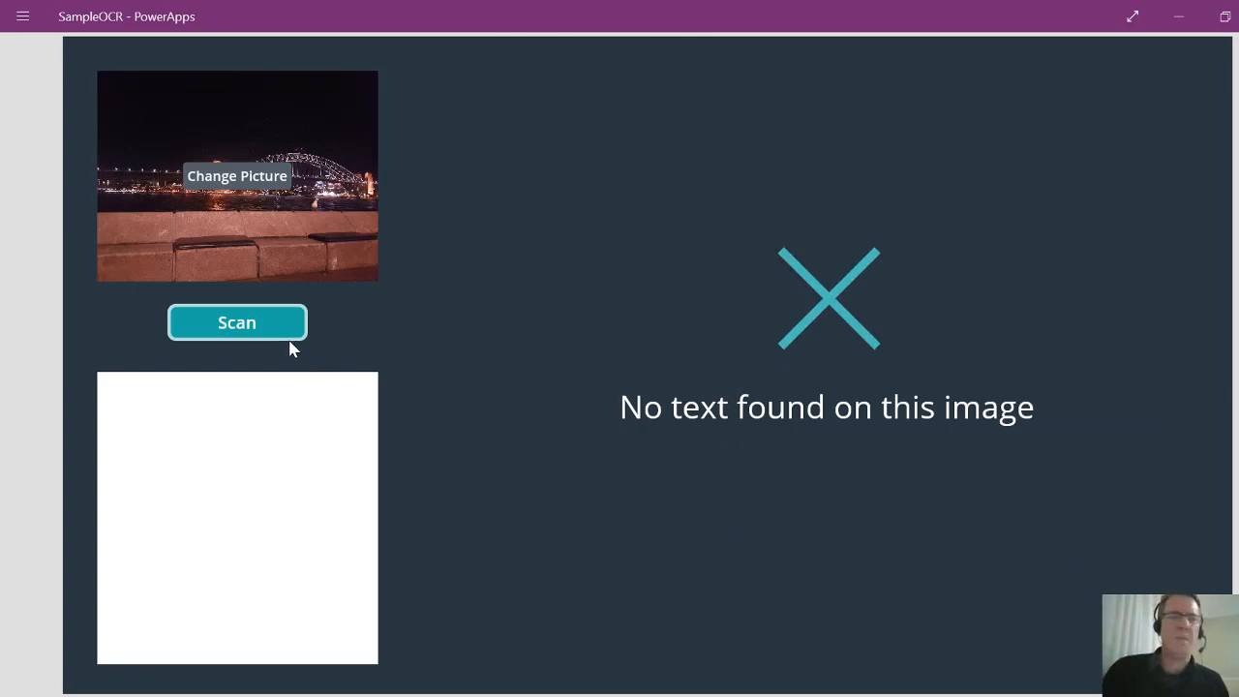
{"action": "left_click", "coordinate": [236, 322]}
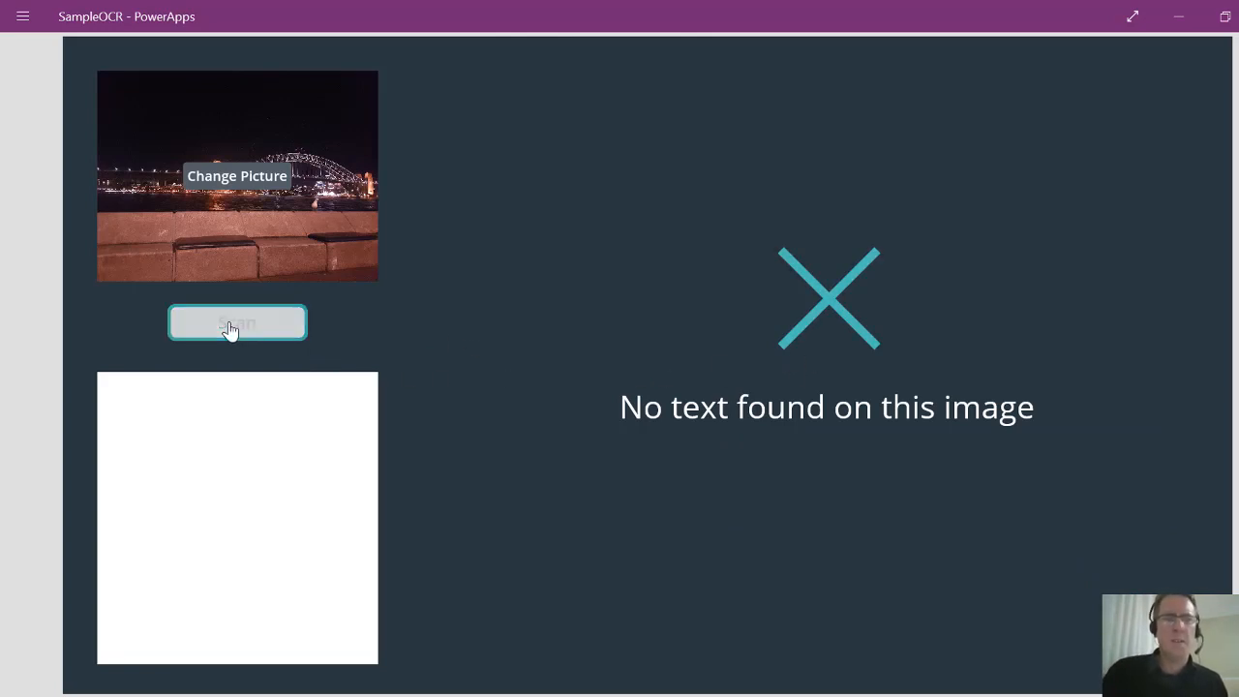
{"action": "left_click", "coordinate": [236, 321]}
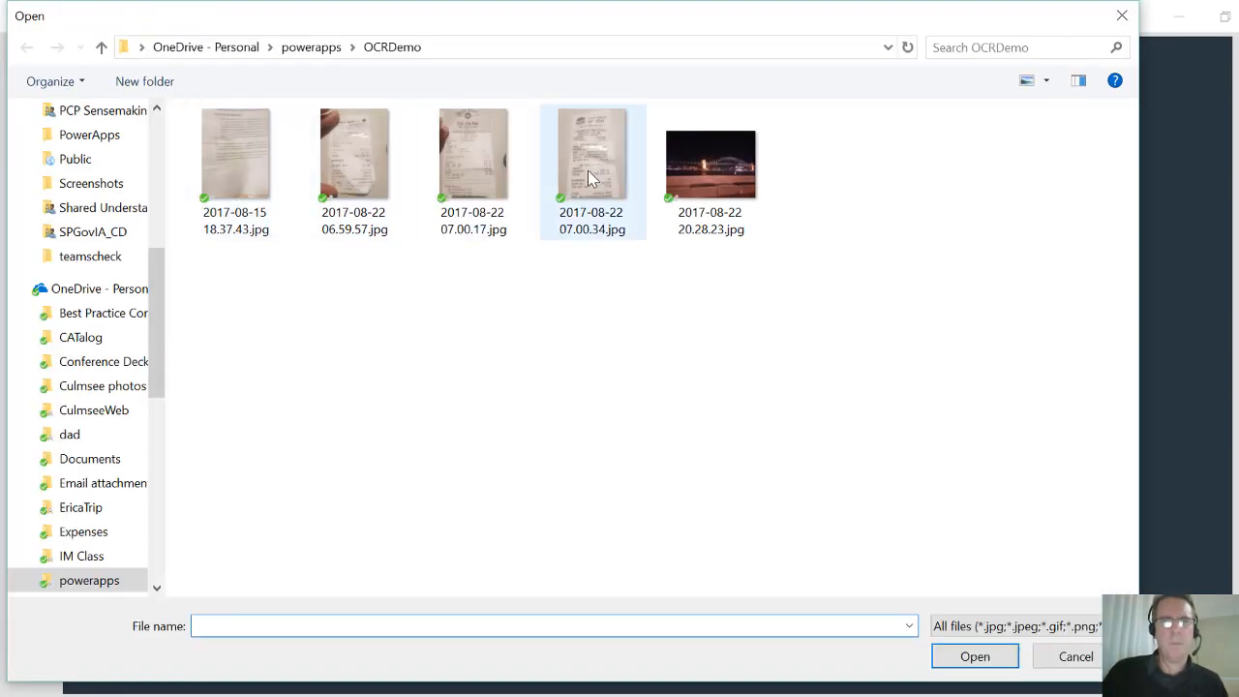
Step: Load receipt 2017-08-22 07.00.34.jpg and scan it for a Transport 18.00 guess
{"action": "left_click", "coordinate": [592, 155]}
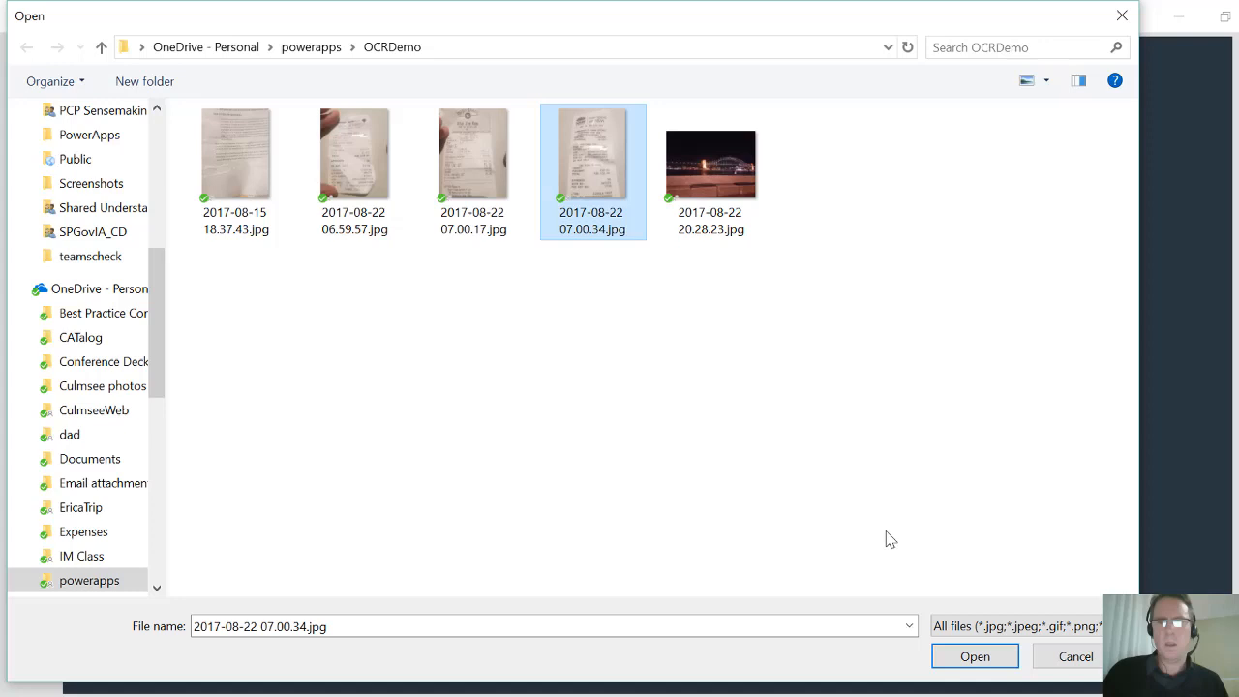
{"action": "left_click", "coordinate": [975, 654]}
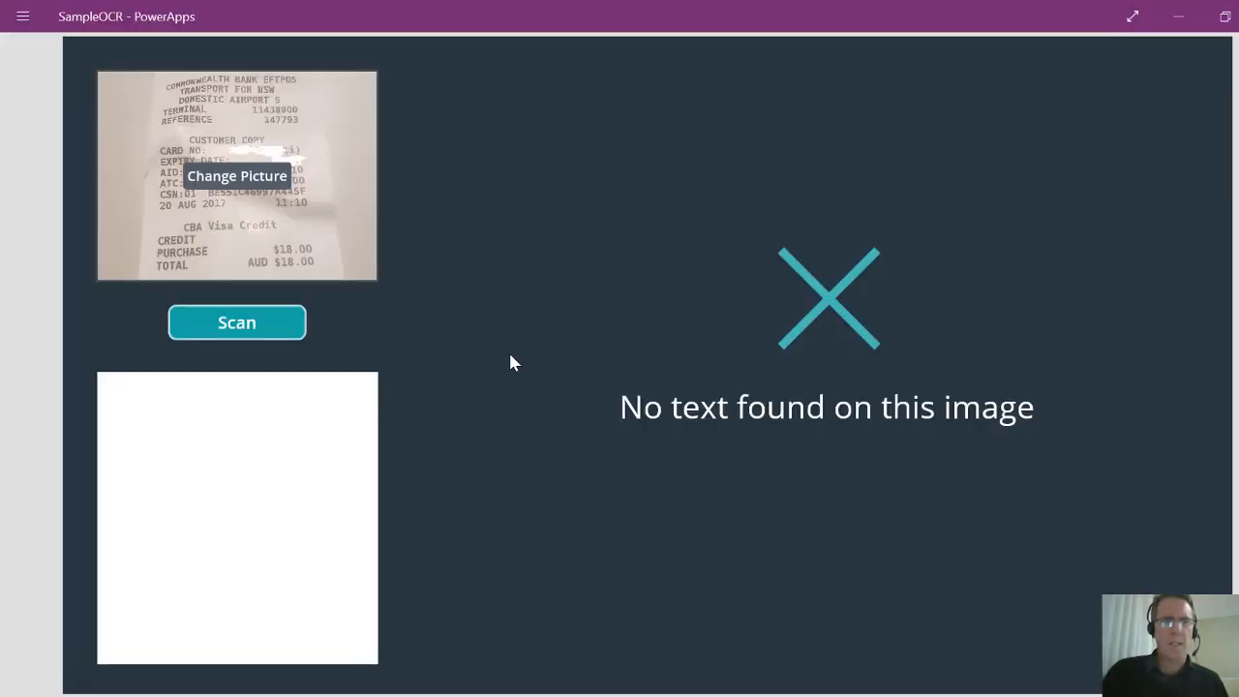
{"action": "left_click", "coordinate": [236, 321]}
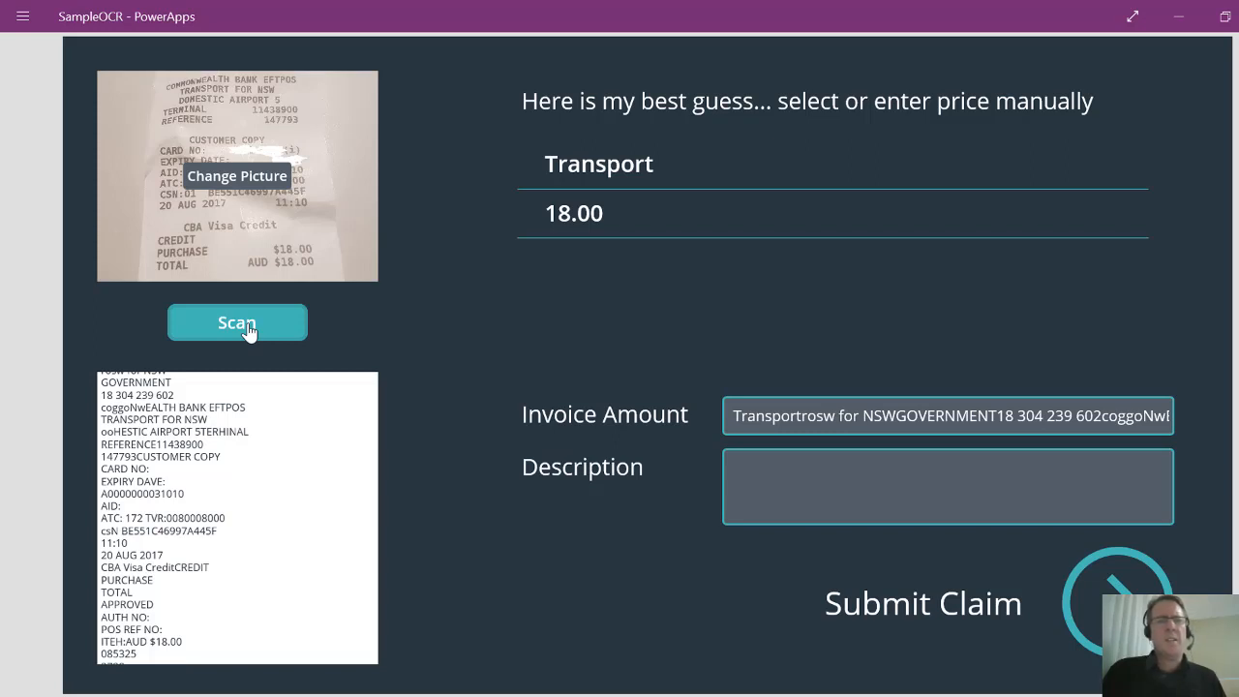
{"action": "mouse_move", "coordinate": [216, 261]}
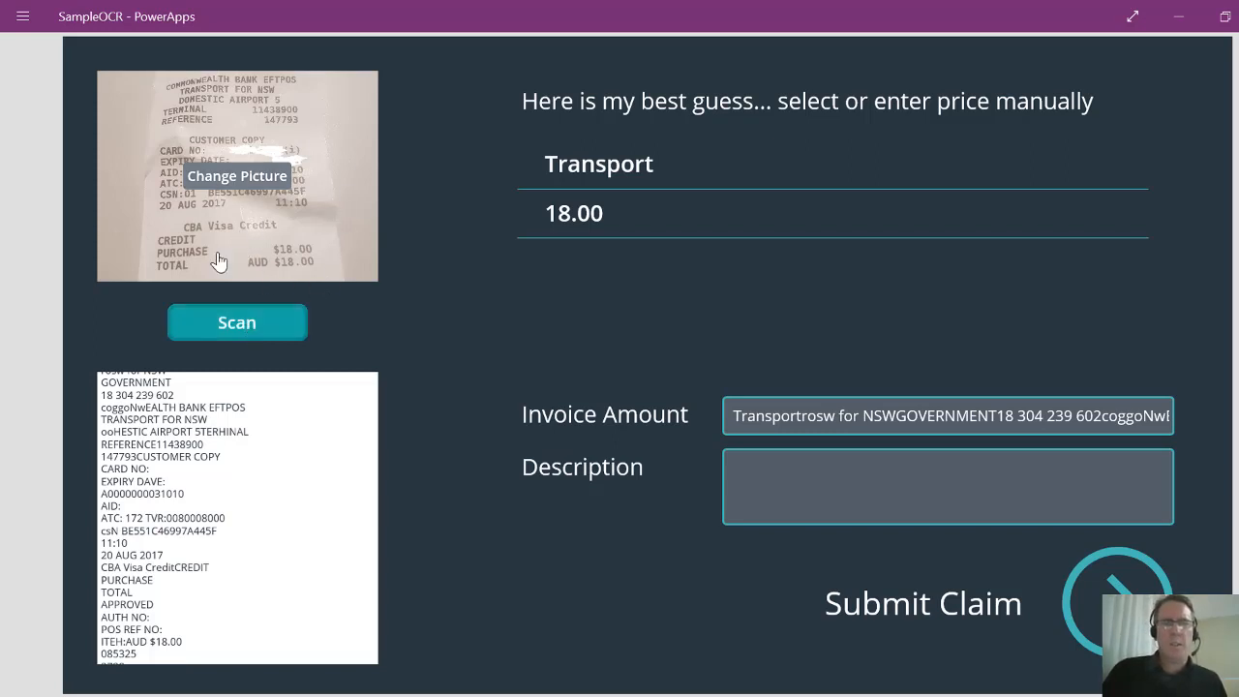
{"action": "mouse_move", "coordinate": [319, 259]}
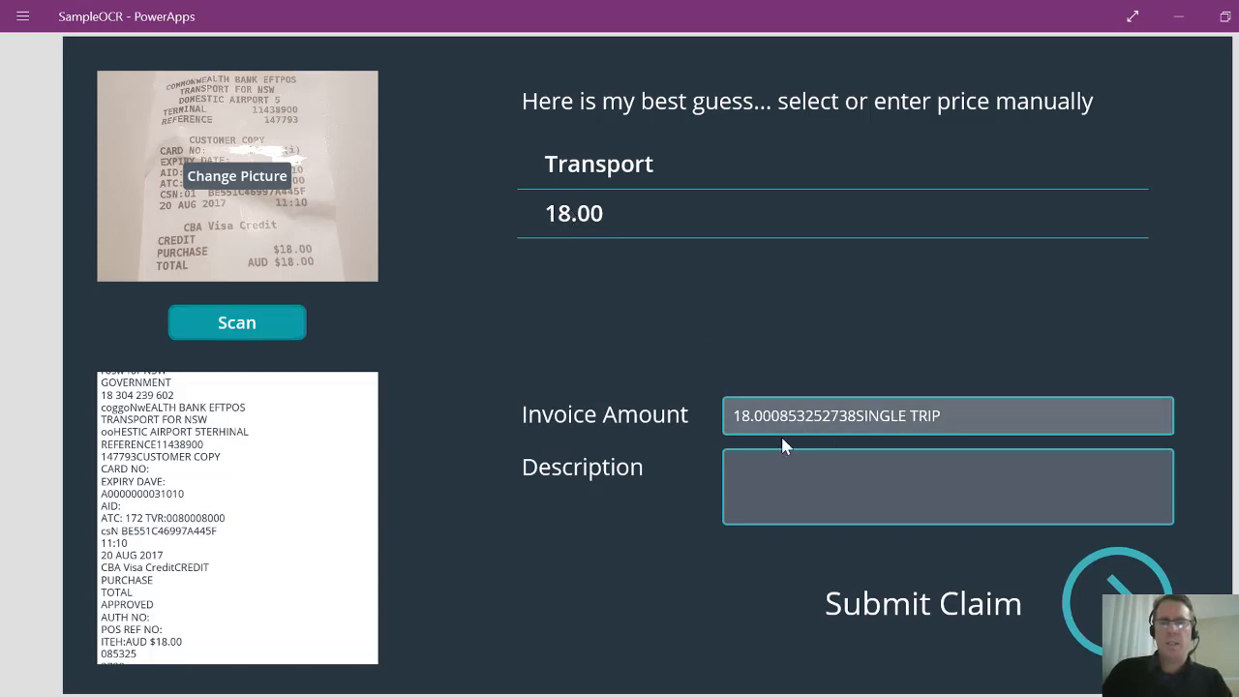
Step: Edit the invoice amount to 18 and enter 'Taxi Fare' as the description
{"action": "left_click", "coordinate": [948, 415]}
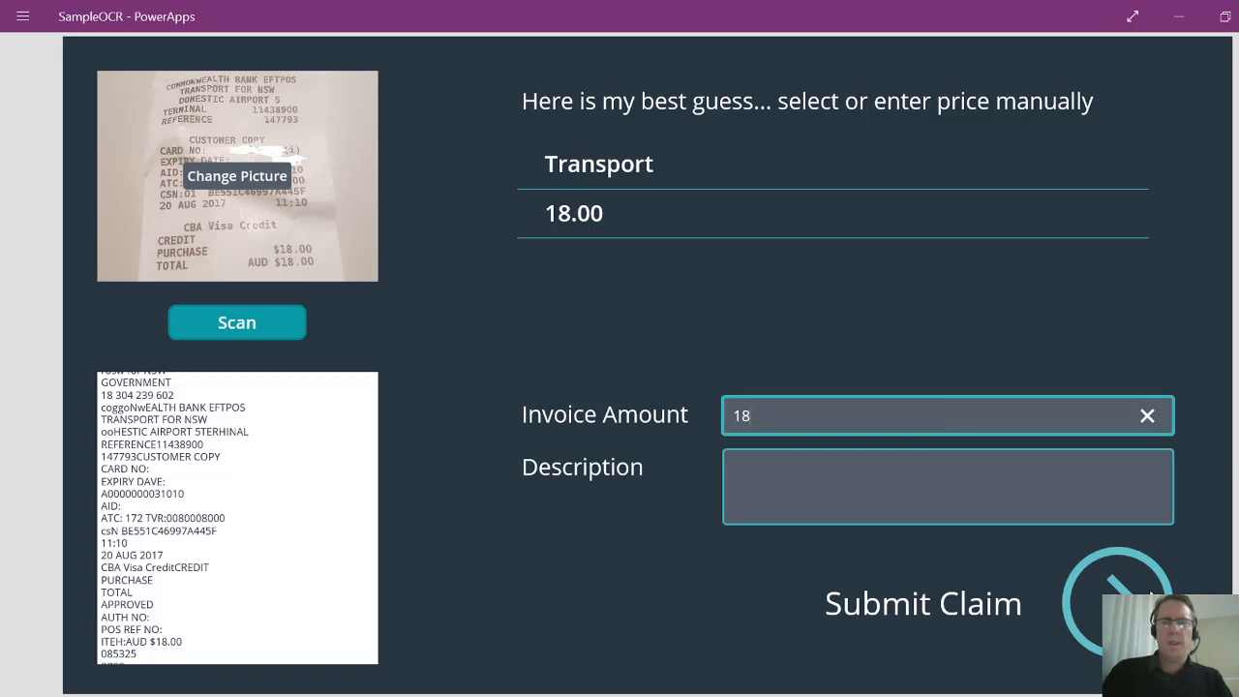
{"action": "type", "text": "Taxi"}
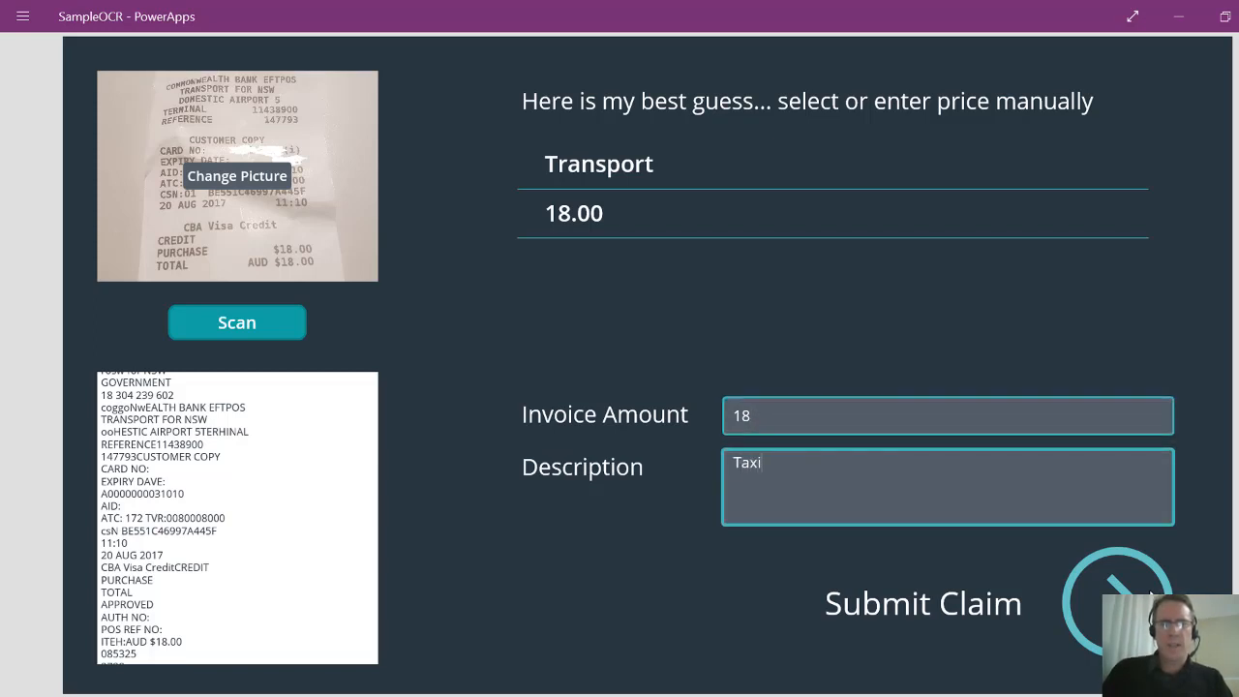
{"action": "type", "text": "Fare"}
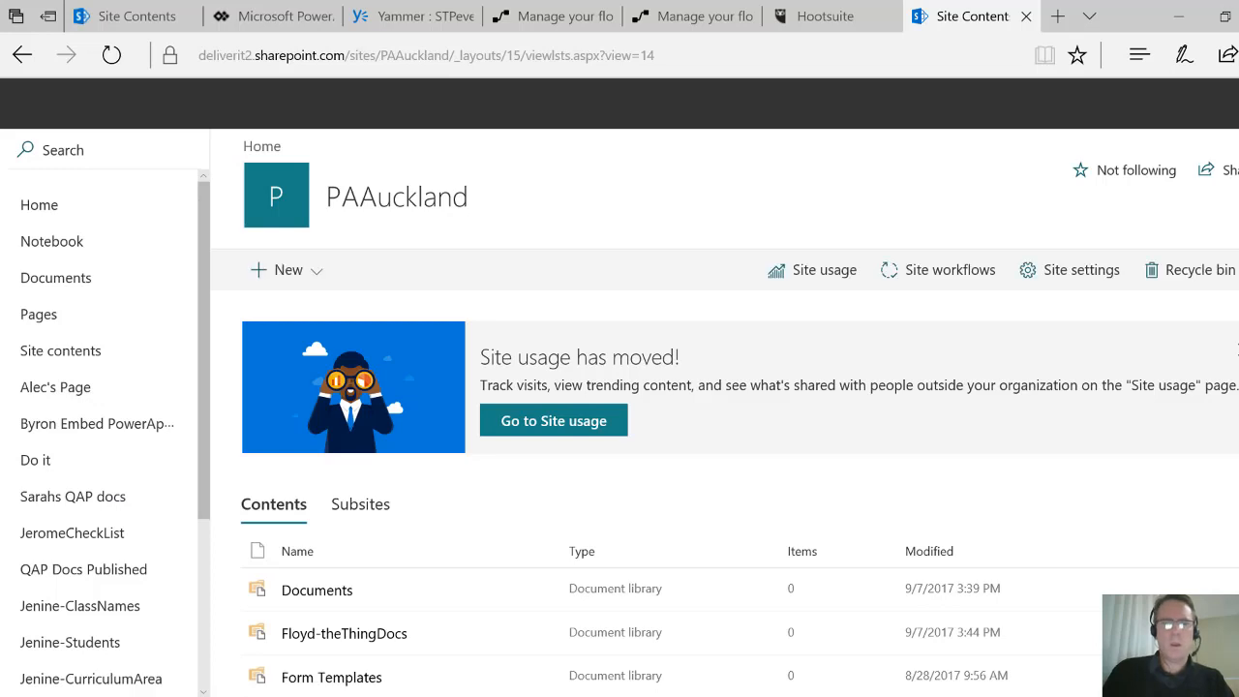
Step: Check the Photos library's newest entries show Taxi Fare with amounts 18.00 and 38.01, then switch windows
{"action": "scroll", "scroll_direction": "down", "scroll_amount": 3}
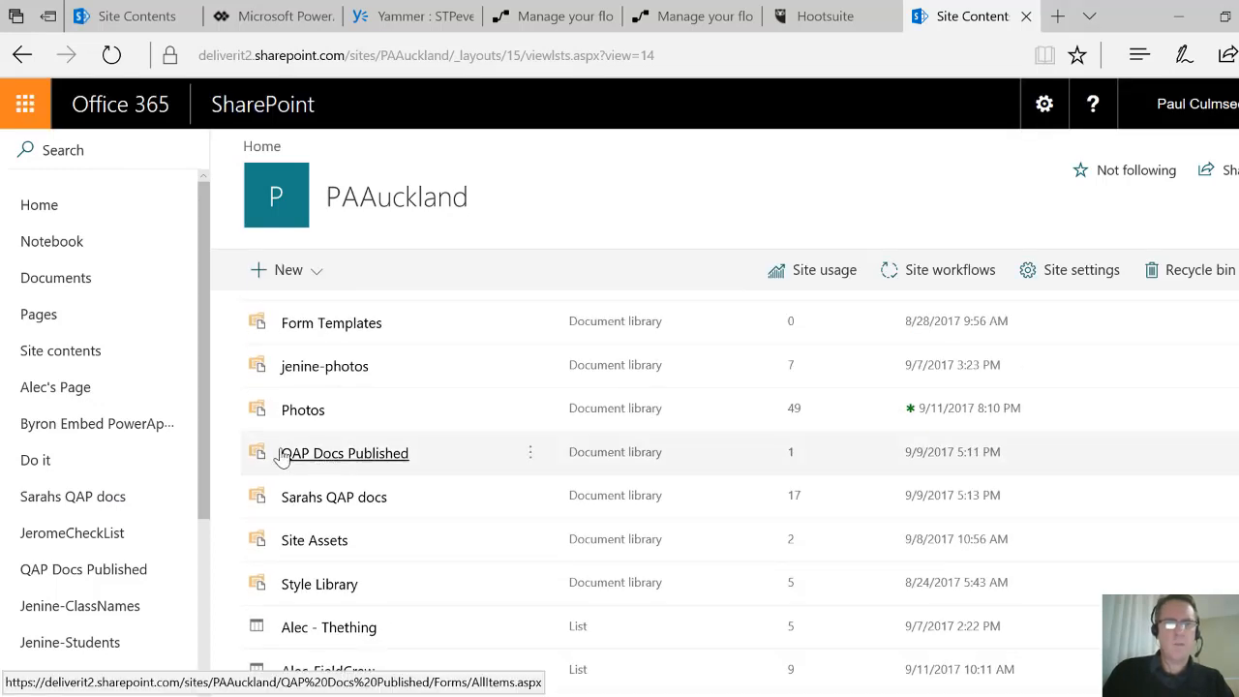
{"action": "left_click", "coordinate": [1057, 15]}
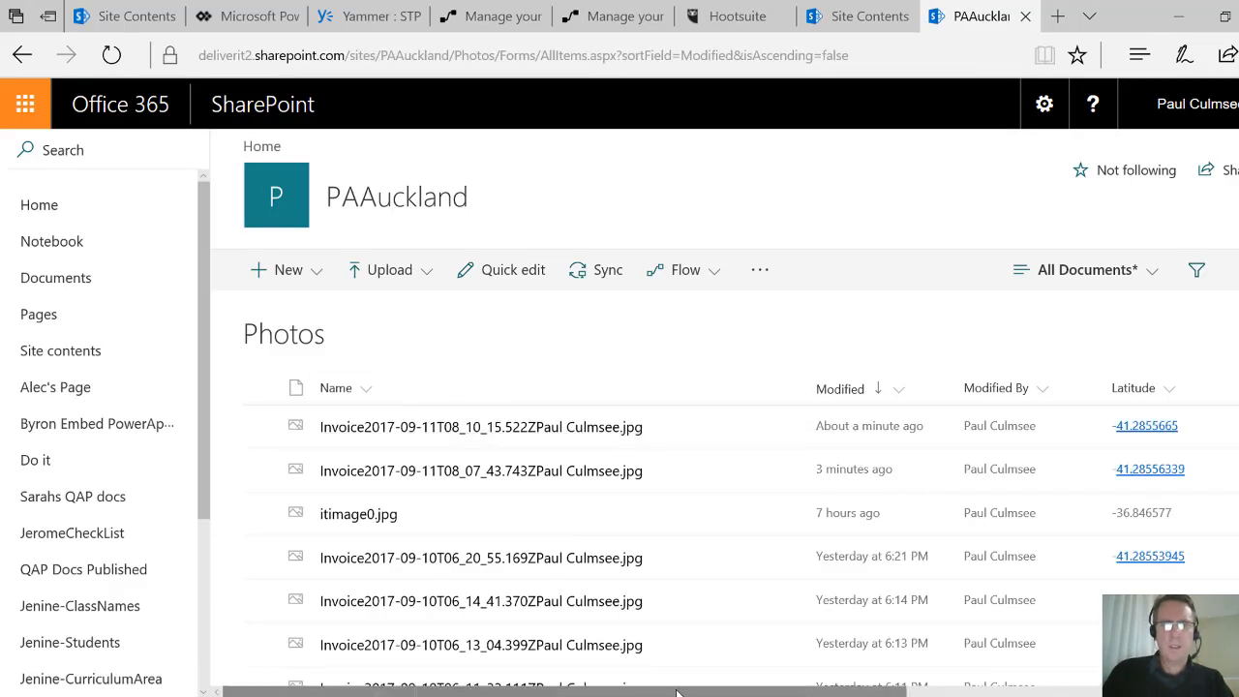
{"action": "scroll", "scroll_direction": "right", "scroll_amount": 3}
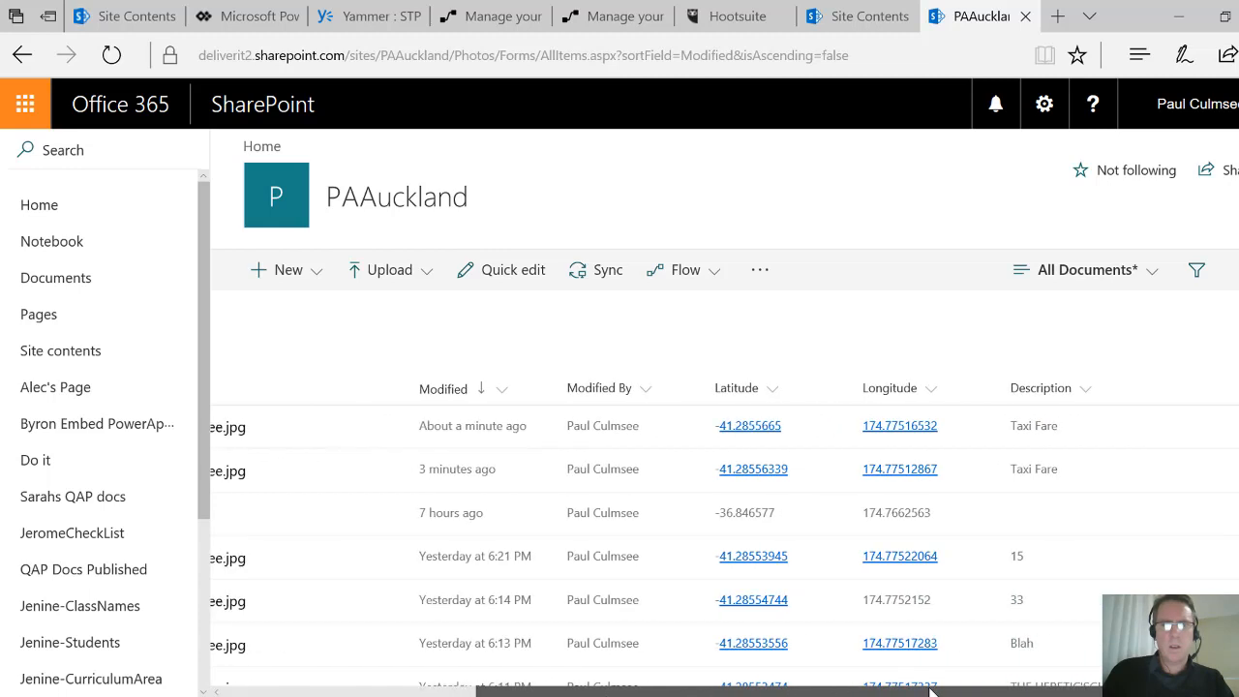
{"action": "scroll", "scroll_direction": "right", "scroll_amount": 3}
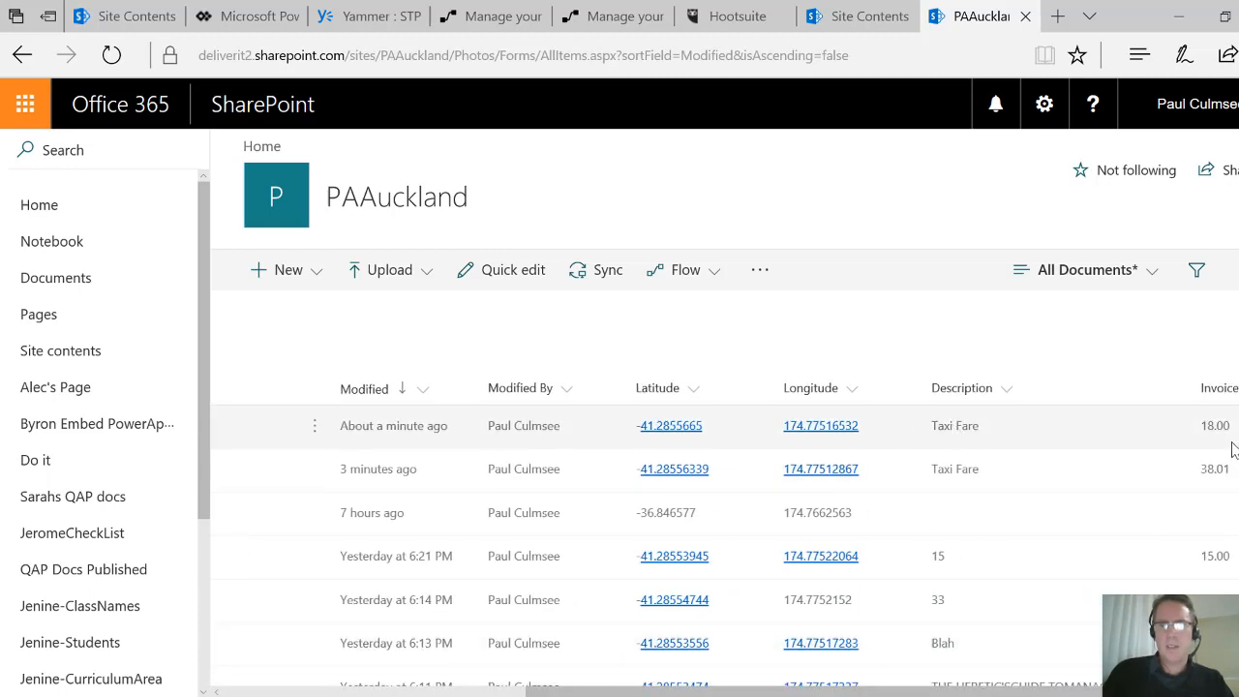
{"action": "mouse_move", "coordinate": [791, 455]}
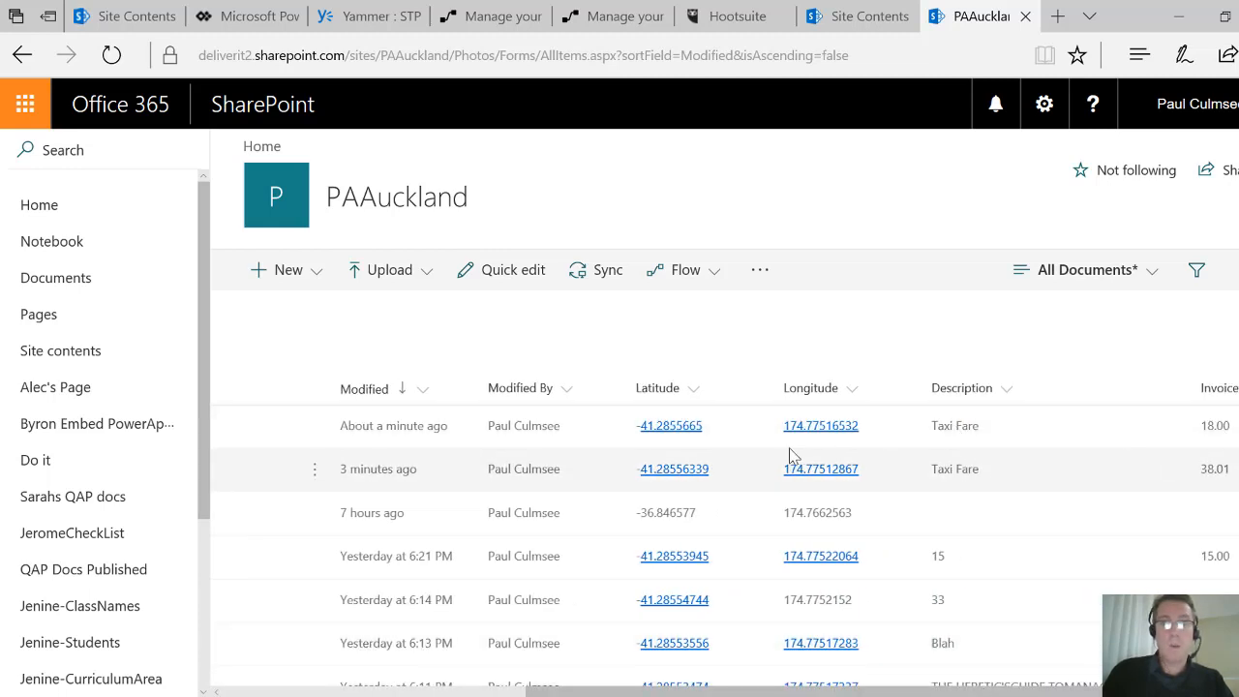
{"action": "mouse_move", "coordinate": [1048, 482]}
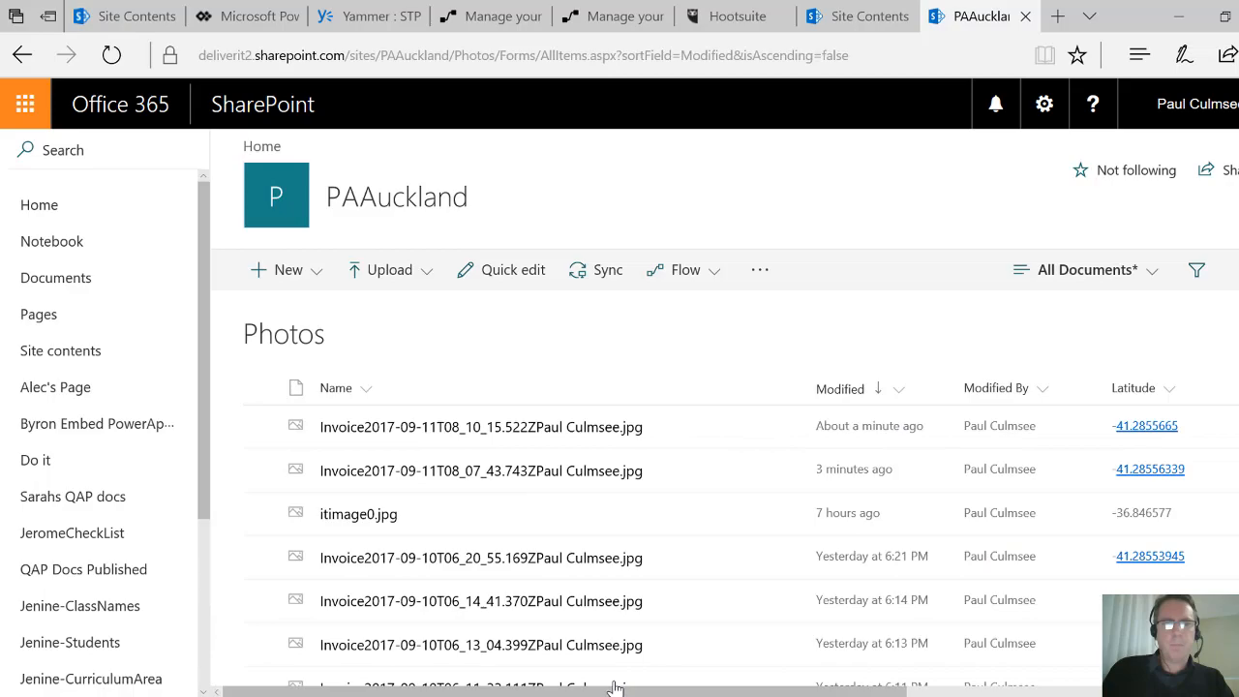
{"action": "key", "text": "alt+tab"}
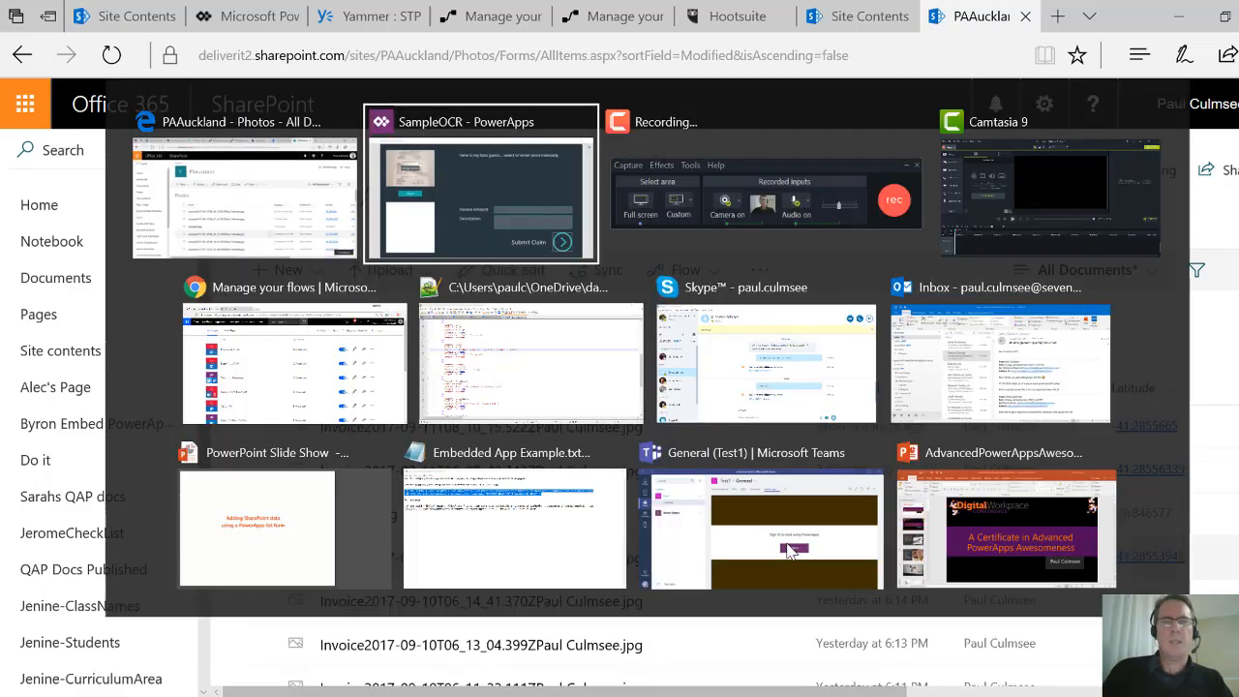
Step: Return to the SampleOCR editor and show its data sources OCRPhoto and InvoiceHandler
{"action": "left_click", "coordinate": [479, 194]}
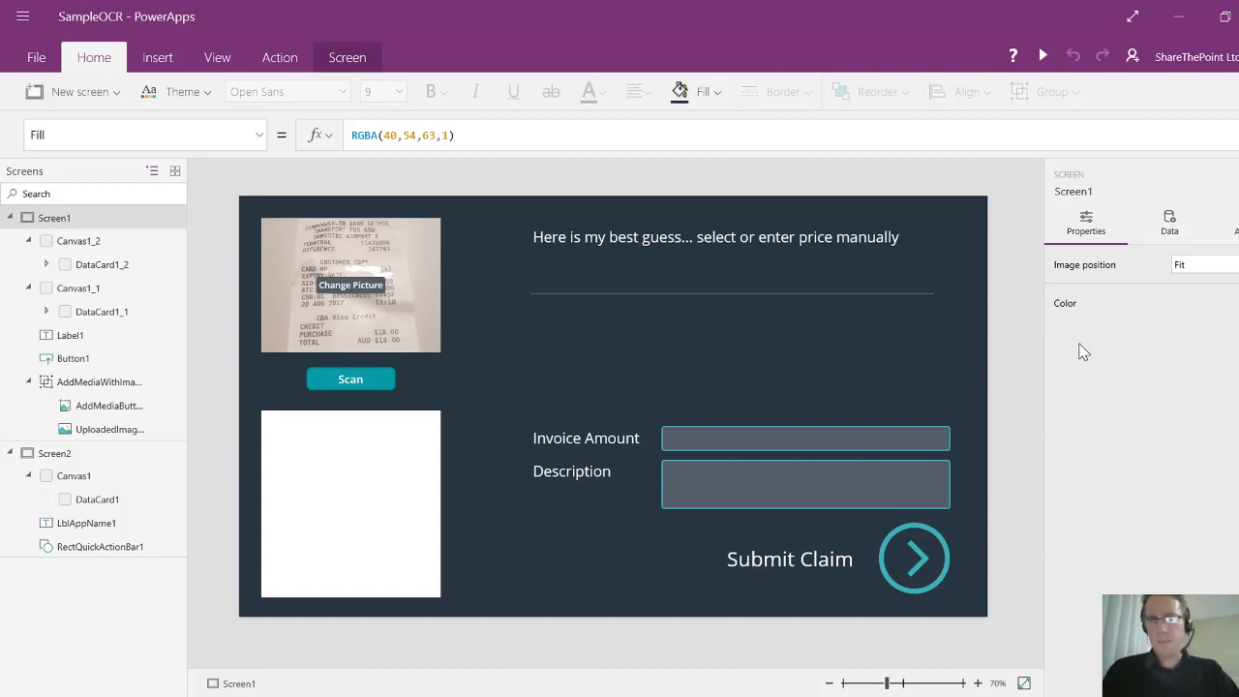
{"action": "left_click", "coordinate": [1169, 221]}
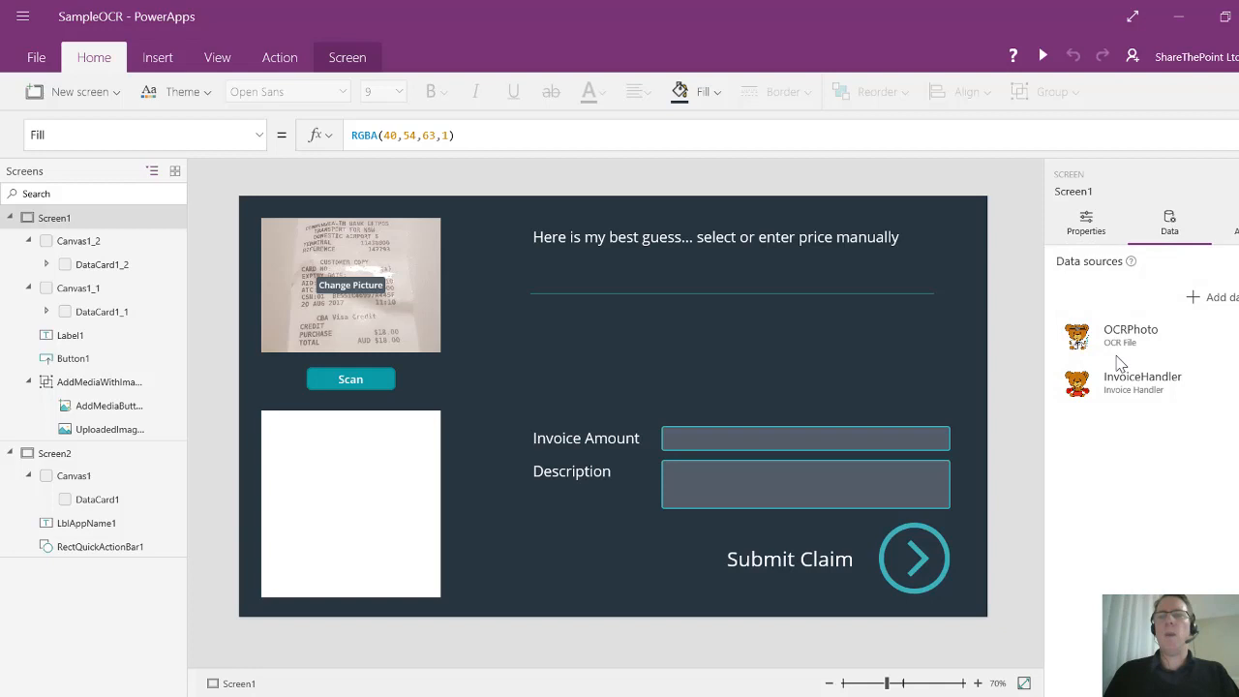
{"action": "mouse_move", "coordinate": [1165, 341]}
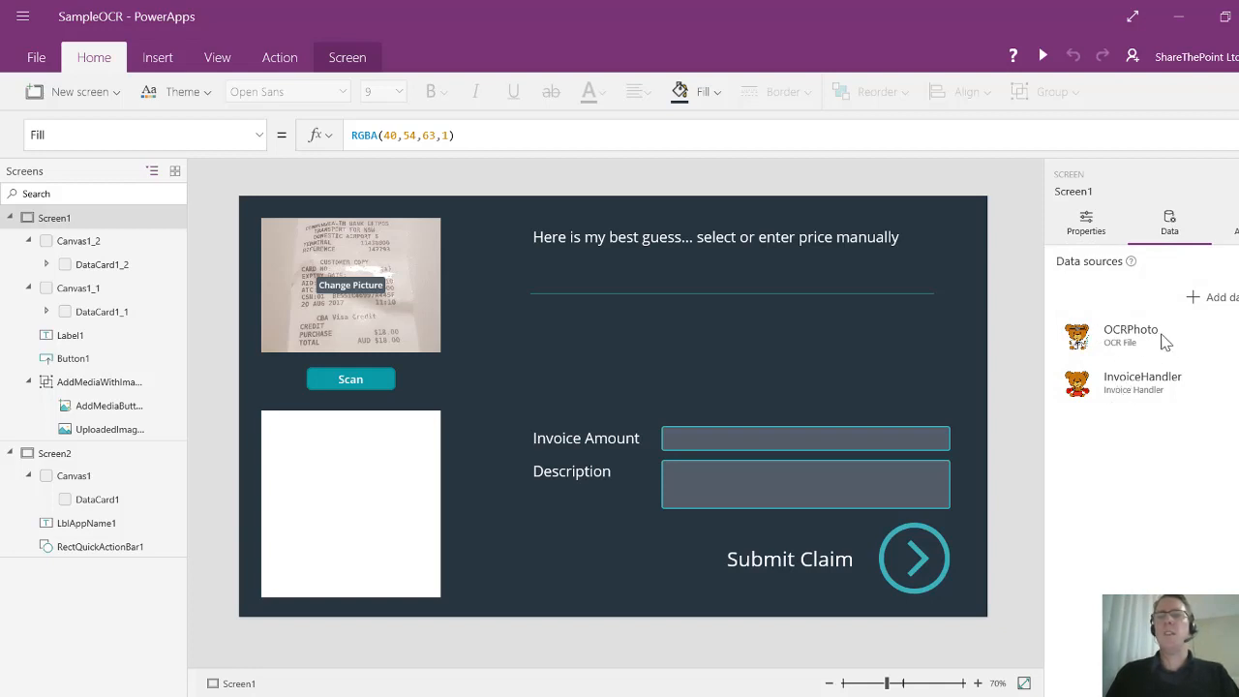
{"action": "mouse_move", "coordinate": [1138, 404]}
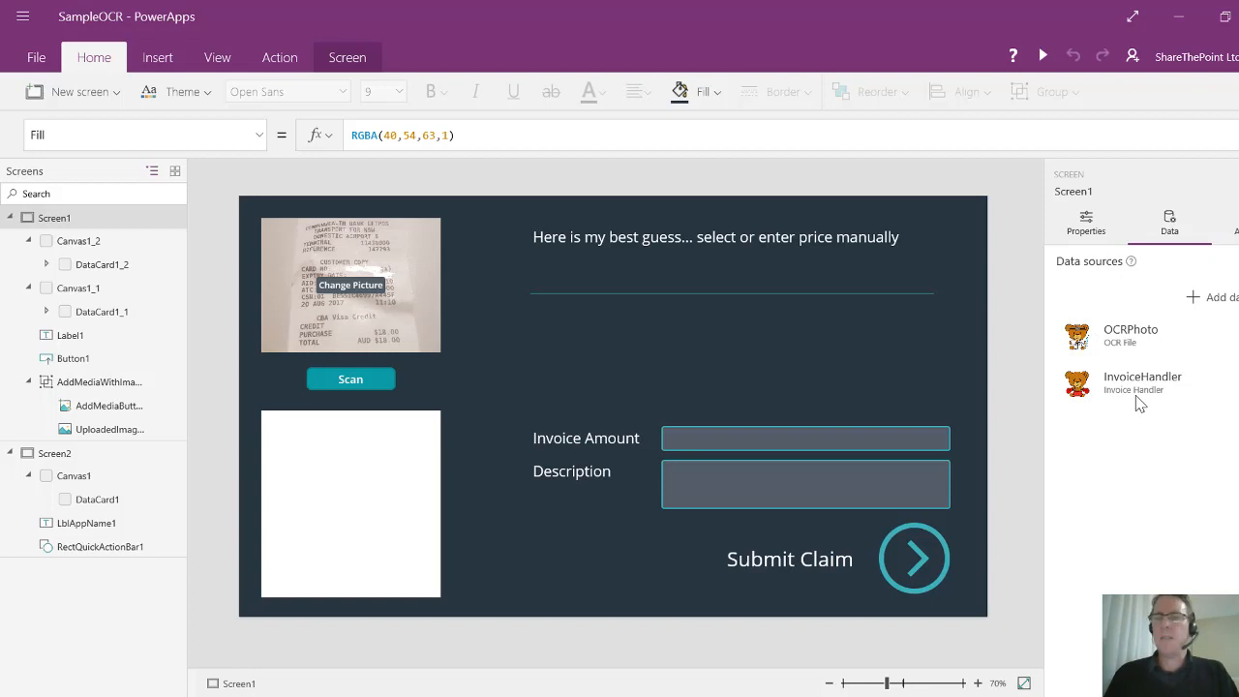
{"action": "mouse_move", "coordinate": [1111, 404]}
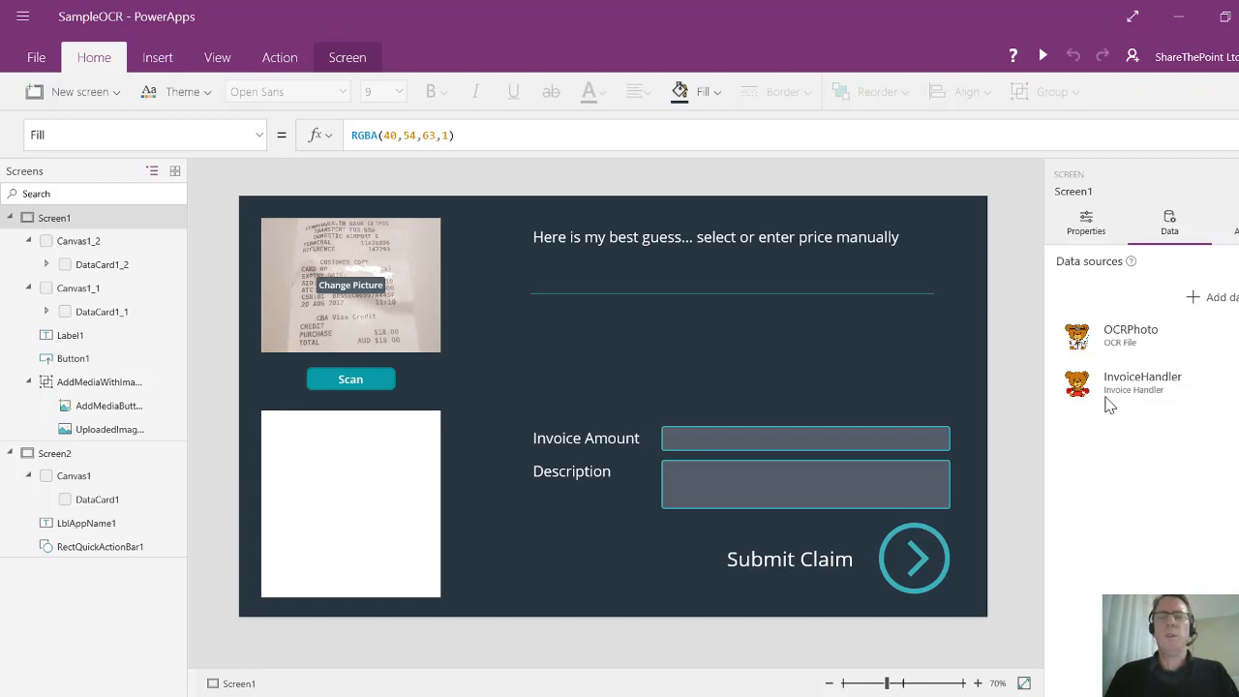
{"action": "mouse_move", "coordinate": [1173, 453]}
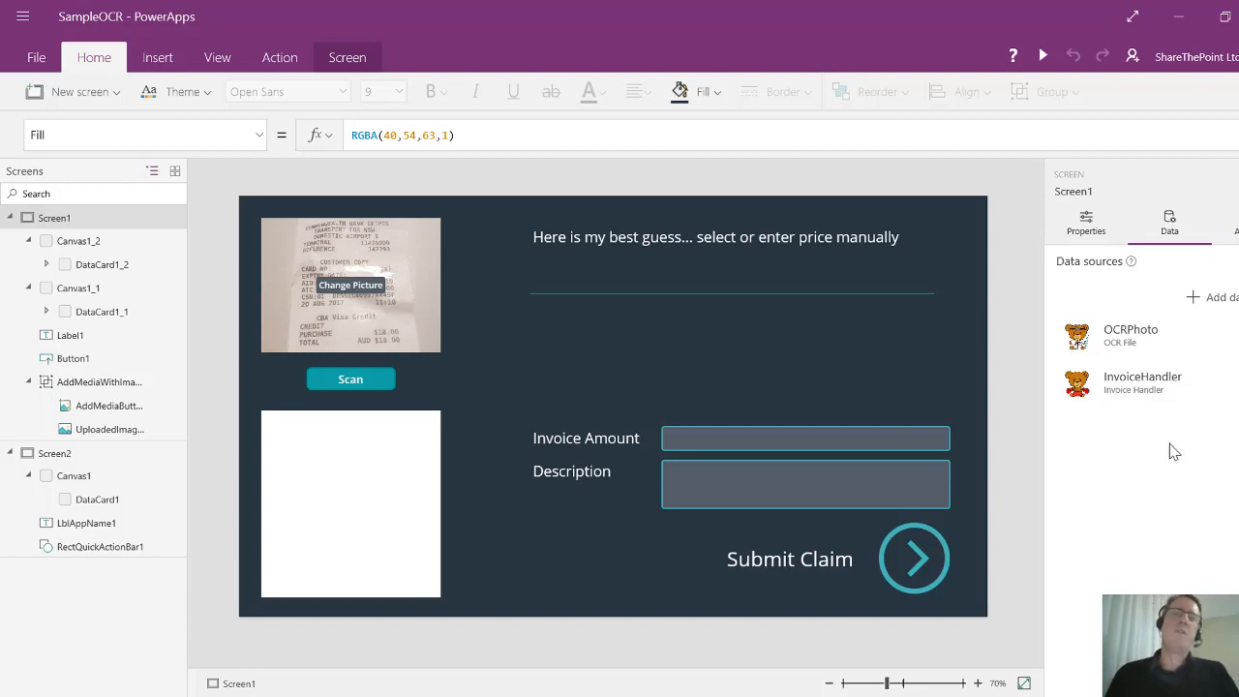
{"action": "mouse_move", "coordinate": [1110, 315]}
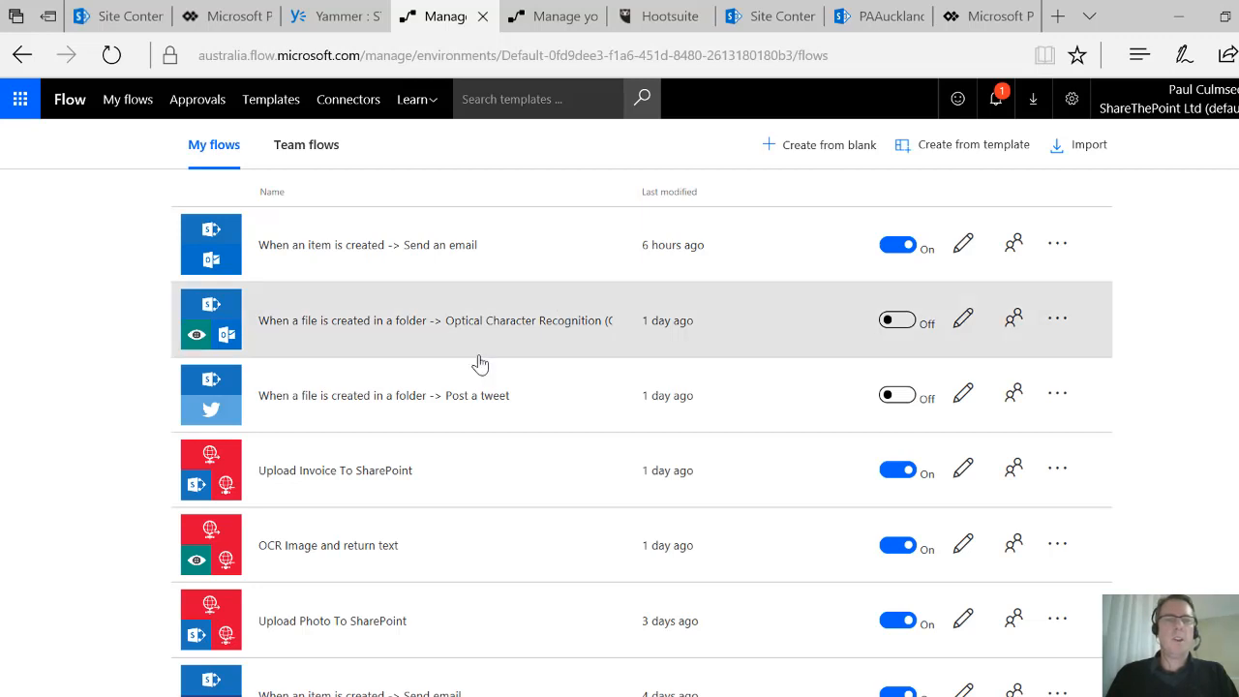
{"action": "mouse_move", "coordinate": [365, 546]}
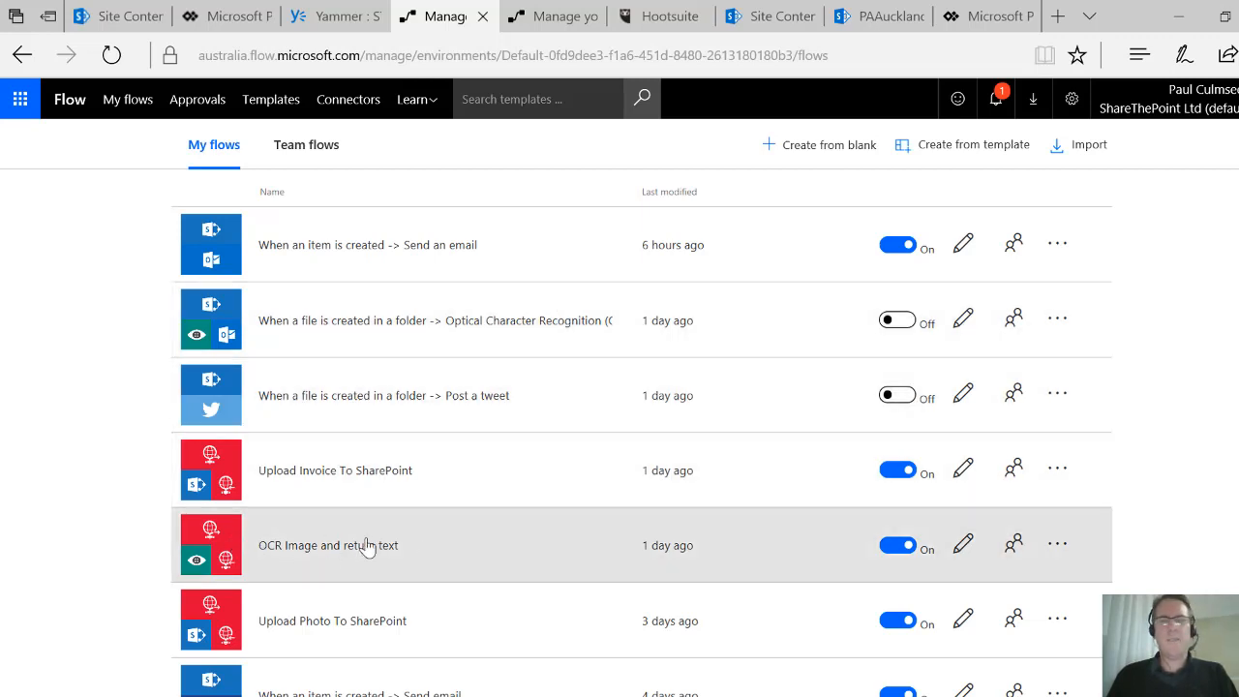
Step: Open the 'OCR Image and return text' flow showing Request, Extract File, OCR, Compose and Response
{"action": "left_click", "coordinate": [962, 546]}
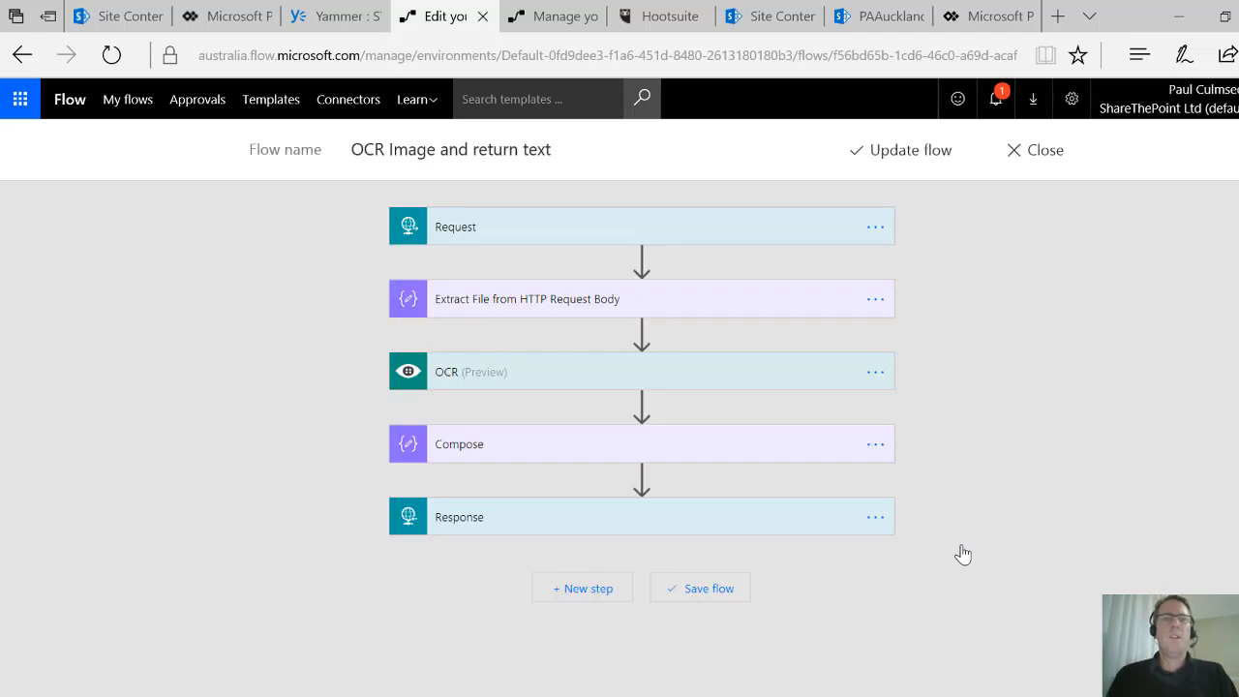
{"action": "mouse_move", "coordinate": [473, 236]}
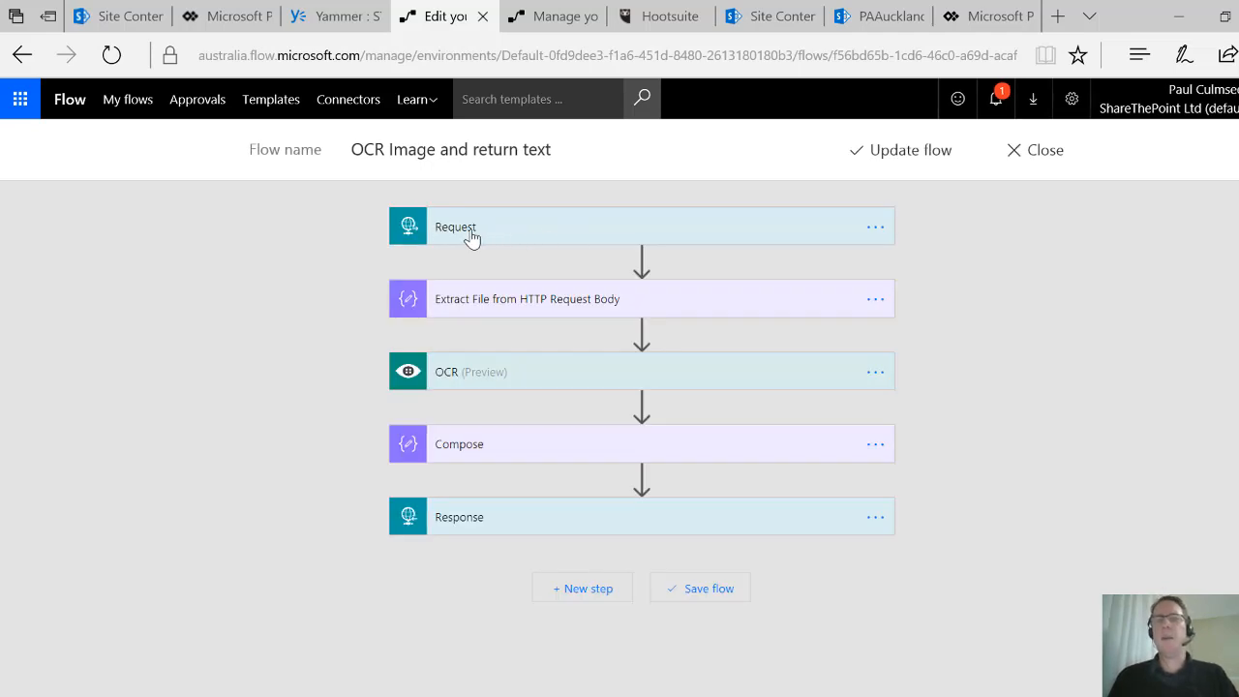
{"action": "mouse_move", "coordinate": [515, 240]}
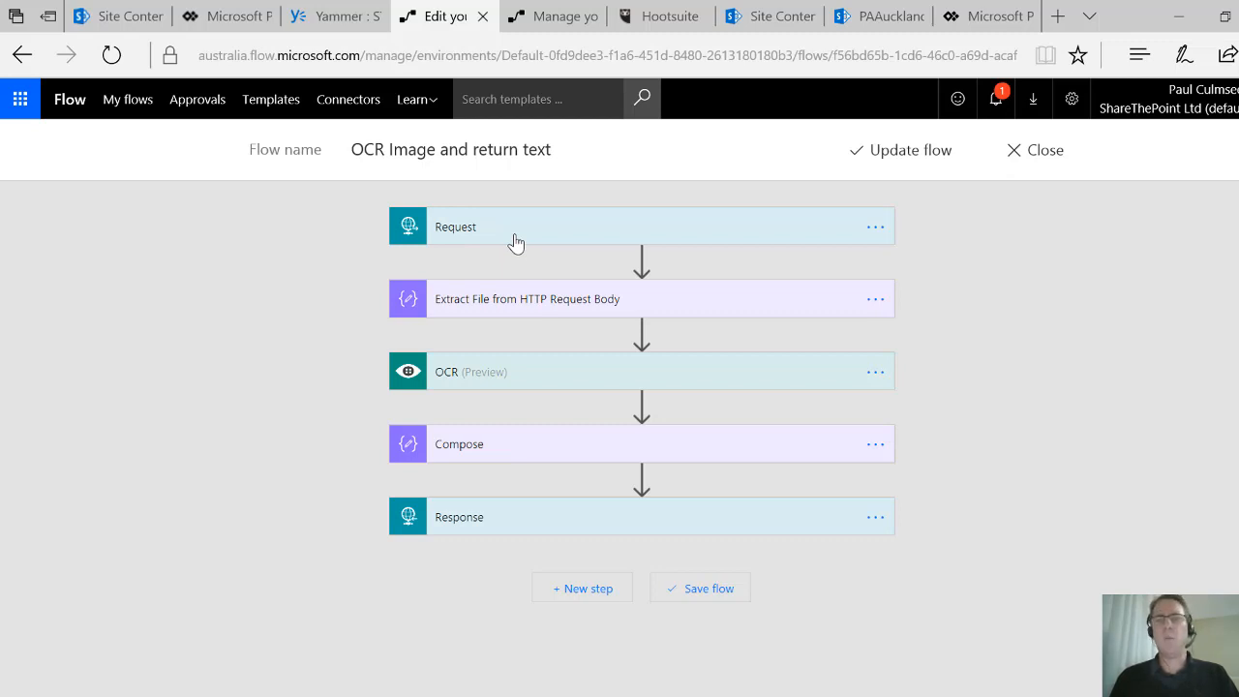
{"action": "mouse_move", "coordinate": [491, 230]}
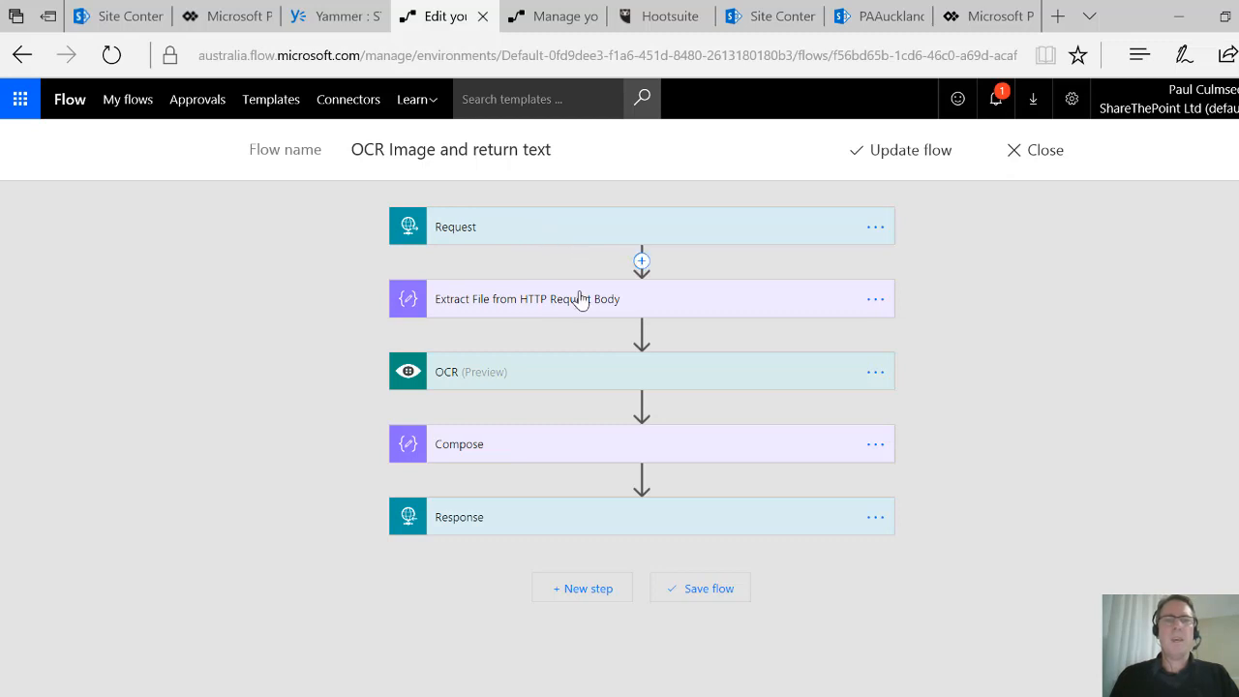
{"action": "mouse_move", "coordinate": [461, 298]}
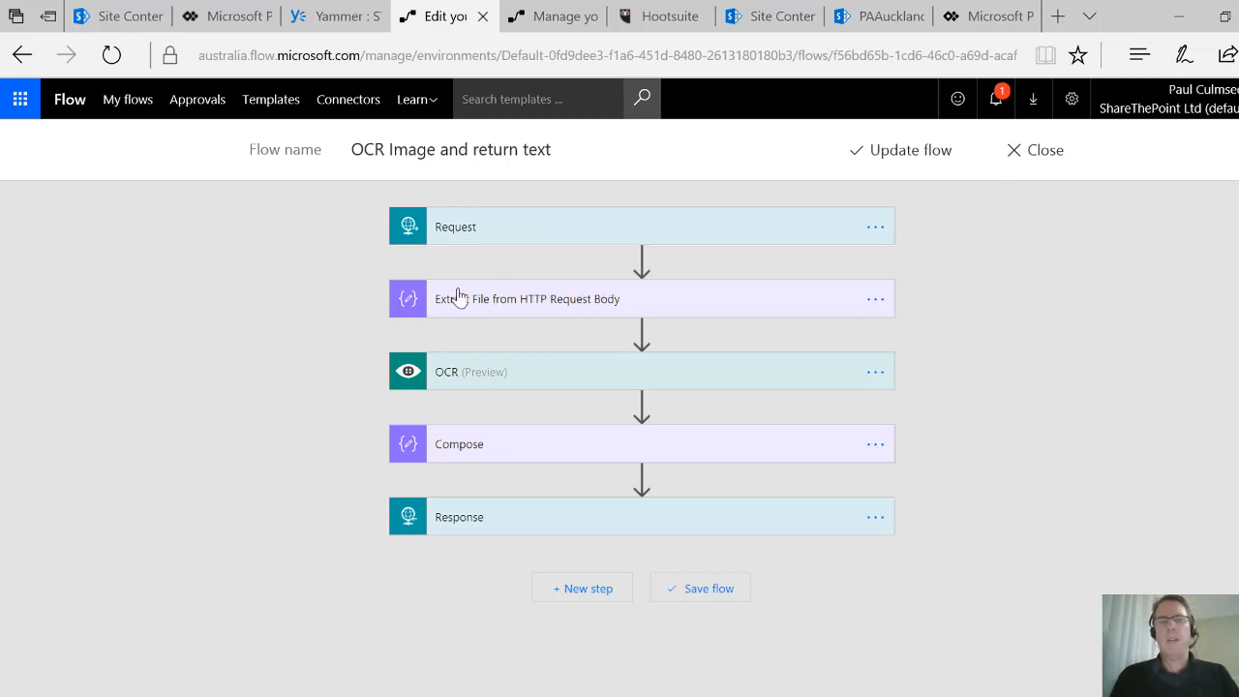
{"action": "mouse_move", "coordinate": [472, 314]}
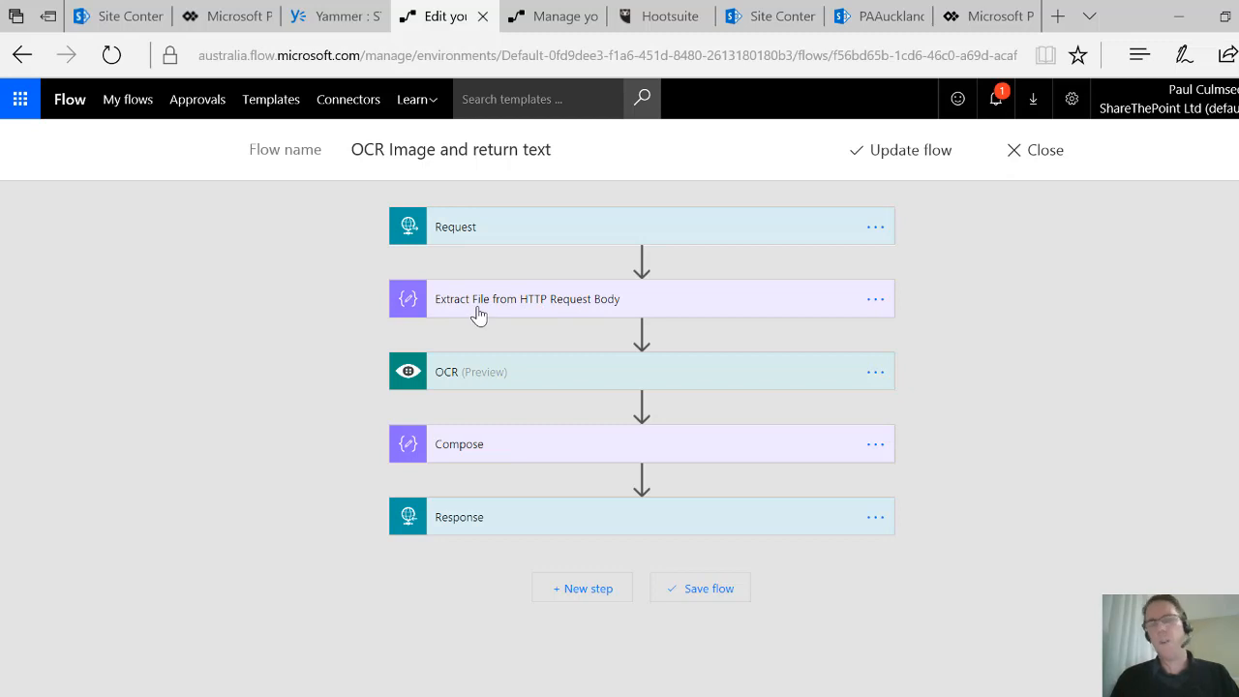
{"action": "mouse_move", "coordinate": [604, 302]}
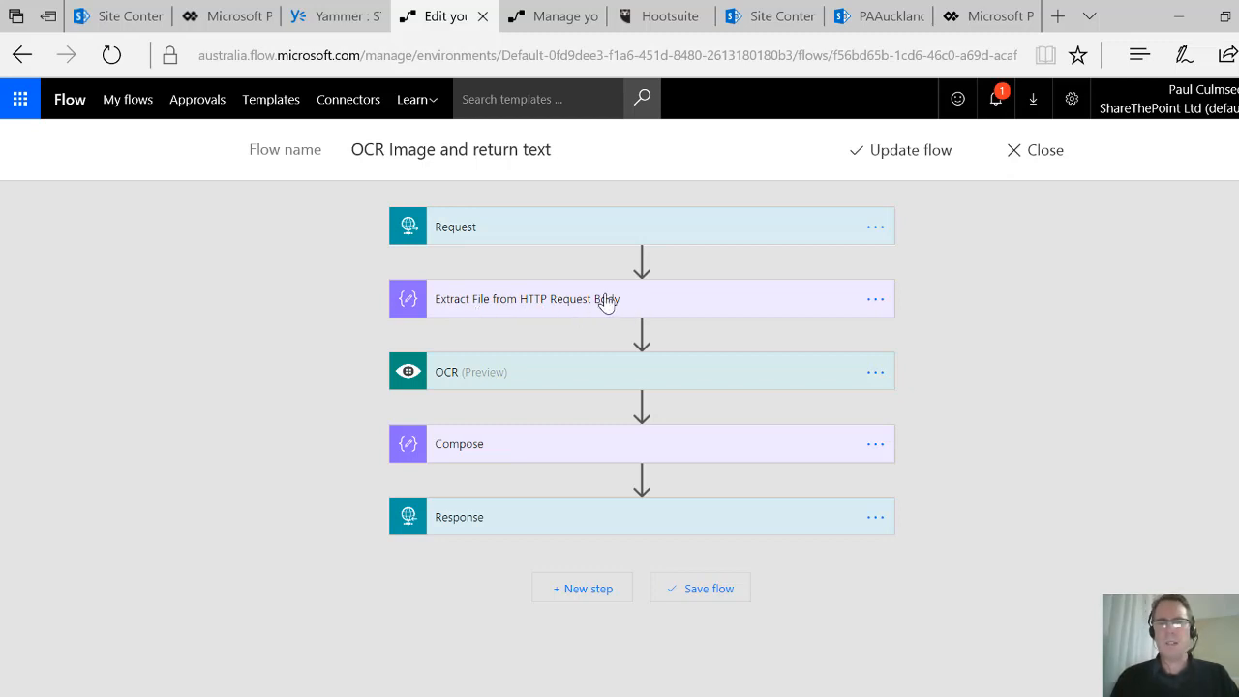
{"action": "mouse_move", "coordinate": [464, 377]}
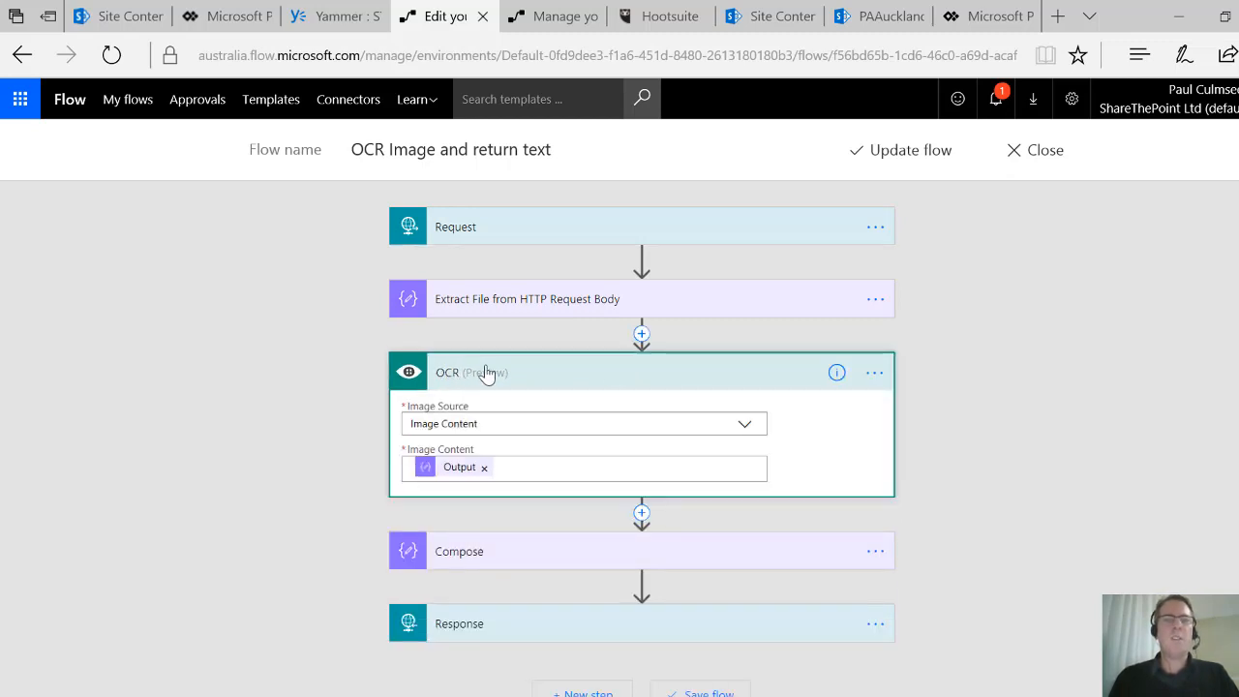
{"action": "mouse_move", "coordinate": [565, 385]}
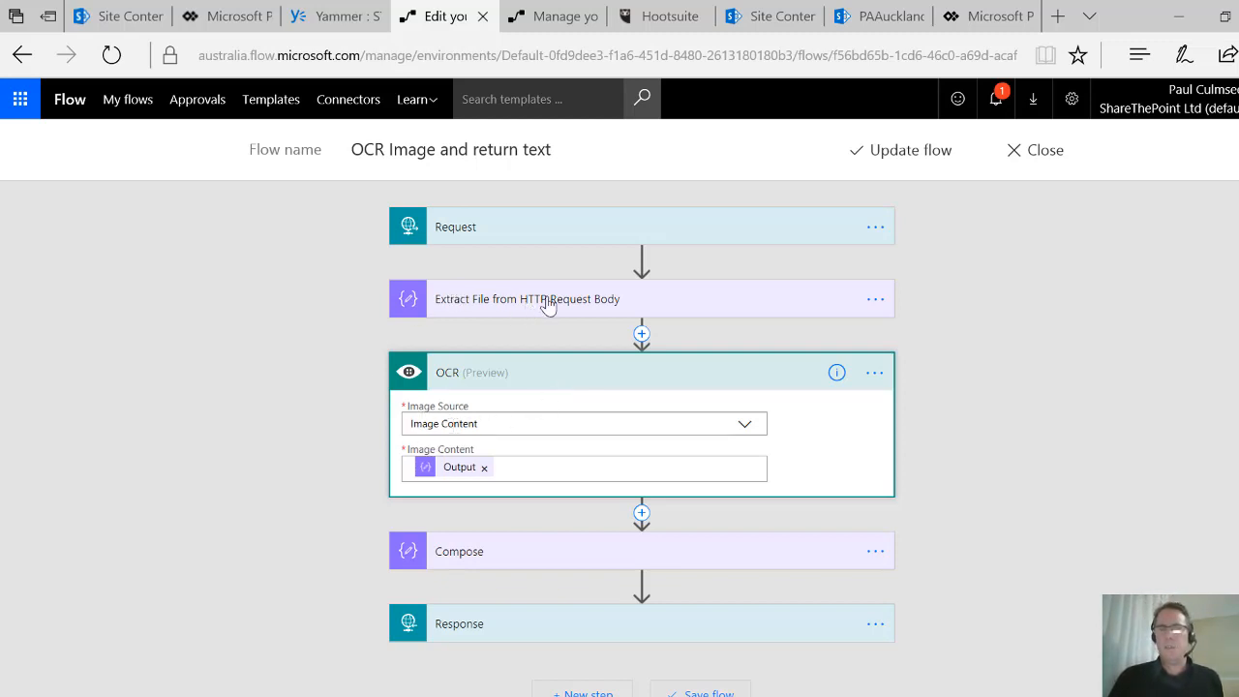
{"action": "mouse_move", "coordinate": [612, 307]}
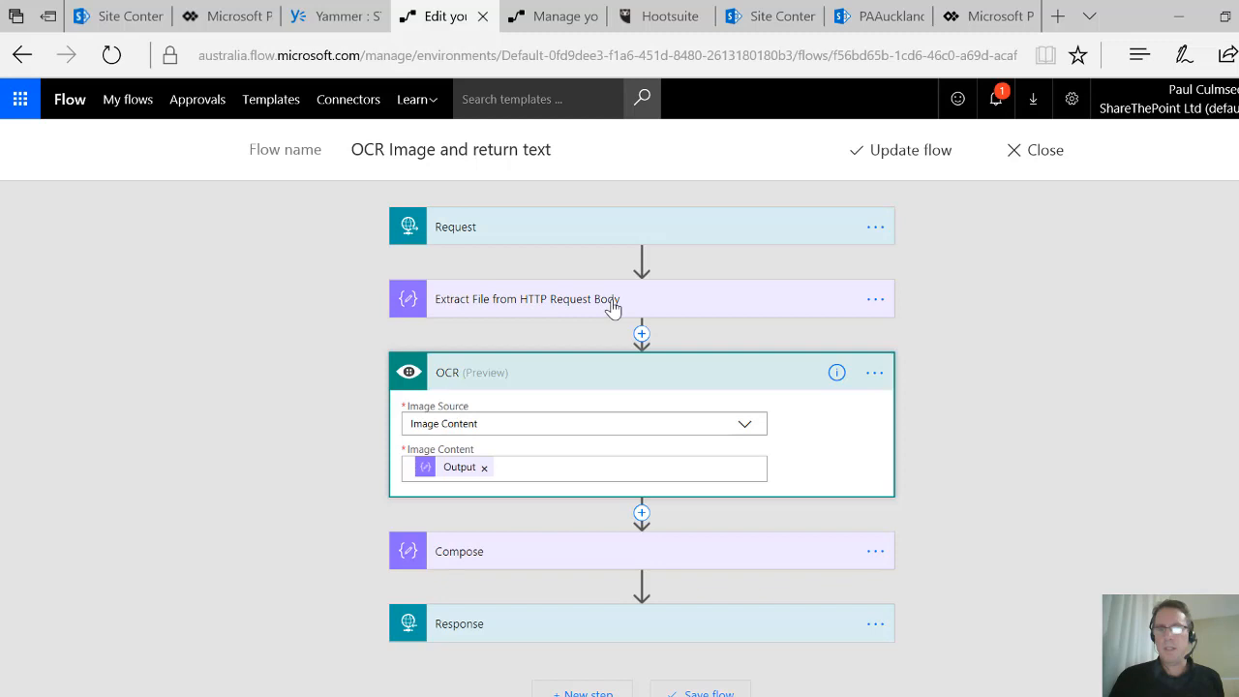
{"action": "mouse_move", "coordinate": [443, 390]}
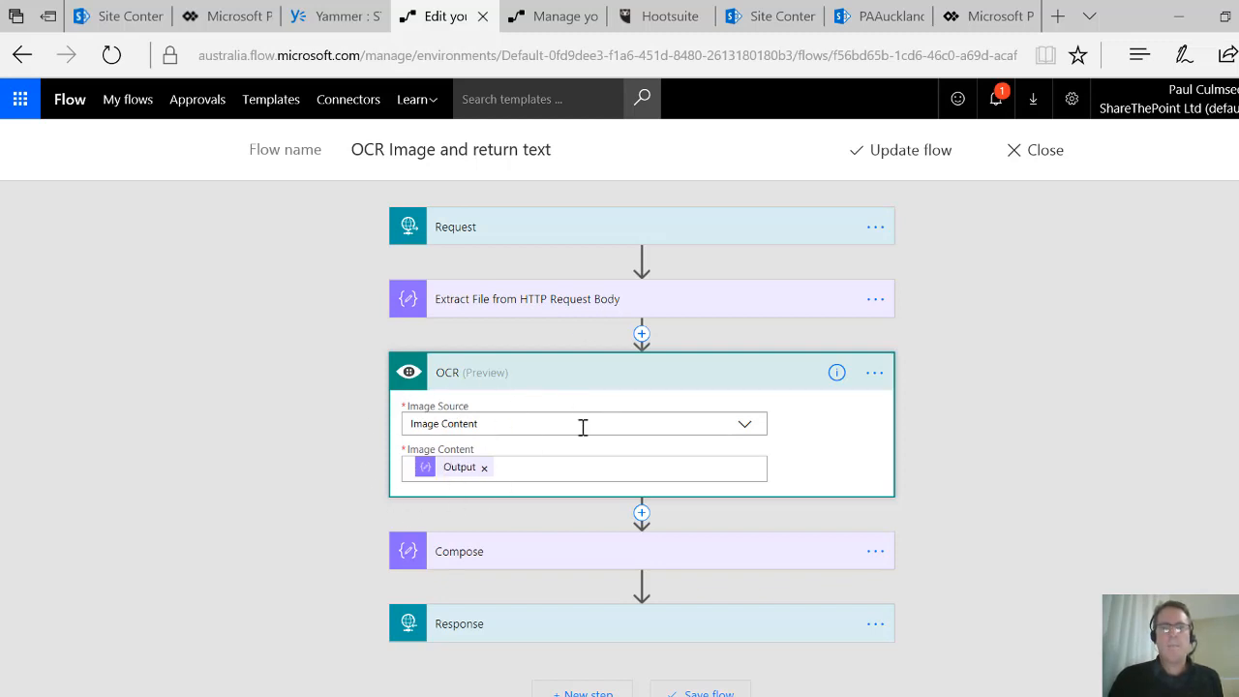
{"action": "mouse_move", "coordinate": [662, 438]}
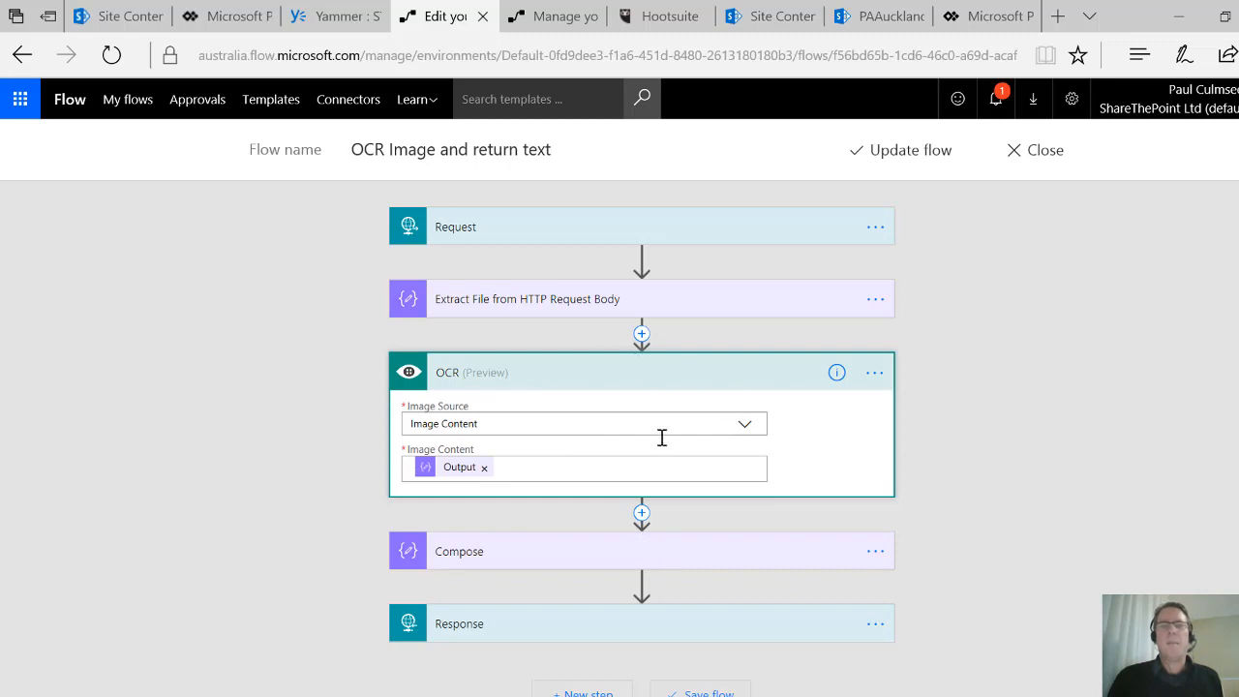
{"action": "mouse_move", "coordinate": [623, 549]}
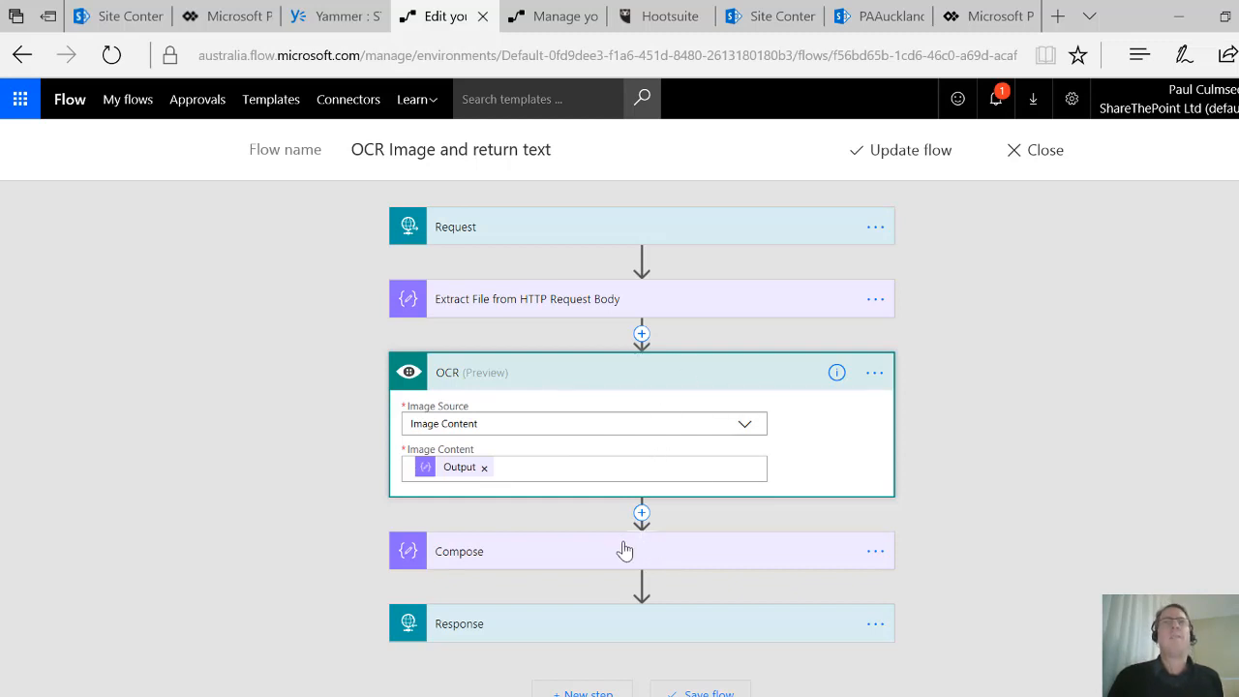
{"action": "mouse_move", "coordinate": [637, 553]}
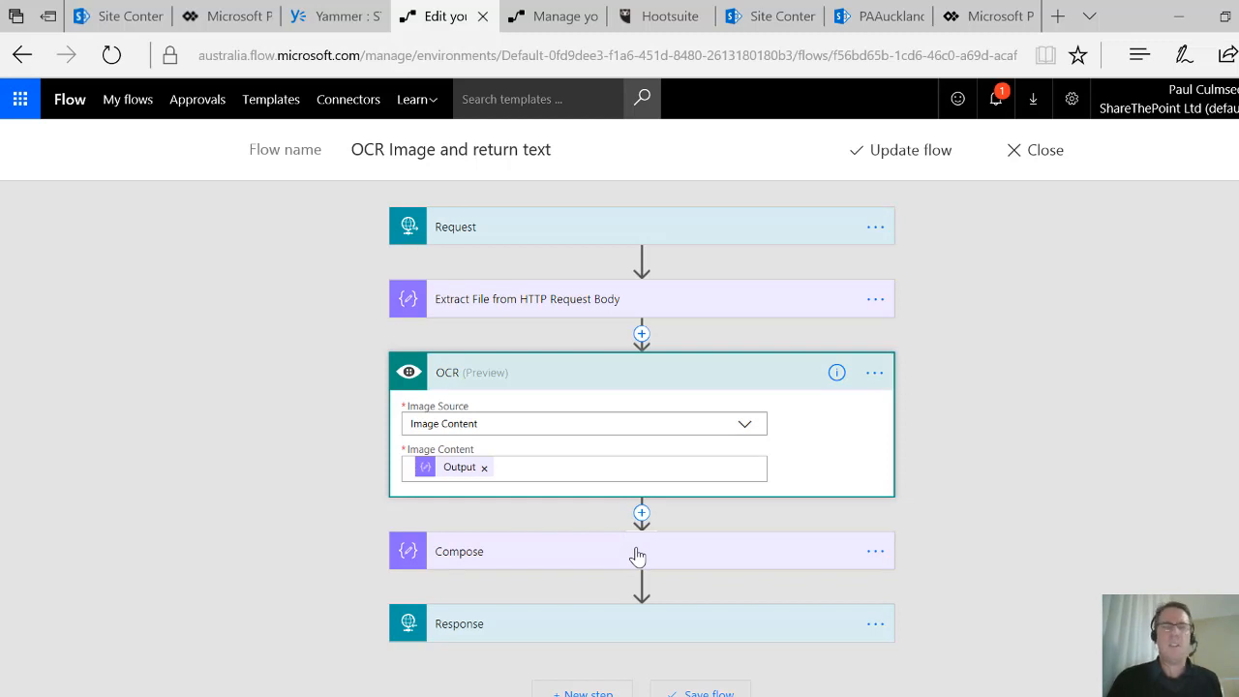
Step: Scroll to the expanded OCR step taking Output as image content
{"action": "scroll", "scroll_direction": "up", "scroll_amount": 3}
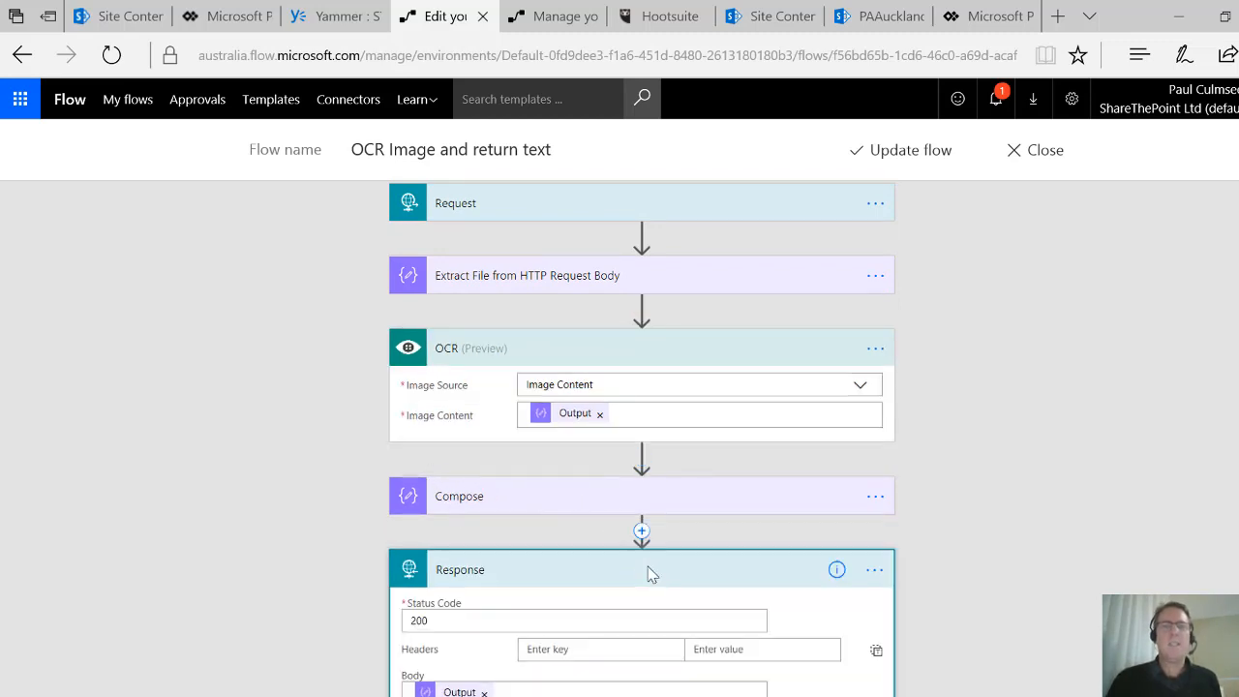
Step: Scroll through the flow to show the Response action with status 200 and Body set to Output
{"action": "scroll", "scroll_direction": "down", "scroll_amount": 3}
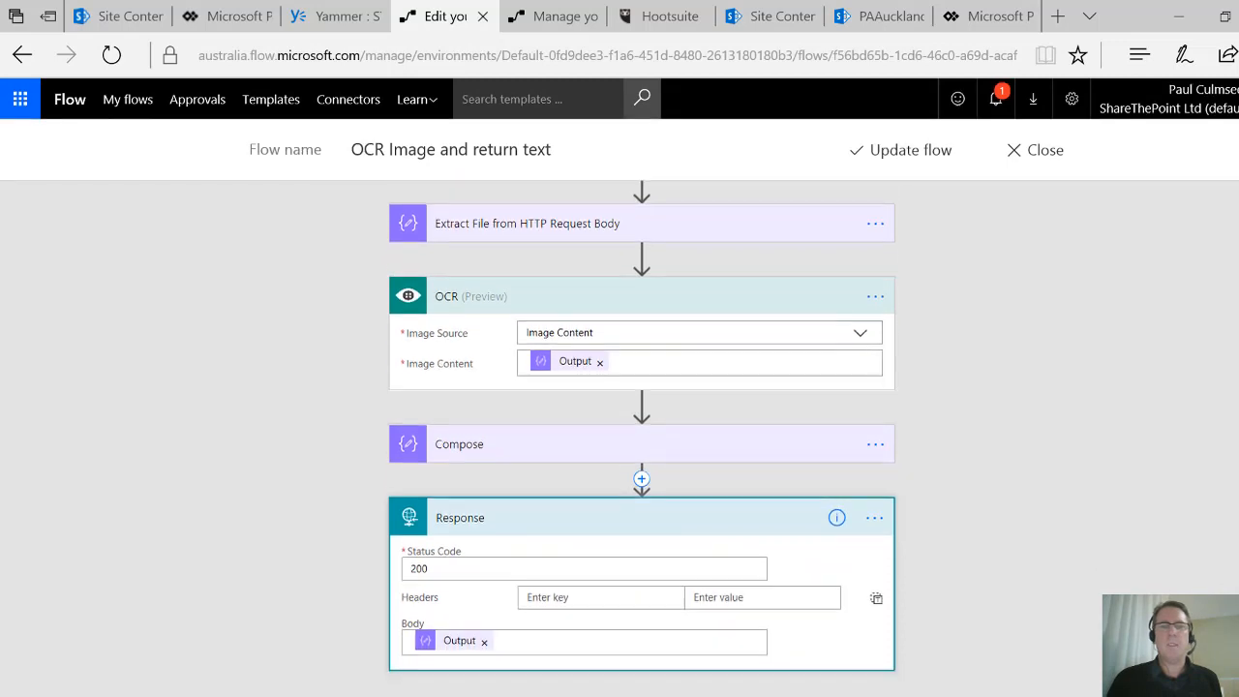
{"action": "scroll", "scroll_direction": "down", "scroll_amount": 3}
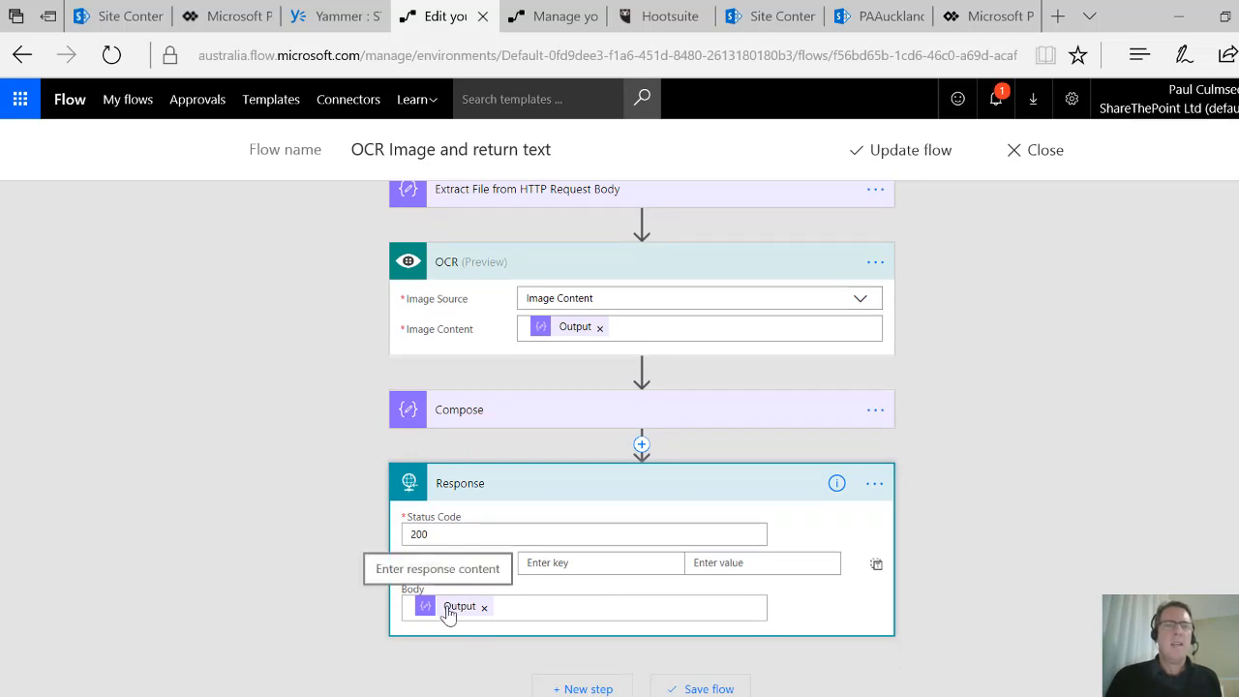
{"action": "mouse_move", "coordinate": [499, 300]}
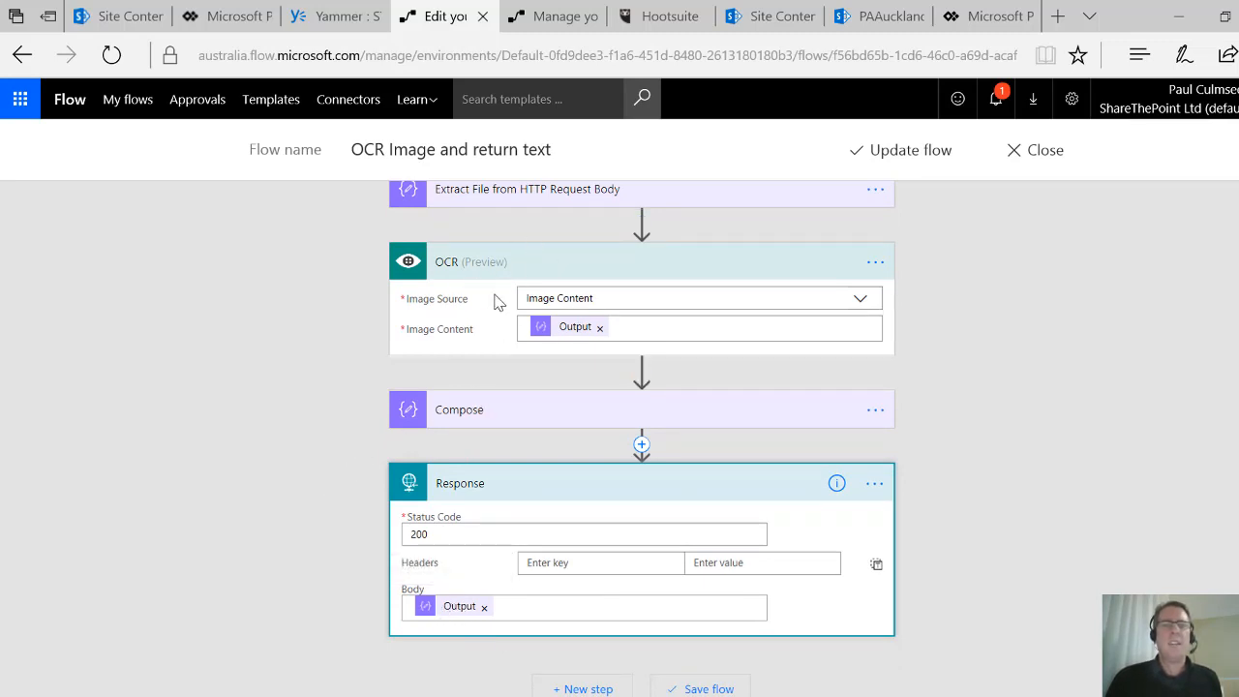
{"action": "mouse_move", "coordinate": [474, 445]}
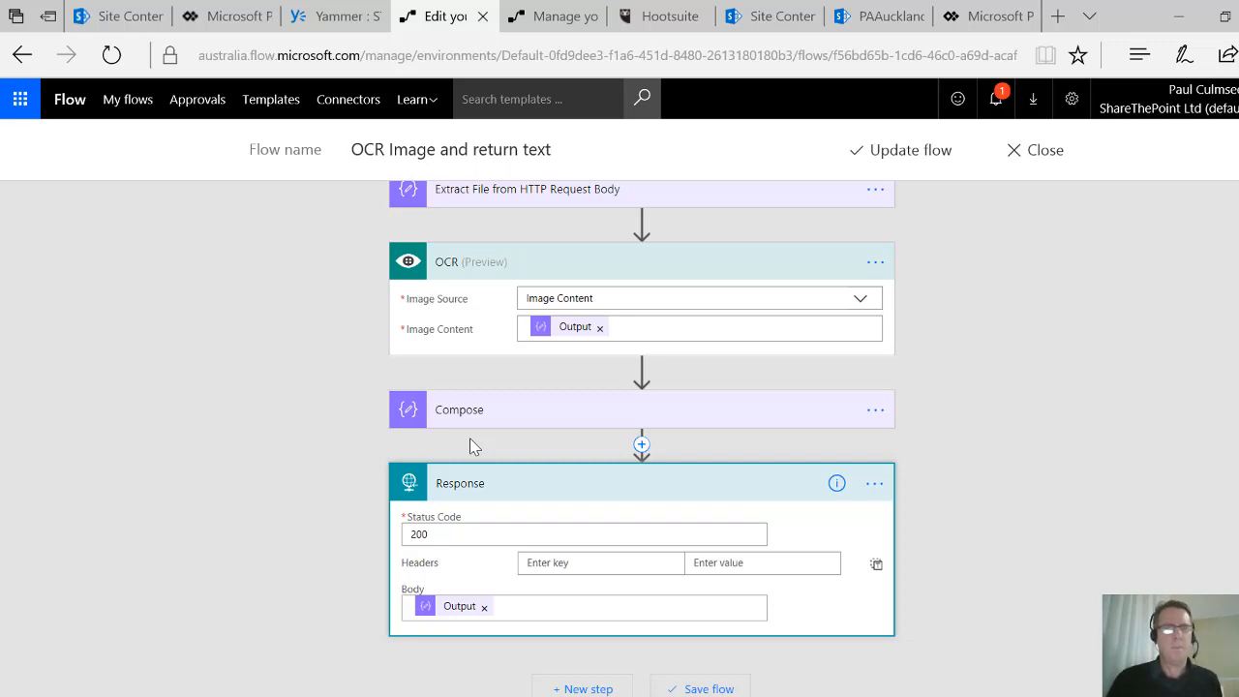
{"action": "mouse_move", "coordinate": [581, 178]}
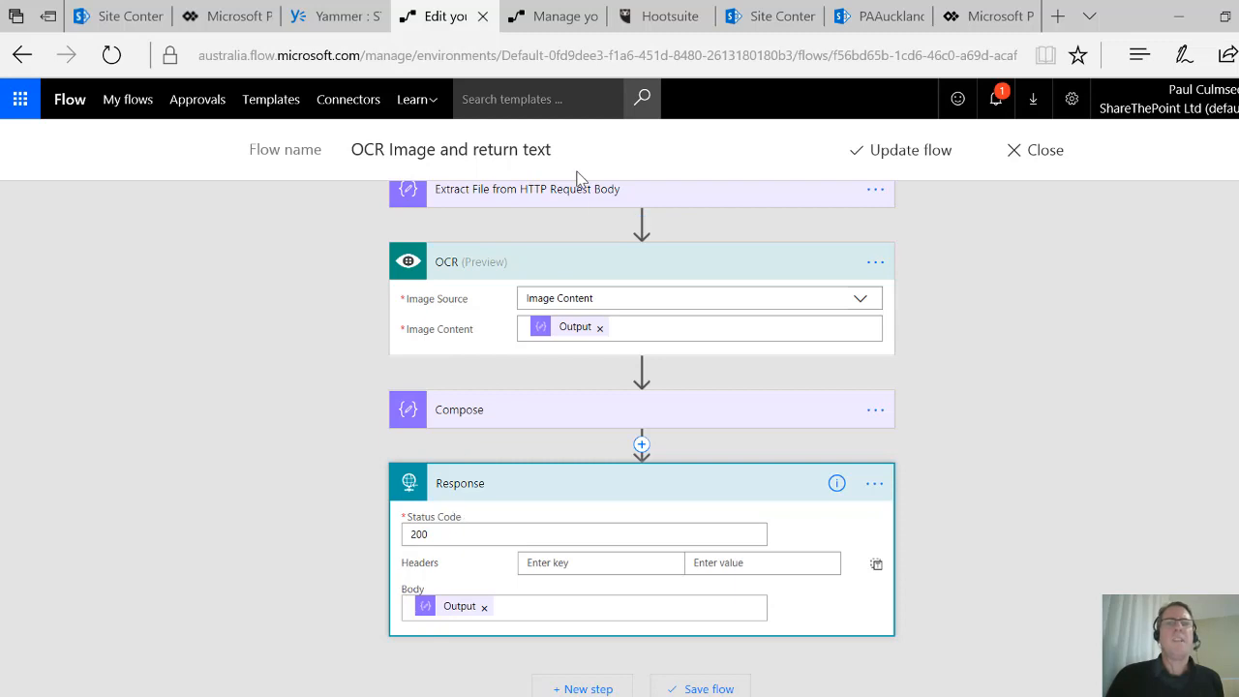
{"action": "mouse_move", "coordinate": [557, 411]}
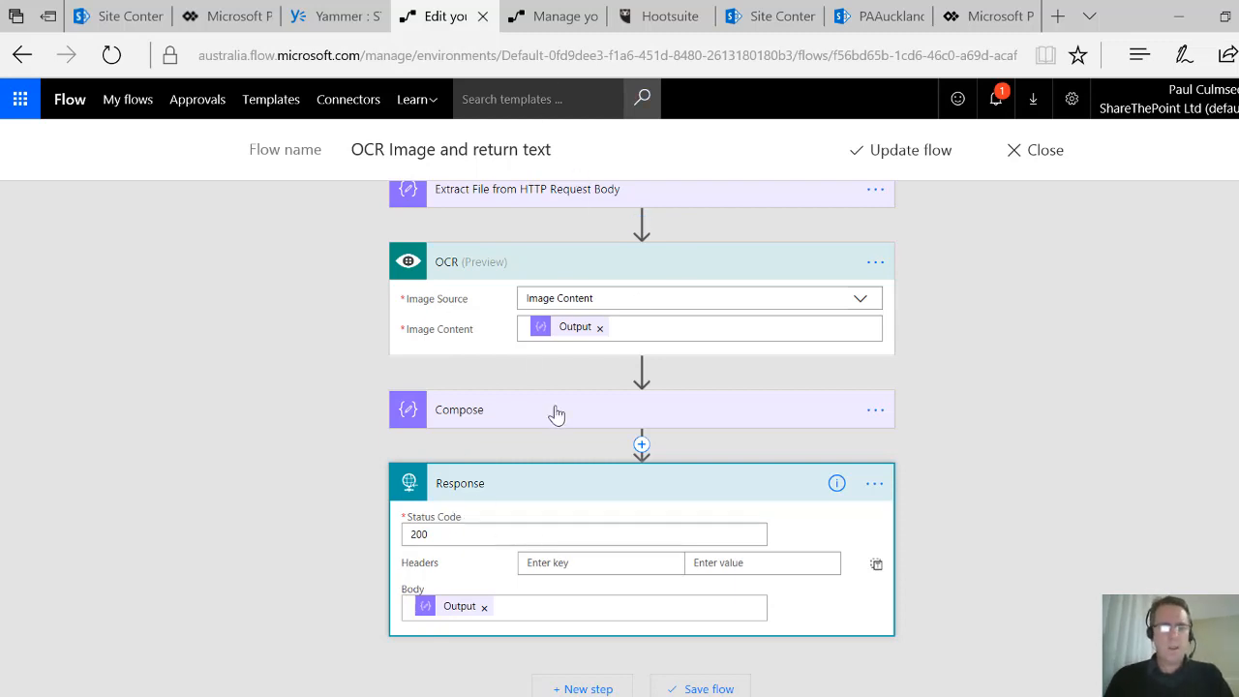
{"action": "scroll", "scroll_direction": "up", "scroll_amount": 3}
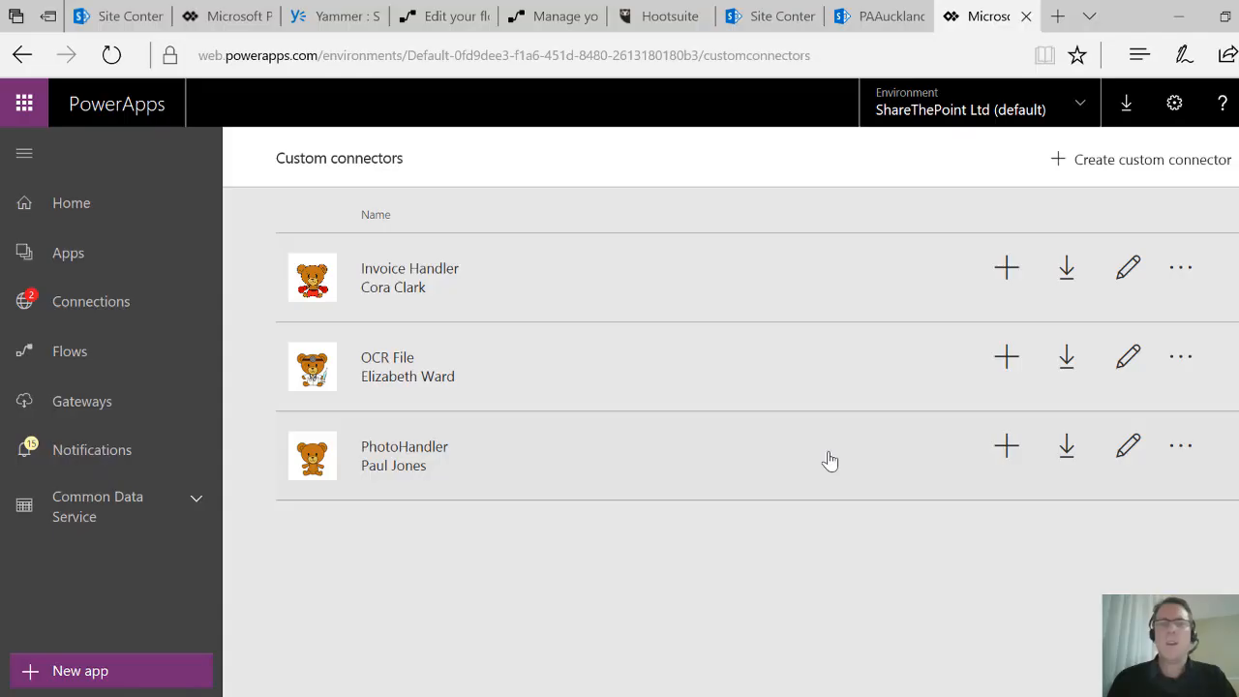
{"action": "mouse_move", "coordinate": [600, 418]}
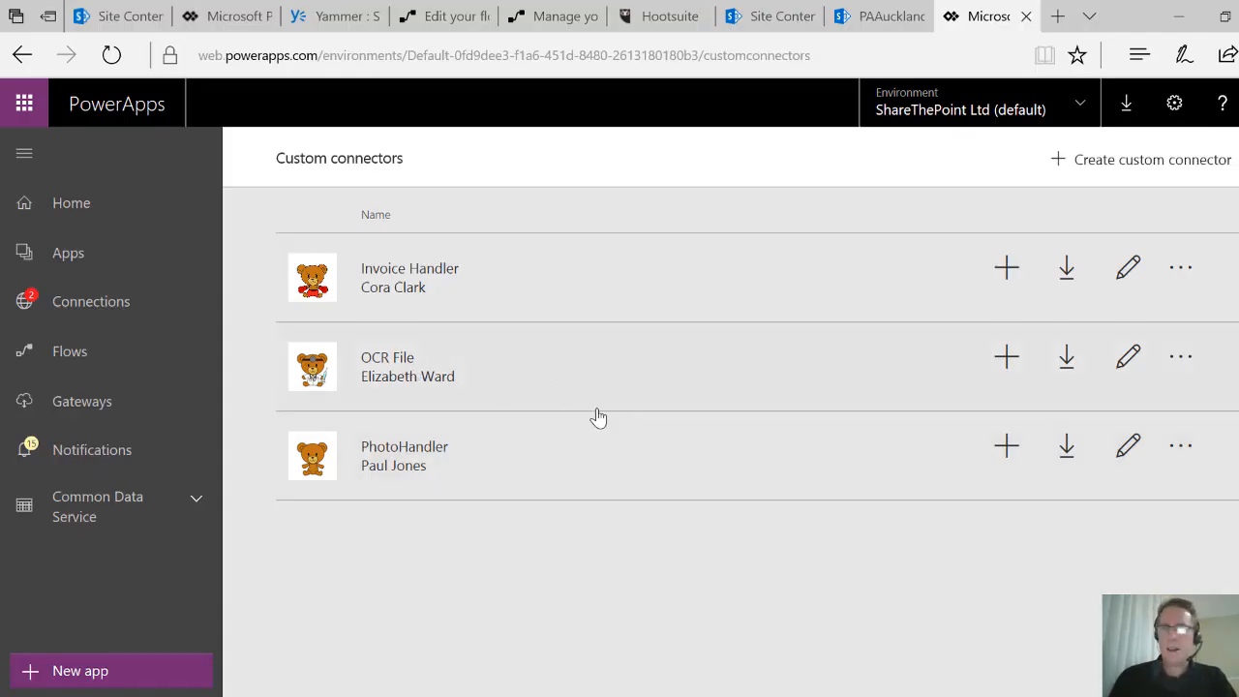
{"action": "mouse_move", "coordinate": [878, 354]}
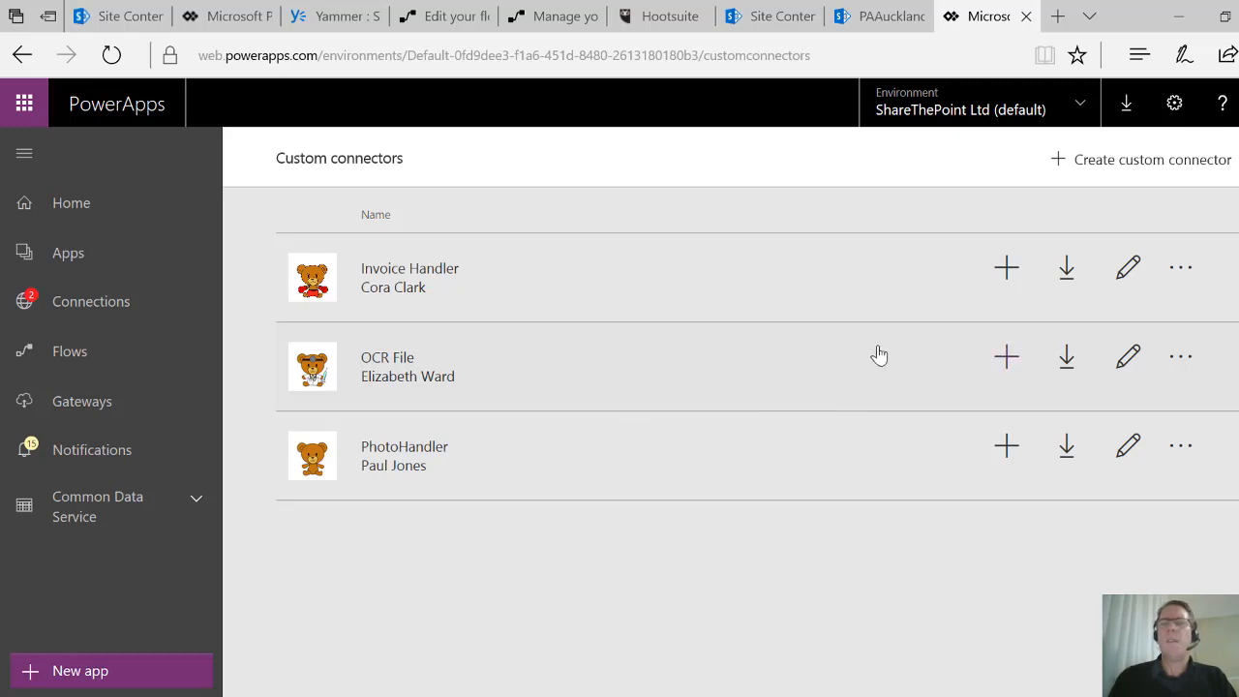
{"action": "mouse_move", "coordinate": [972, 225]}
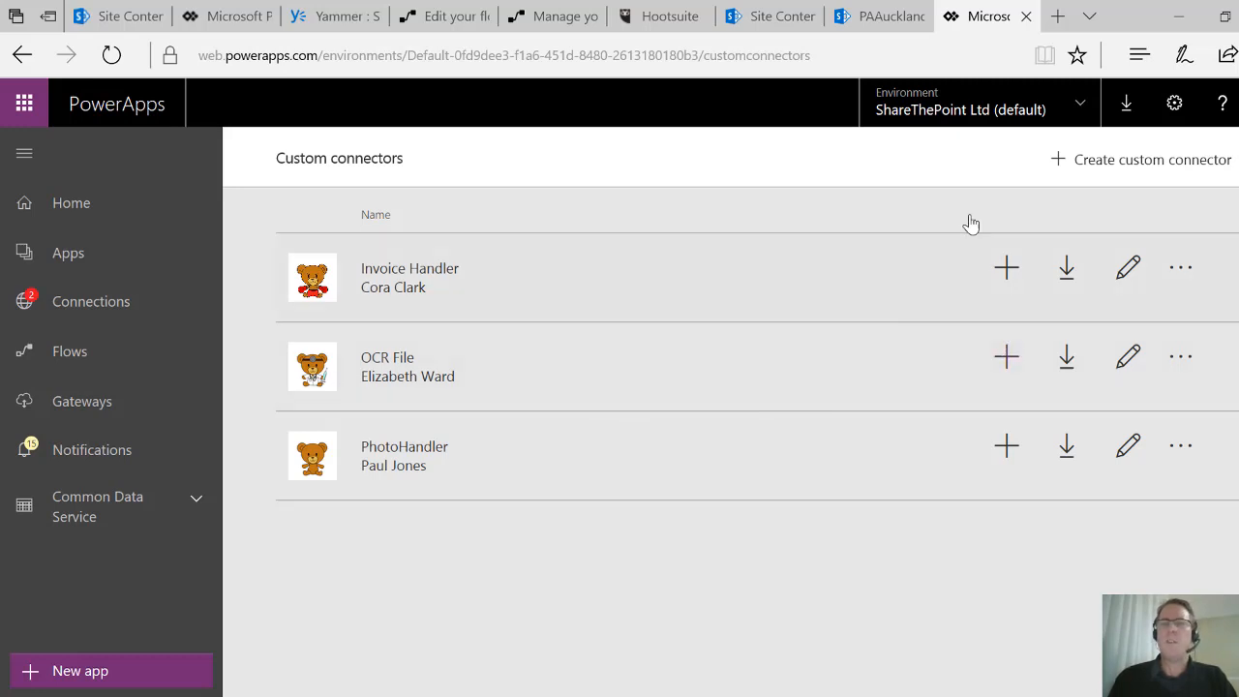
Step: Show the Create custom connector options: blank, OpenAPI file, OpenAPI URL or Postman collection
{"action": "left_click", "coordinate": [1151, 159]}
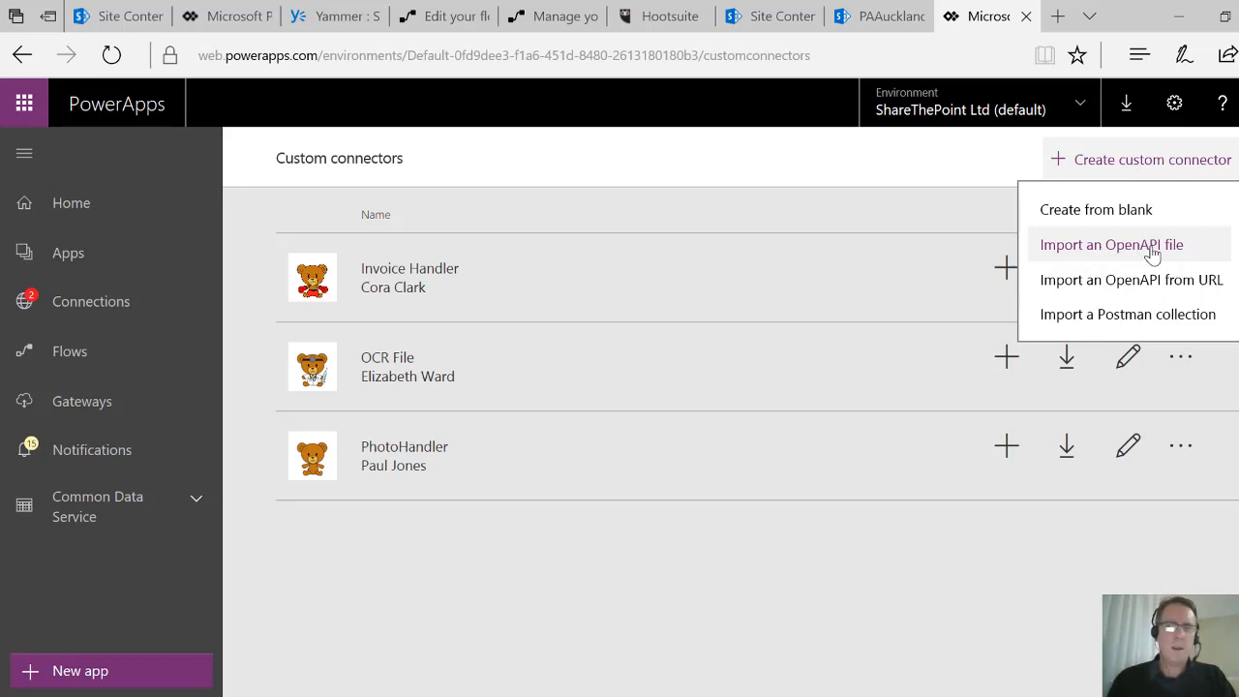
{"action": "mouse_move", "coordinate": [609, 571]}
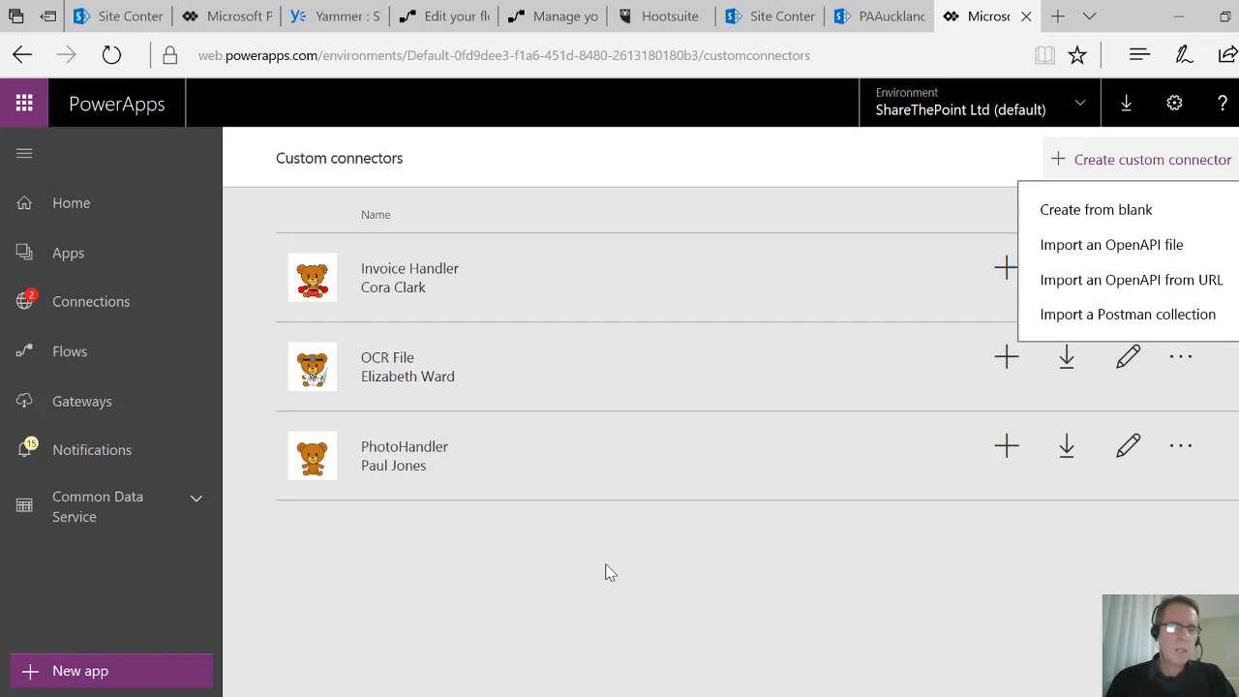
{"action": "mouse_move", "coordinate": [755, 550]}
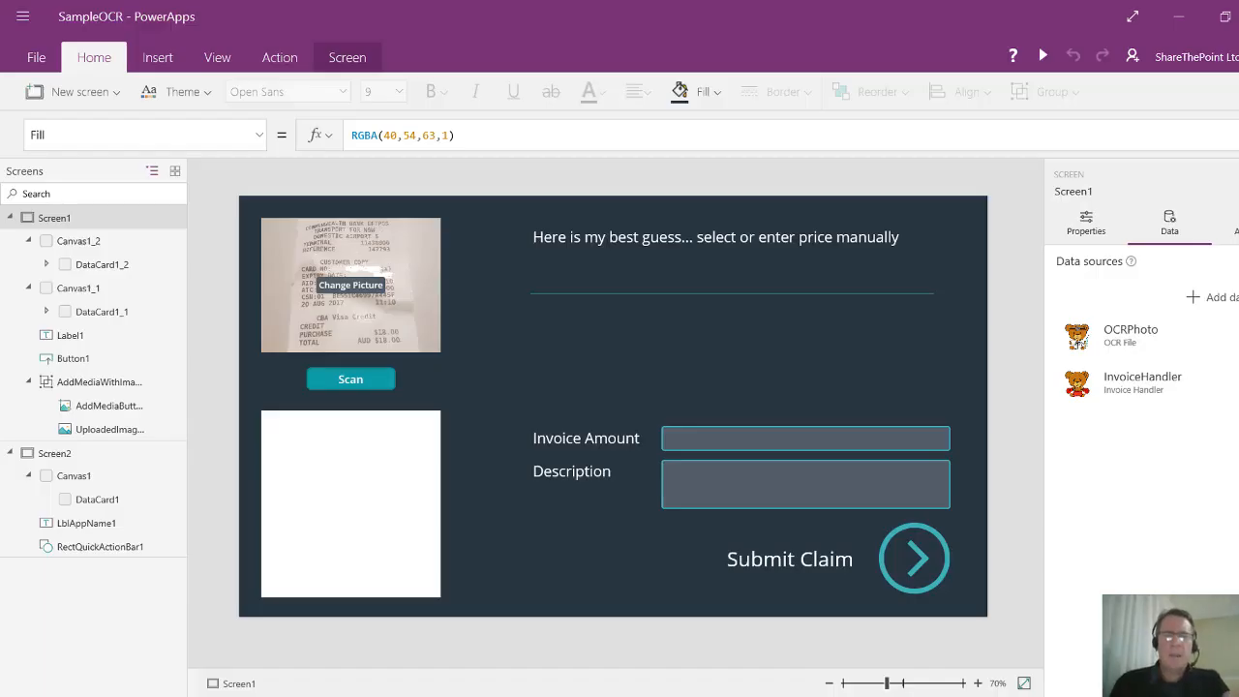
{"action": "mouse_move", "coordinate": [406, 404]}
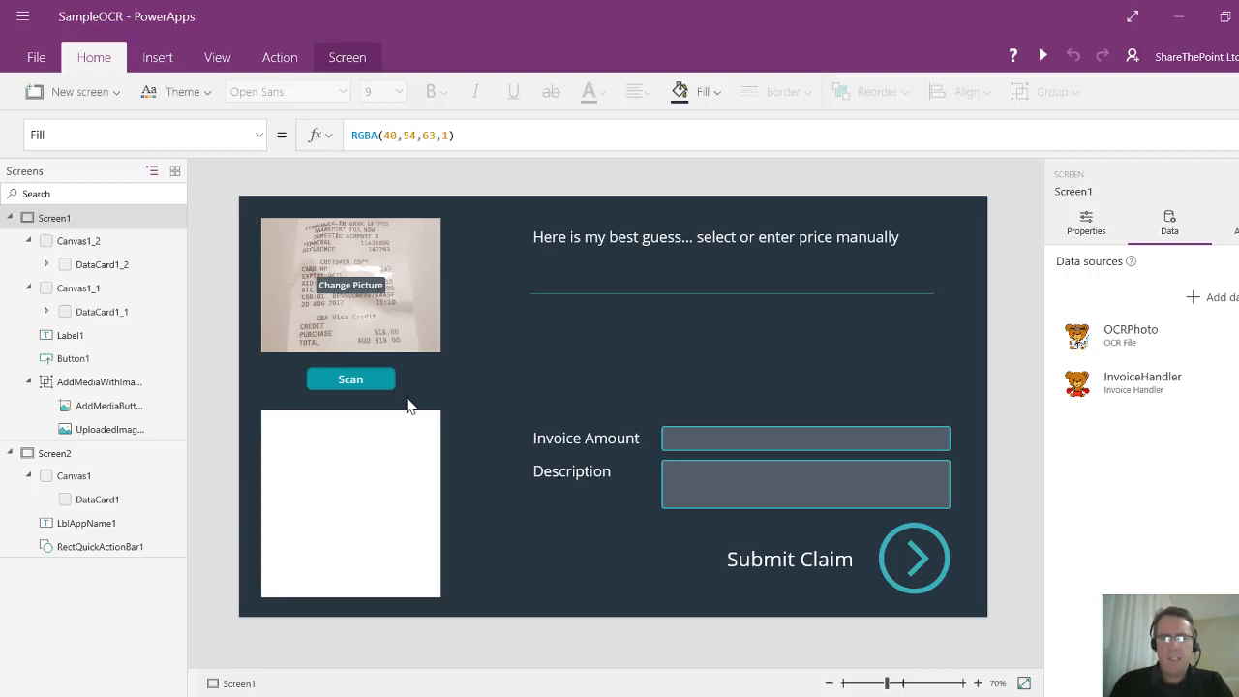
{"action": "mouse_move", "coordinate": [351, 391]}
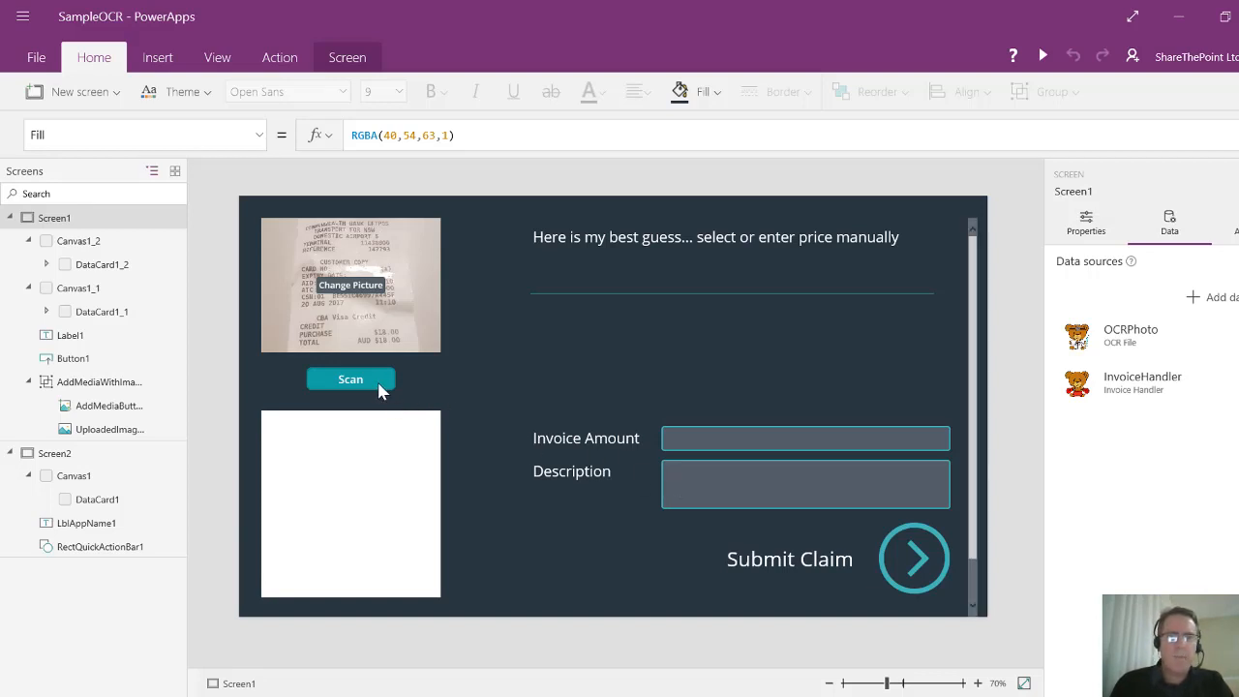
Step: Show the Scan button's OnSelect formula calling OCRPhoto.PostPhoto, then the OCRDemo.json definition
{"action": "left_click", "coordinate": [350, 378]}
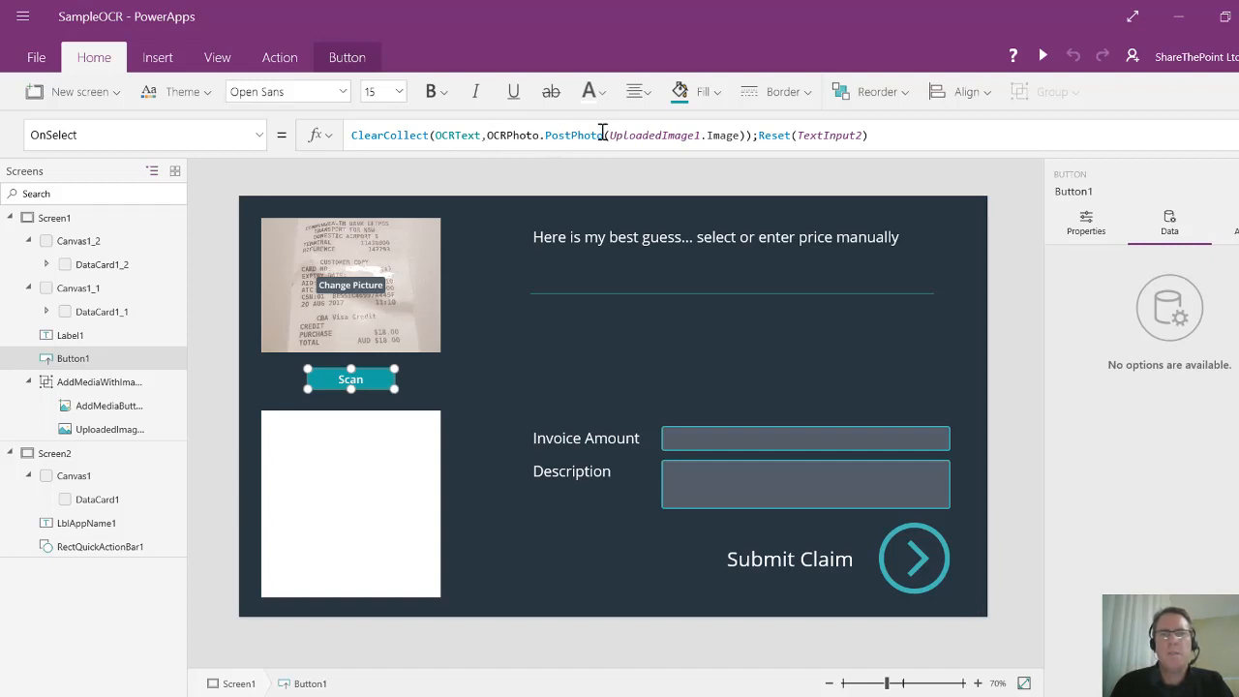
{"action": "mouse_move", "coordinate": [592, 132]}
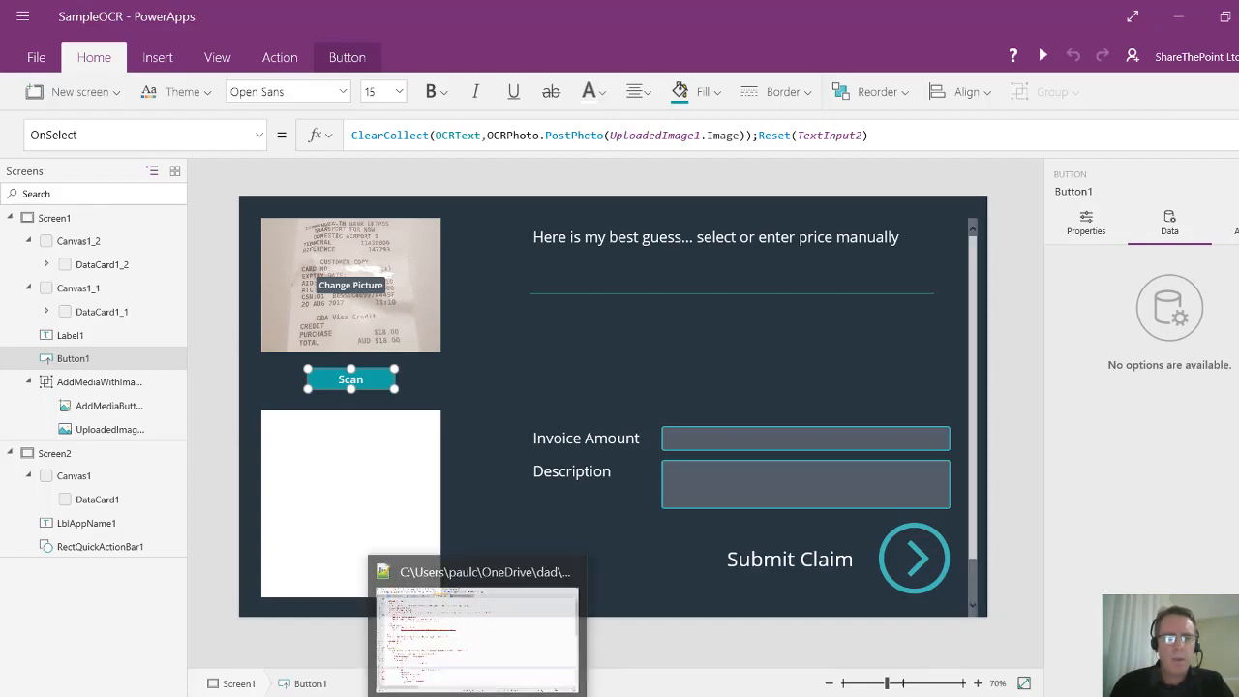
{"action": "left_click", "coordinate": [476, 635]}
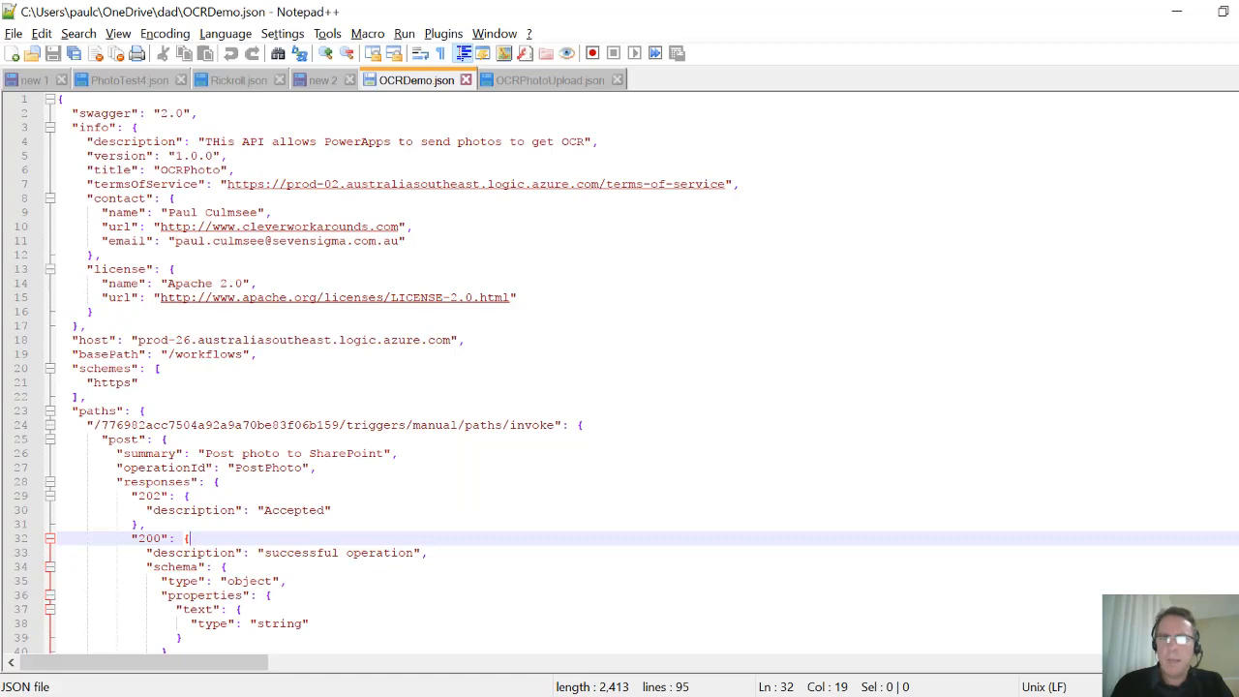
{"action": "scroll", "scroll_direction": "down", "scroll_amount": 3}
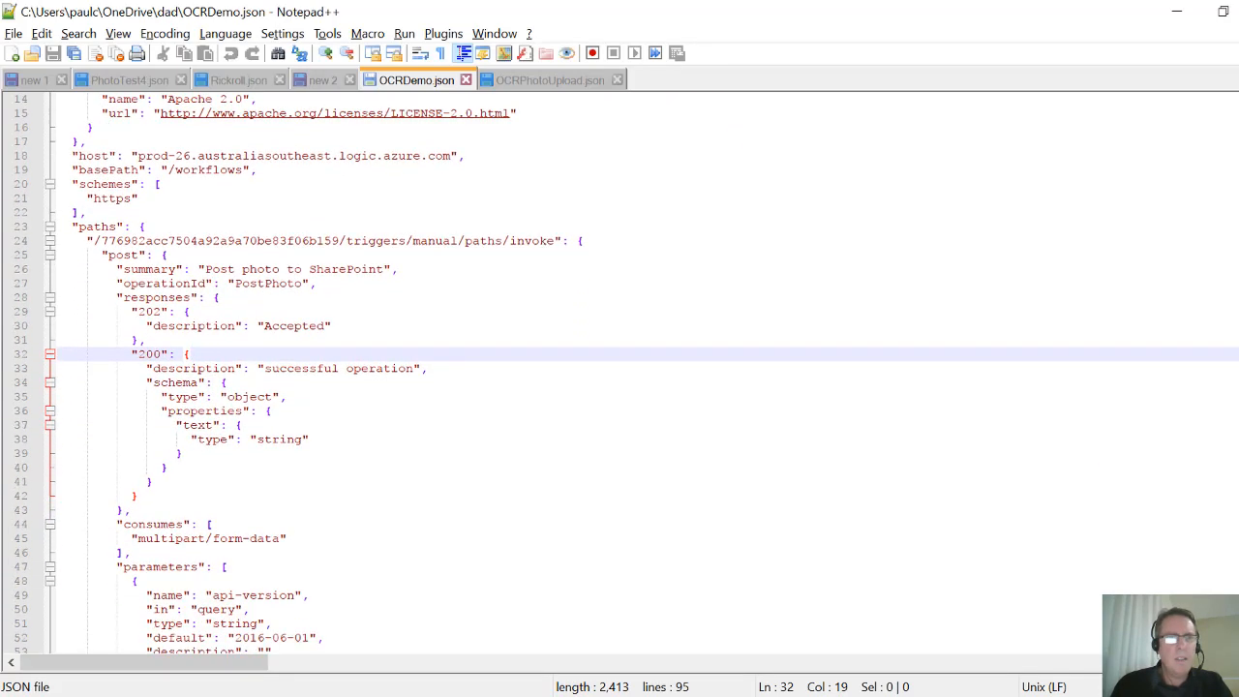
{"action": "scroll", "scroll_direction": "down", "scroll_amount": 3}
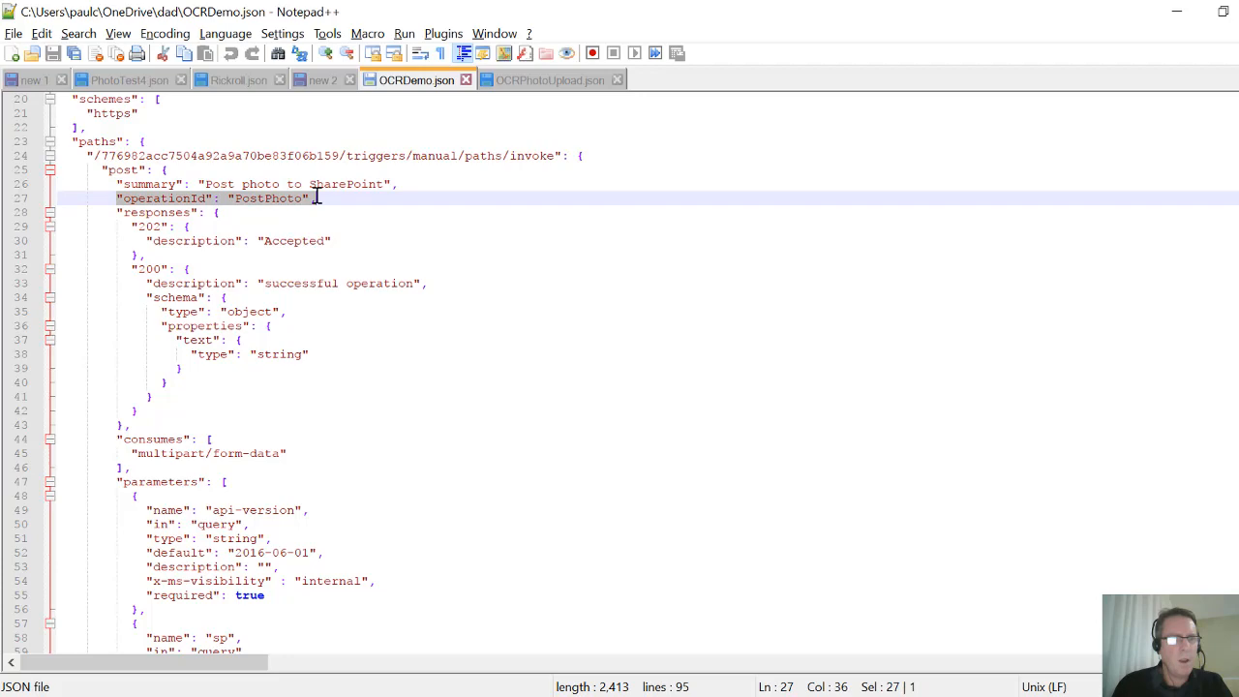
{"action": "scroll", "scroll_direction": "down", "scroll_amount": 3}
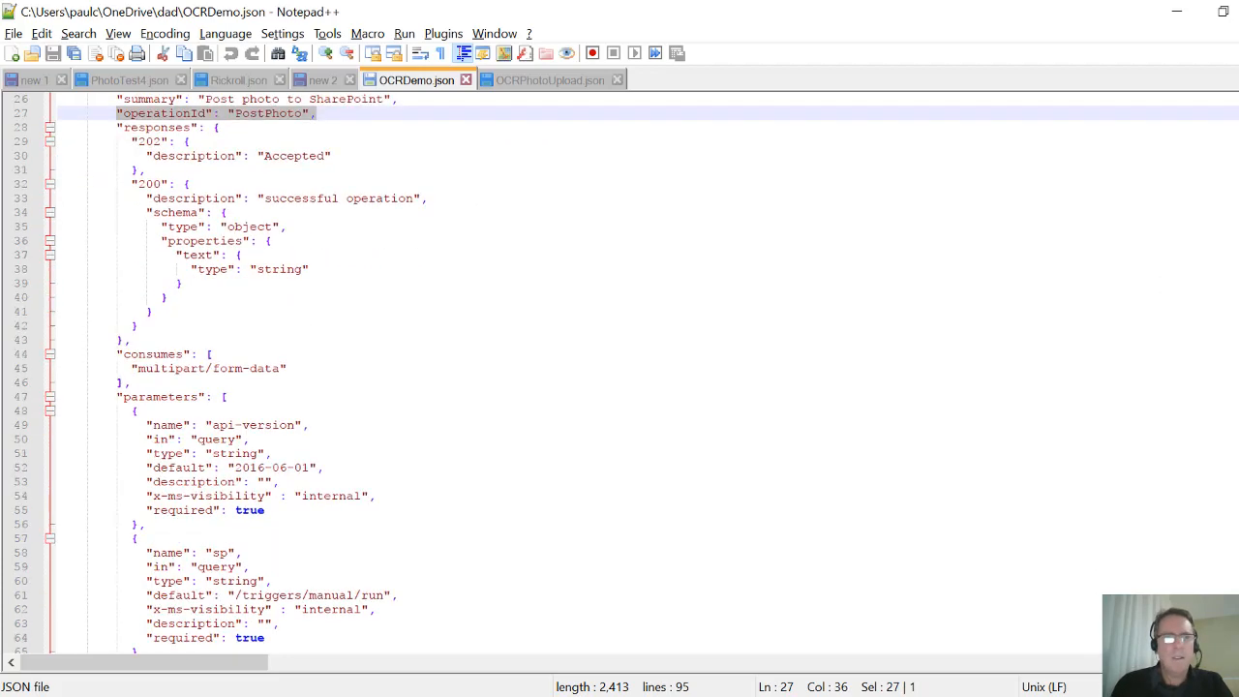
{"action": "scroll", "scroll_direction": "down", "scroll_amount": 3}
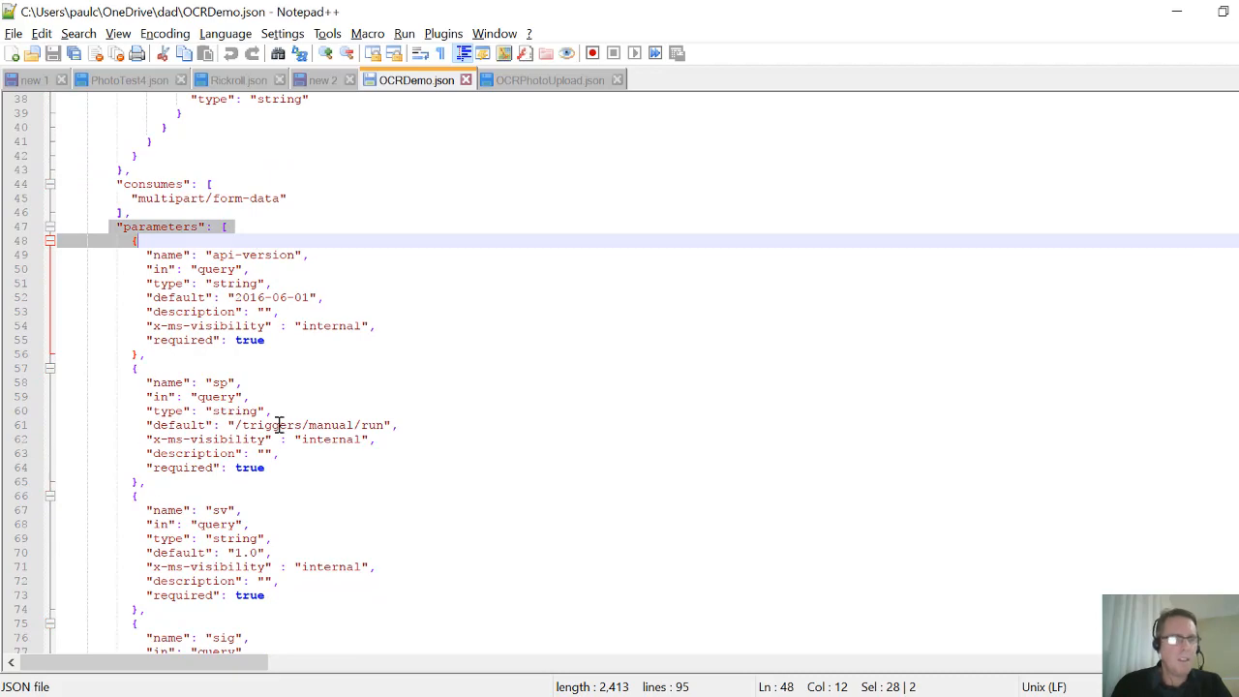
{"action": "mouse_move", "coordinate": [455, 507]}
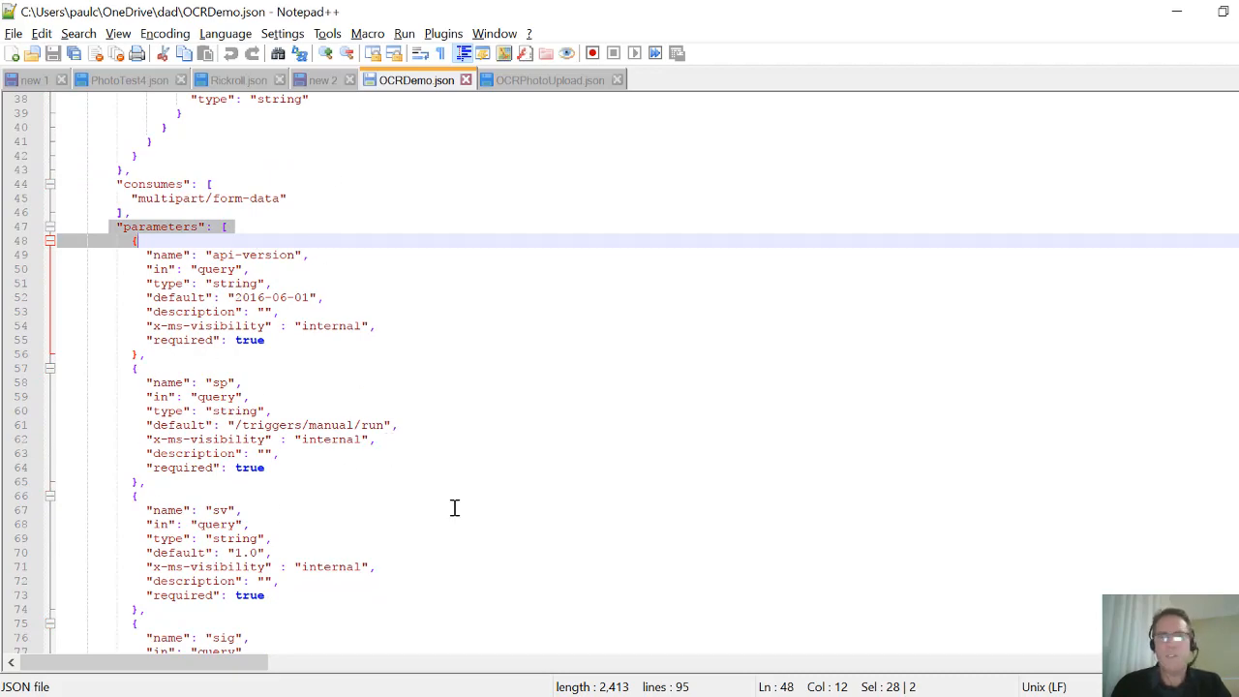
{"action": "scroll", "scroll_direction": "down", "scroll_amount": 3}
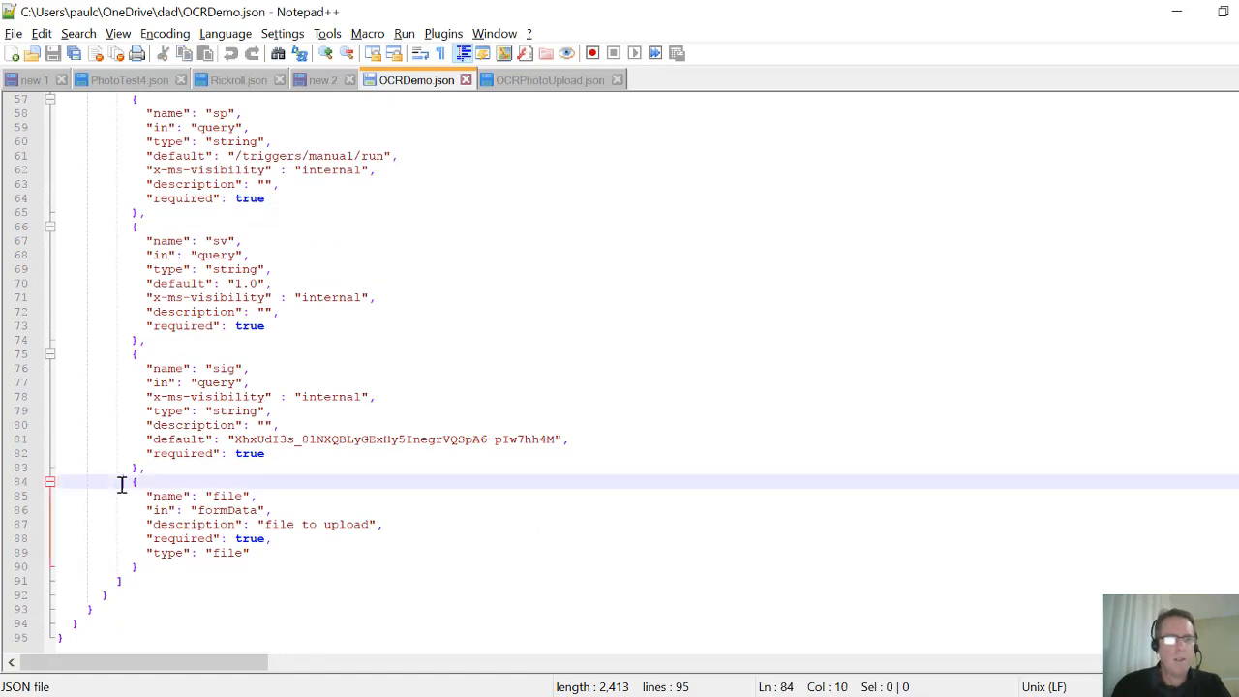
{"action": "left_click", "coordinate": [267, 565]}
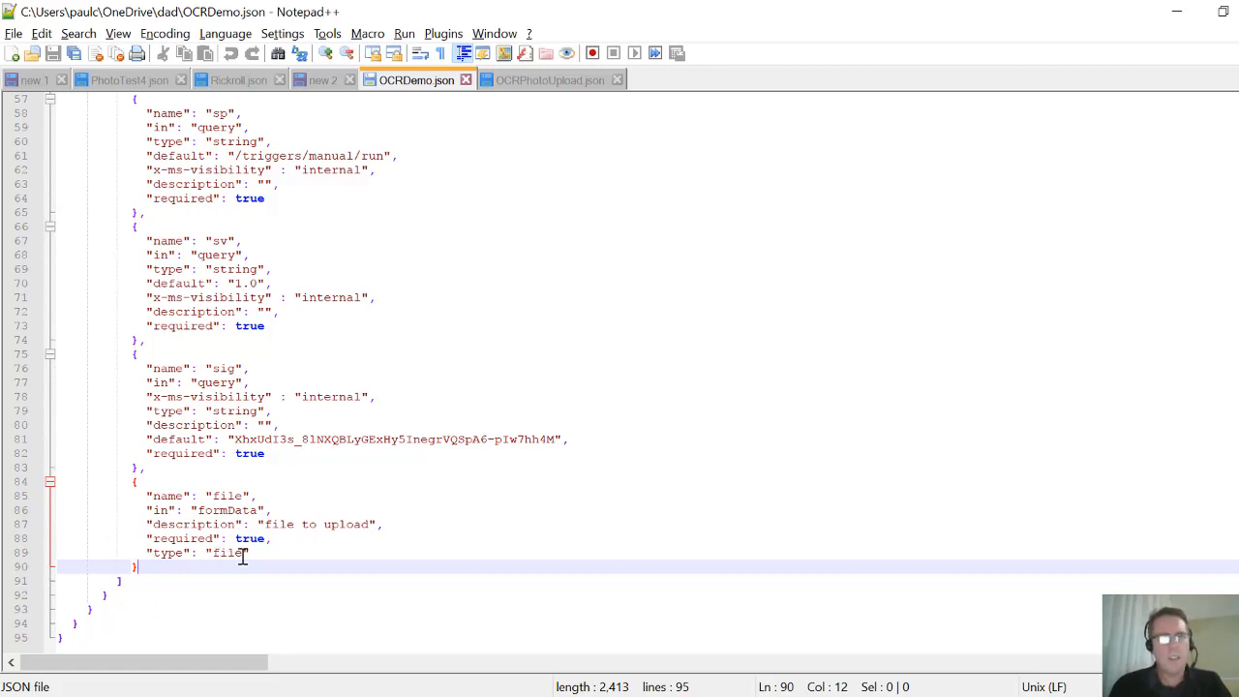
{"action": "mouse_move", "coordinate": [280, 461]}
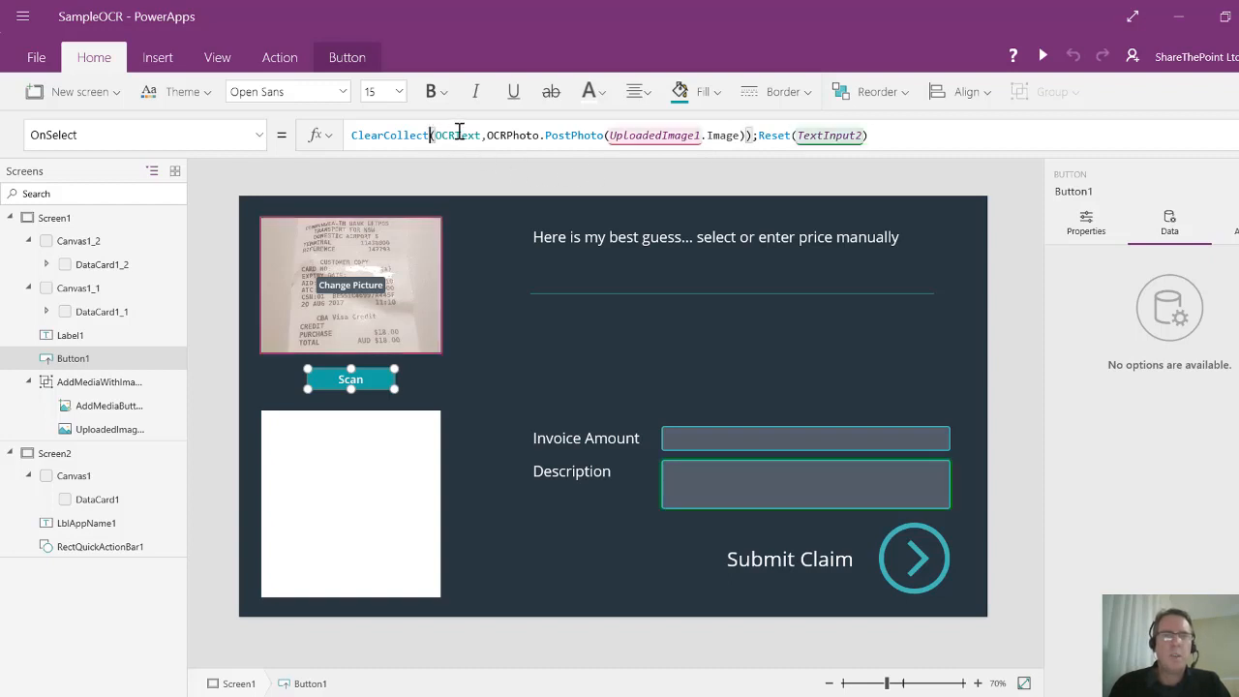
Step: Review the OCRText collection in the scan formula, run Scan to get Transport 18.00, and go to the save page
{"action": "left_click", "coordinate": [469, 135]}
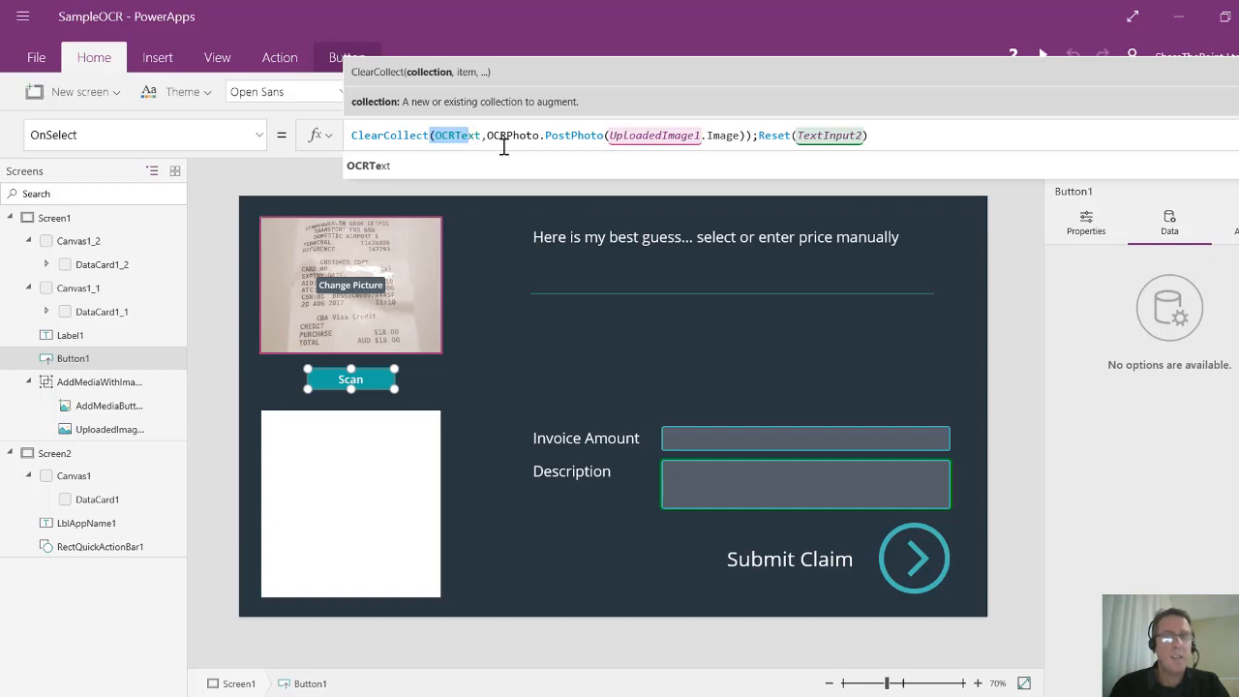
{"action": "mouse_move", "coordinate": [1046, 54]}
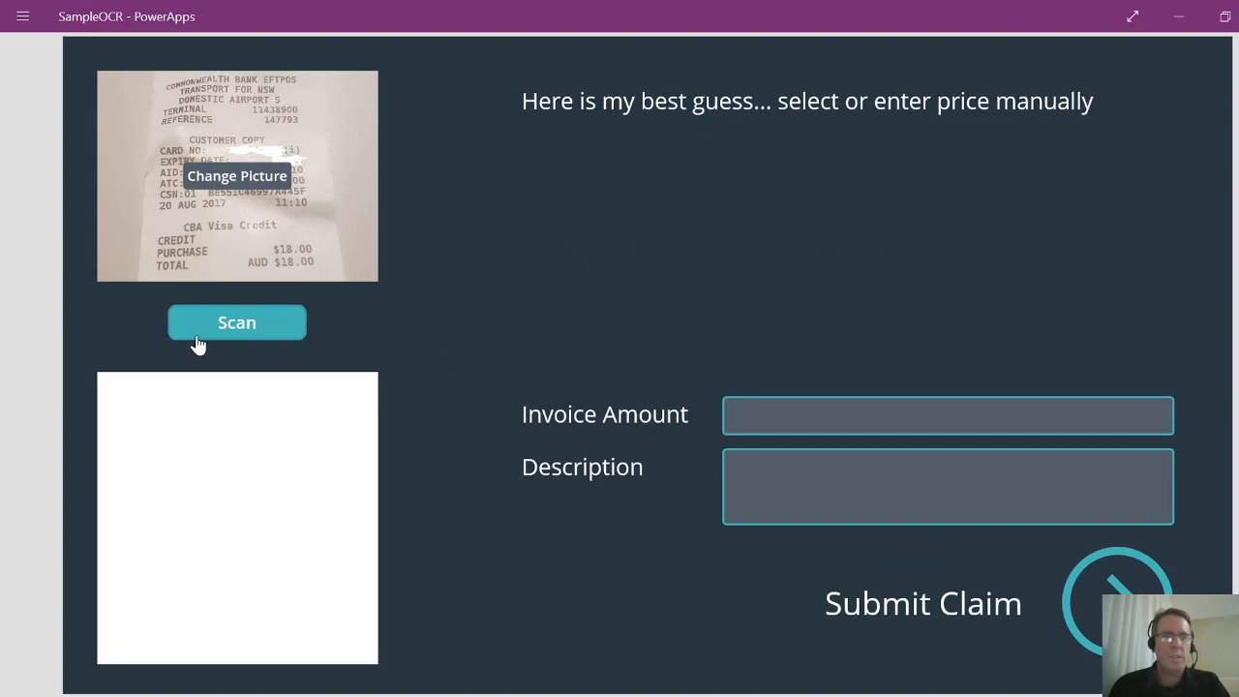
{"action": "left_click", "coordinate": [237, 321]}
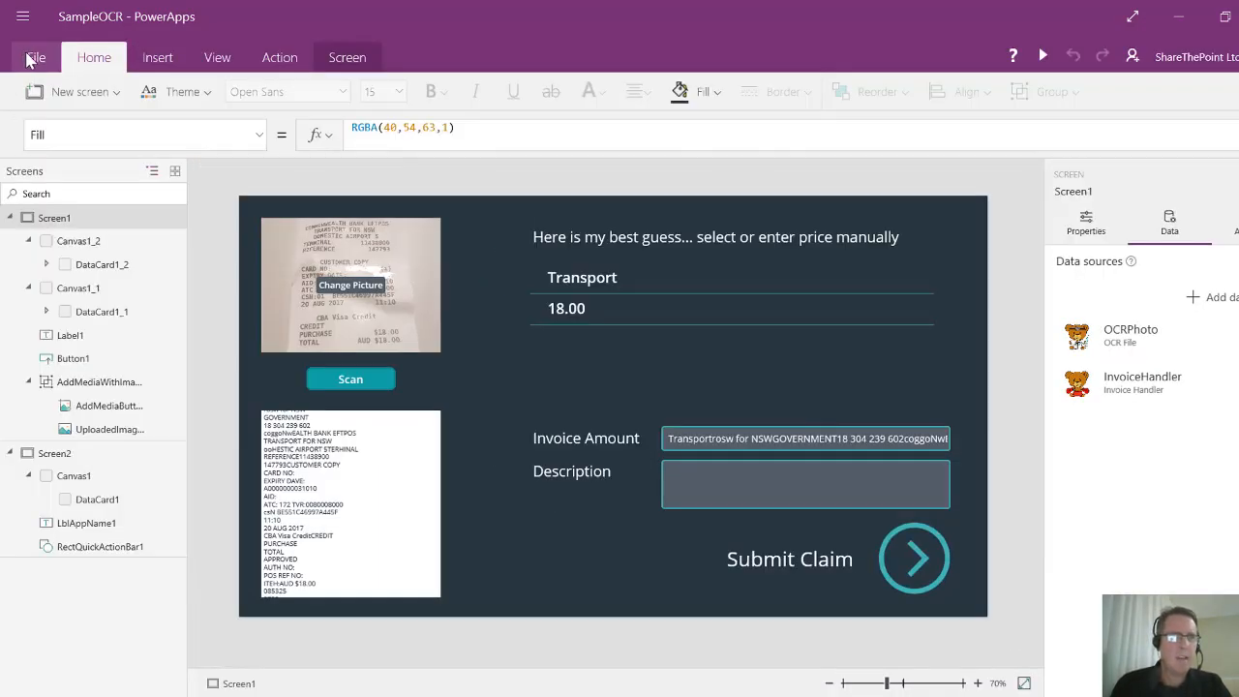
{"action": "left_click", "coordinate": [35, 58]}
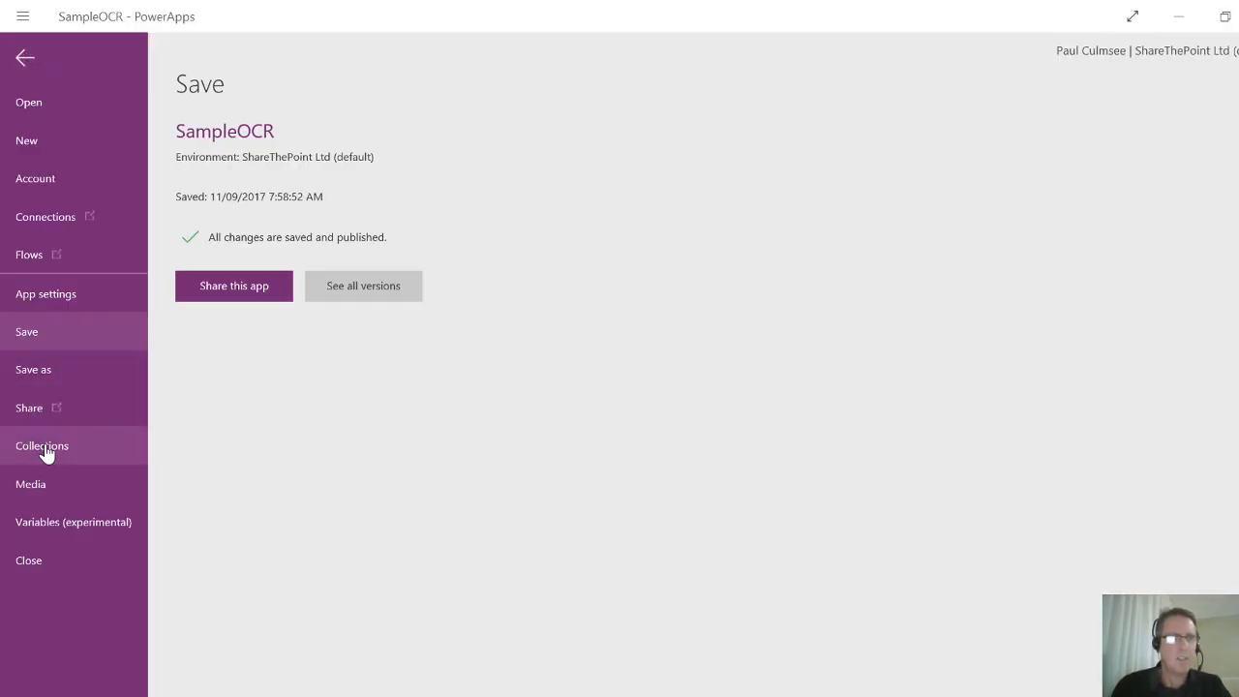
Step: View the OCRText collection's stored receipt text, then switch to another window
{"action": "left_click", "coordinate": [43, 445]}
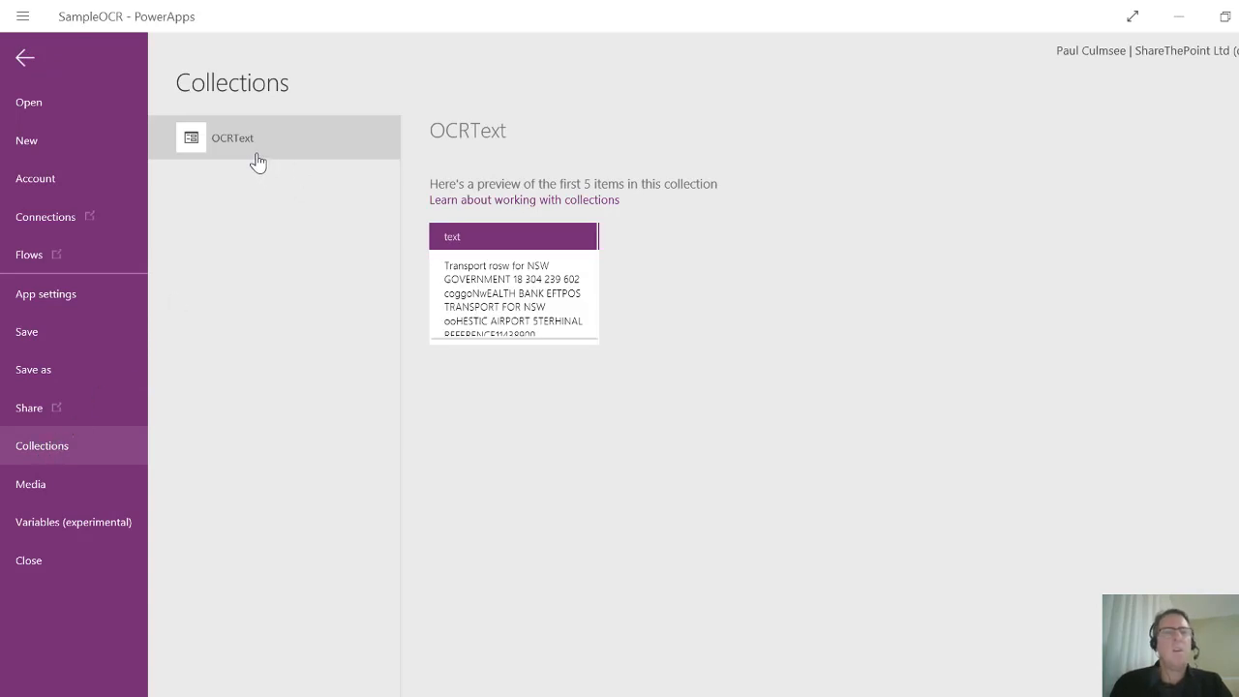
{"action": "mouse_move", "coordinate": [474, 256]}
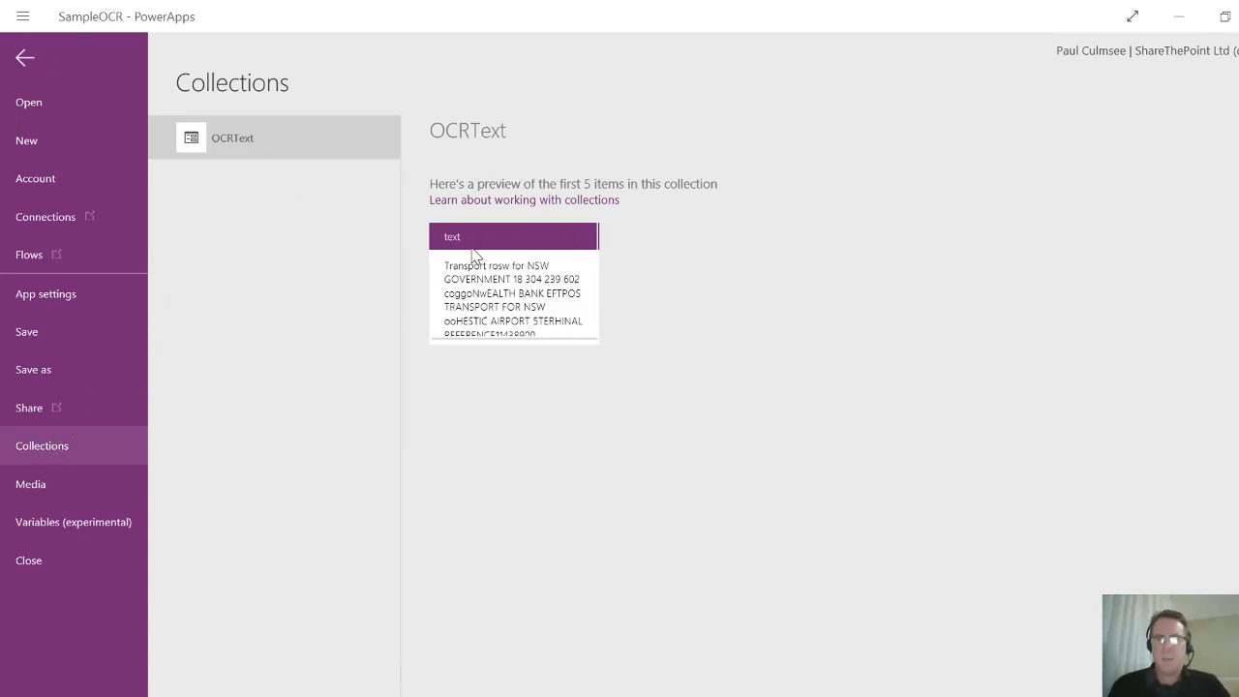
{"action": "mouse_move", "coordinate": [487, 217]}
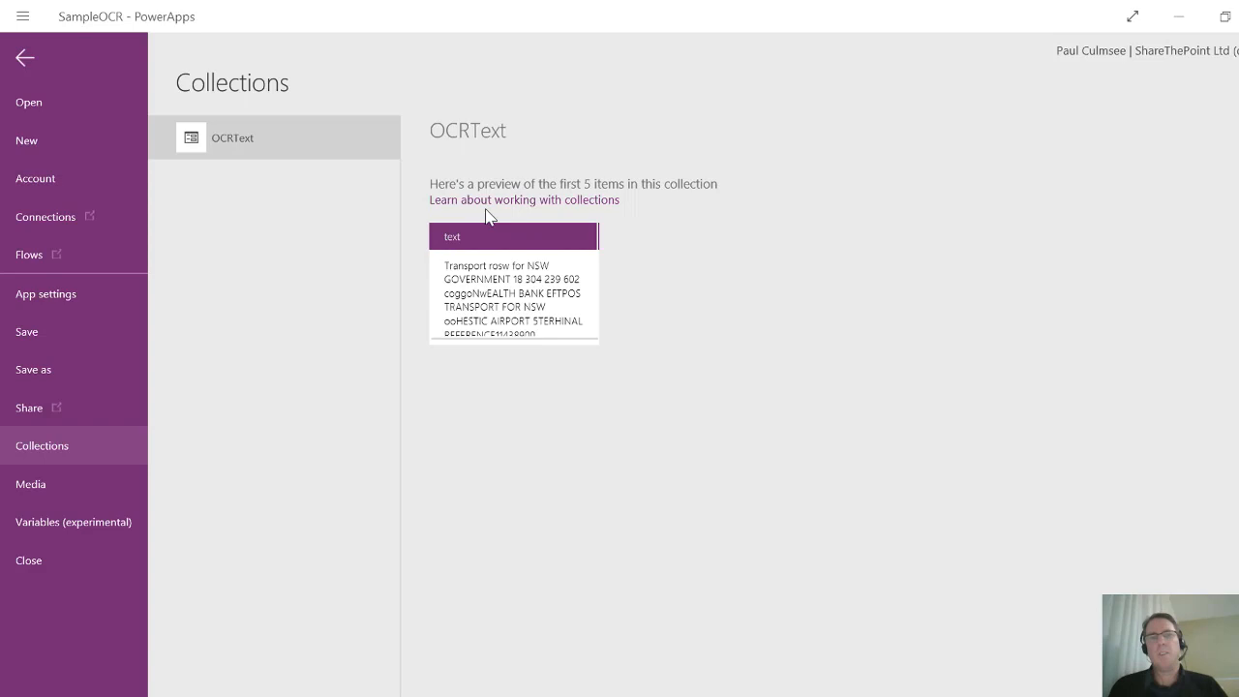
{"action": "mouse_move", "coordinate": [453, 240]}
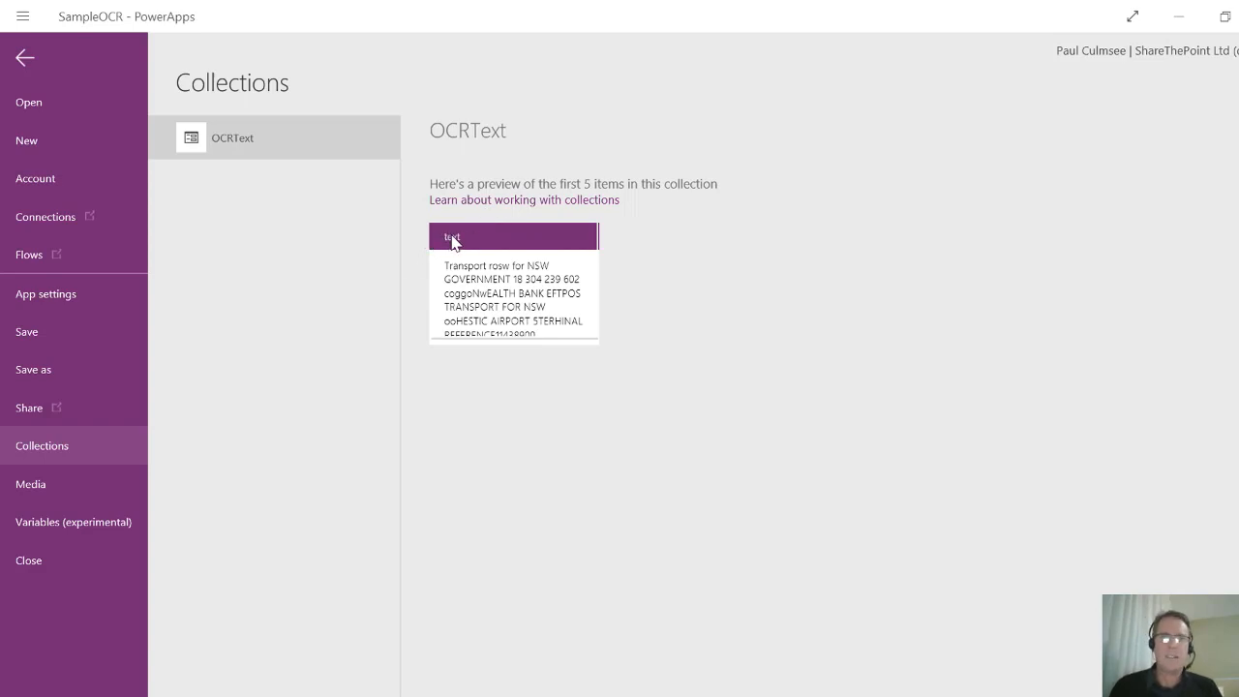
{"action": "mouse_move", "coordinate": [484, 294]}
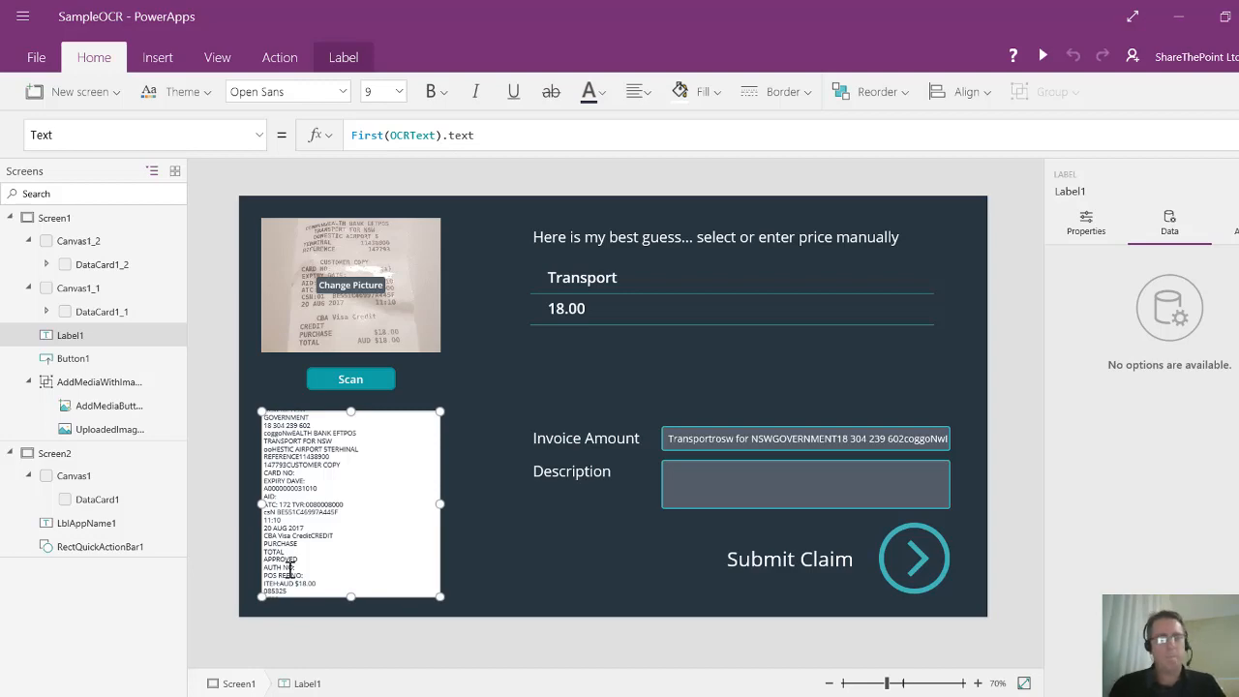
{"action": "key", "text": "alt+tab"}
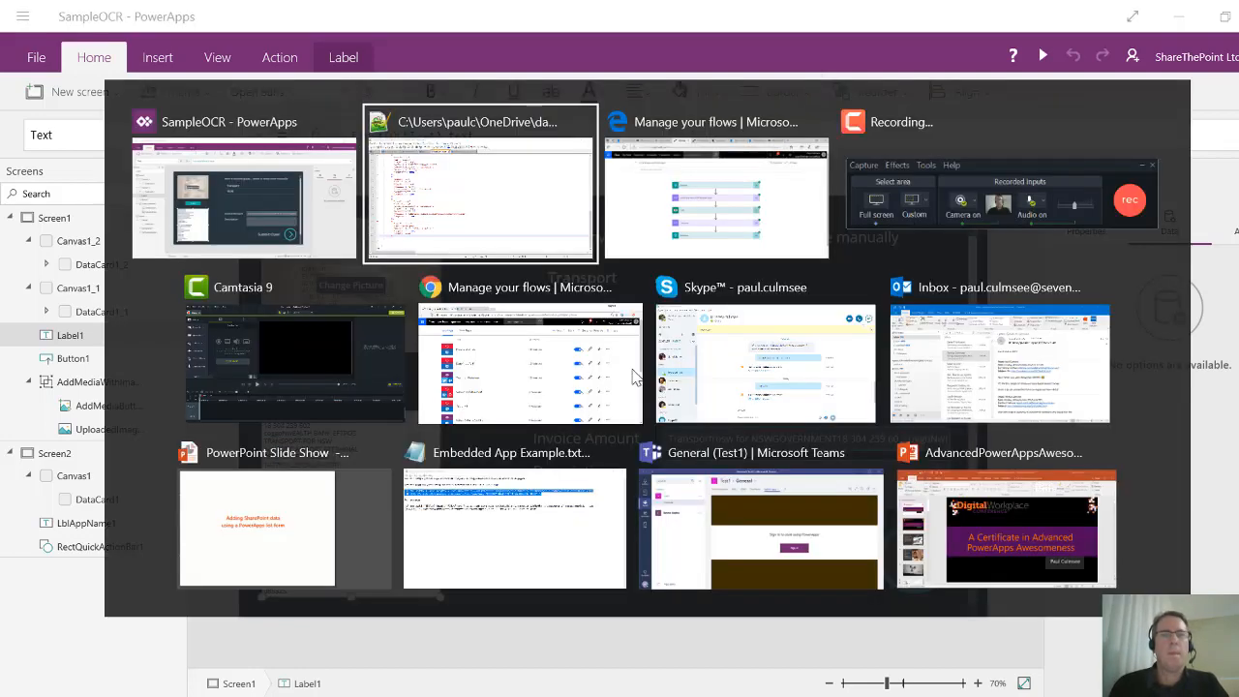
Step: Walk the OCR flow run from Extract File through OCR and Compose to the Response body
{"action": "left_click", "coordinate": [716, 197]}
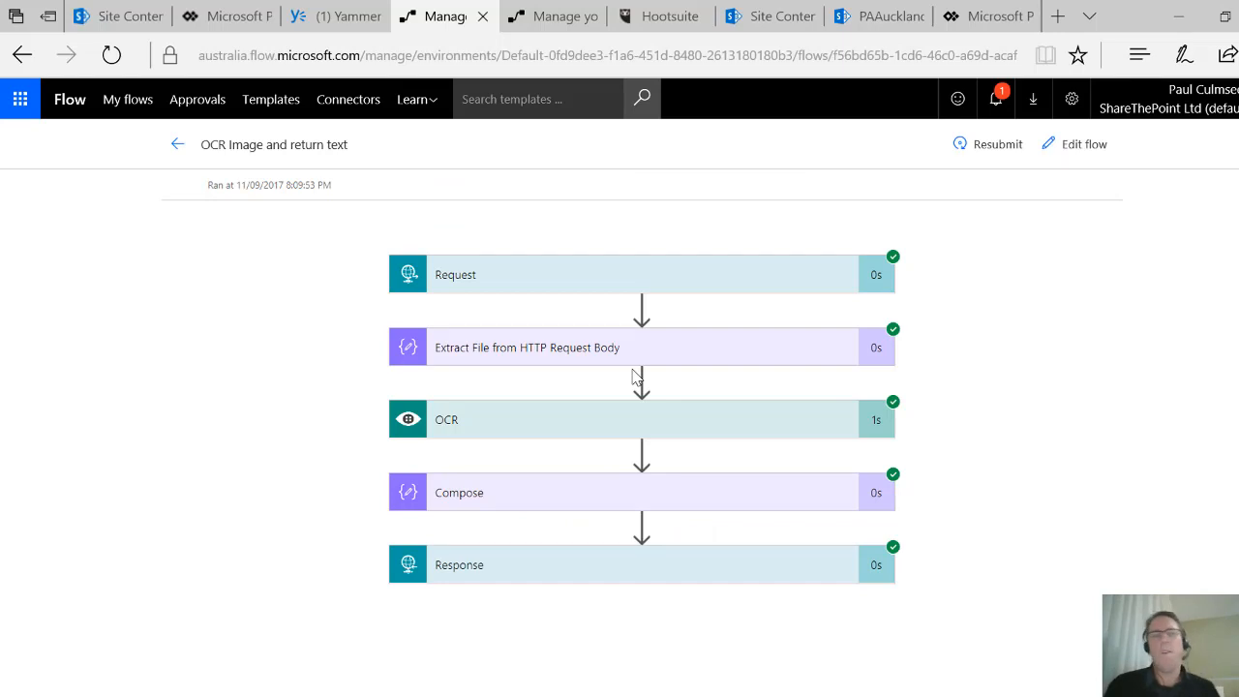
{"action": "mouse_move", "coordinate": [512, 309]}
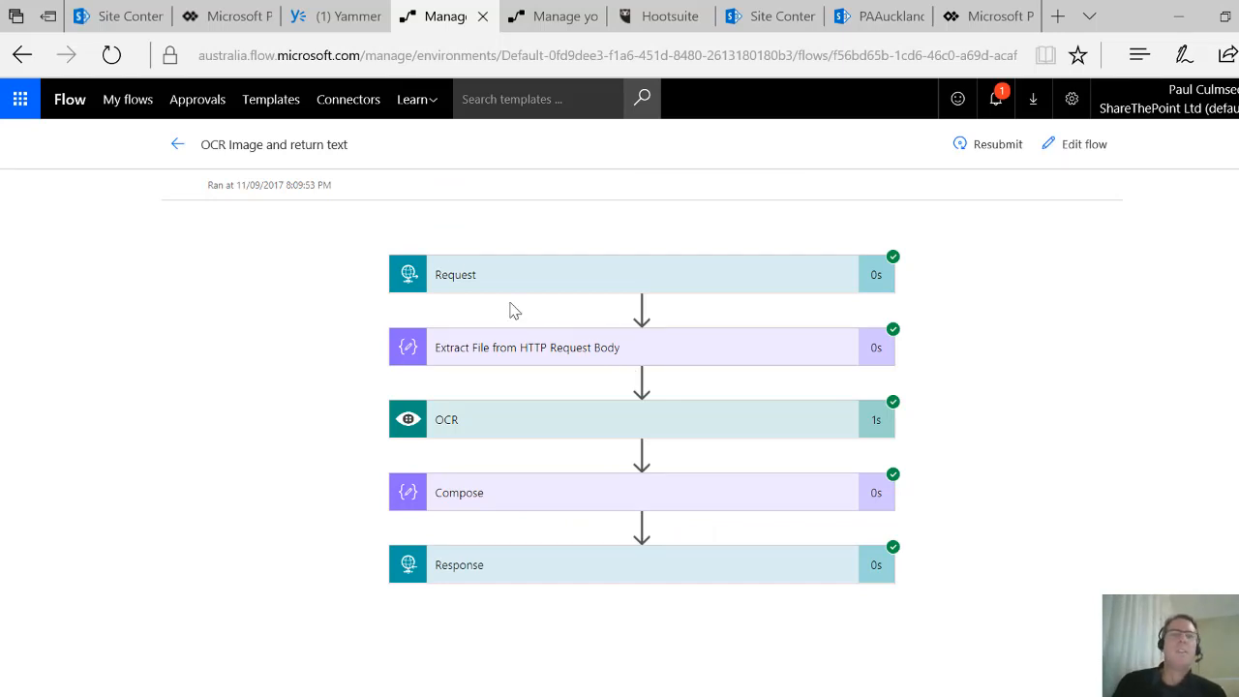
{"action": "mouse_move", "coordinate": [588, 285]}
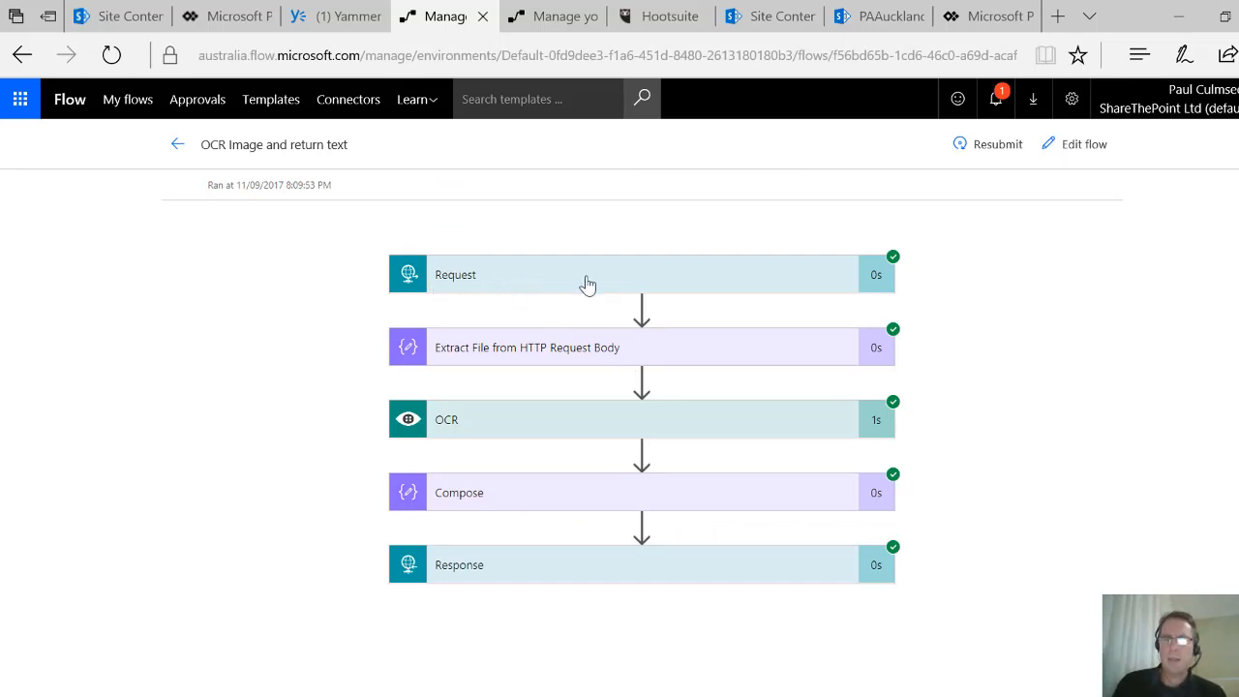
{"action": "mouse_move", "coordinate": [530, 356]}
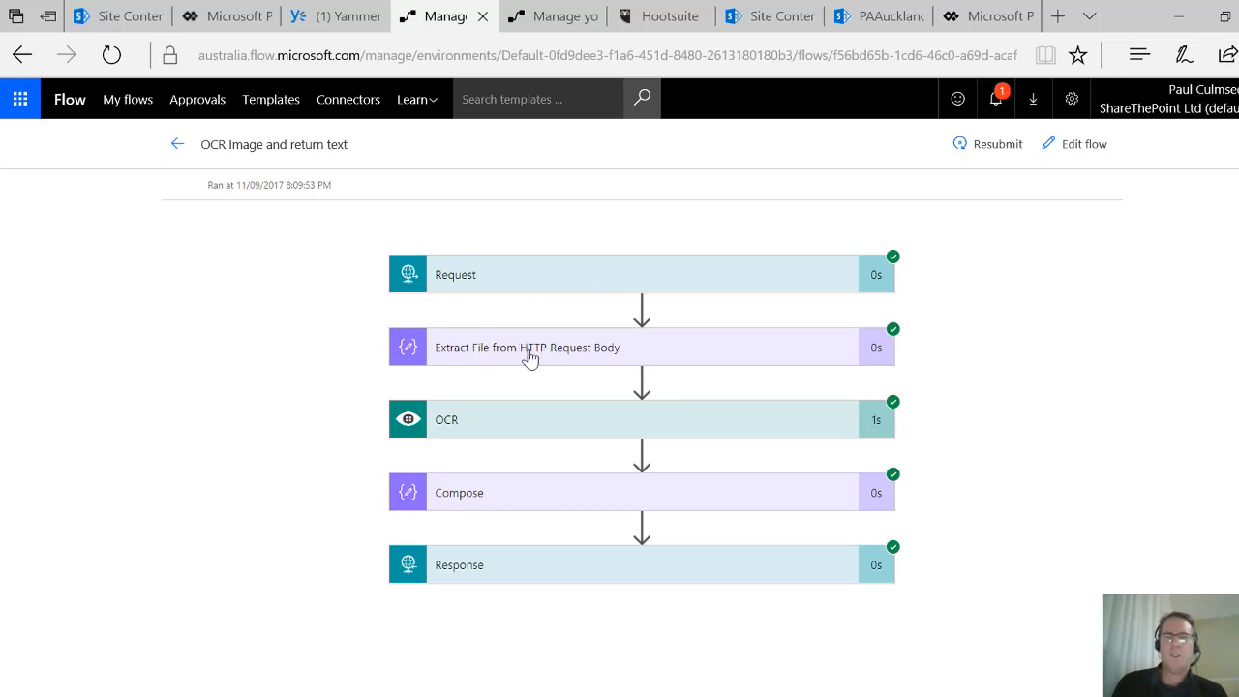
{"action": "mouse_move", "coordinate": [670, 356]}
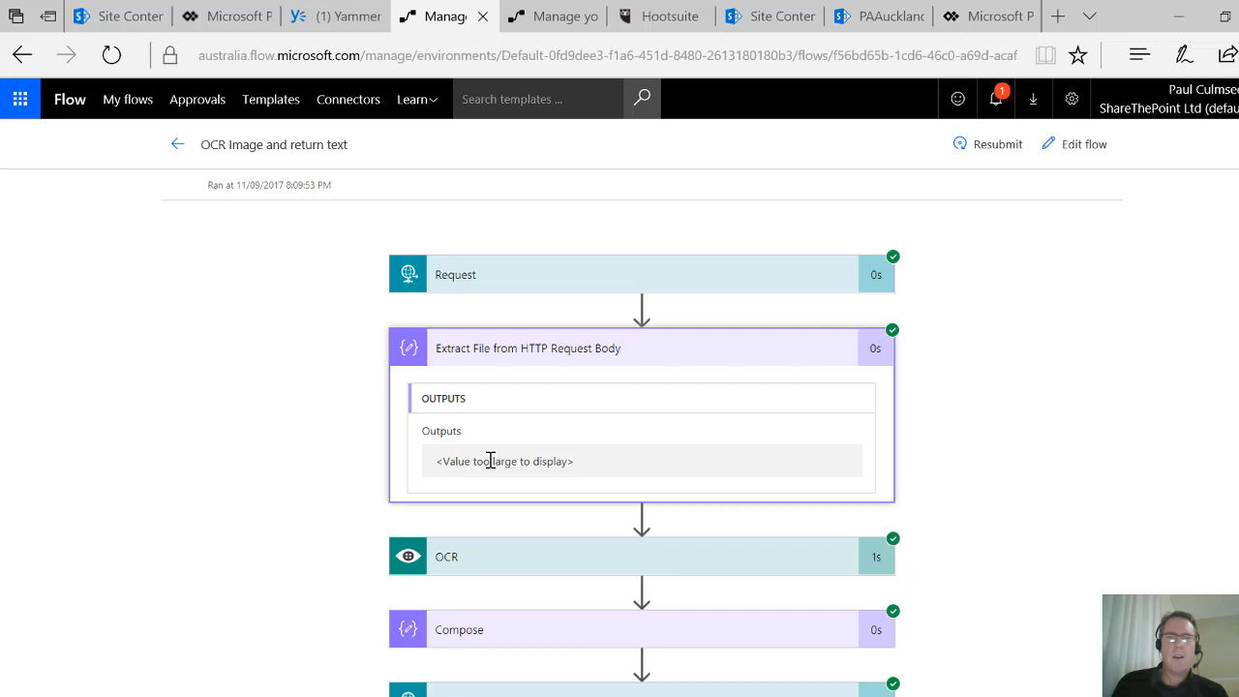
{"action": "mouse_move", "coordinate": [534, 364]}
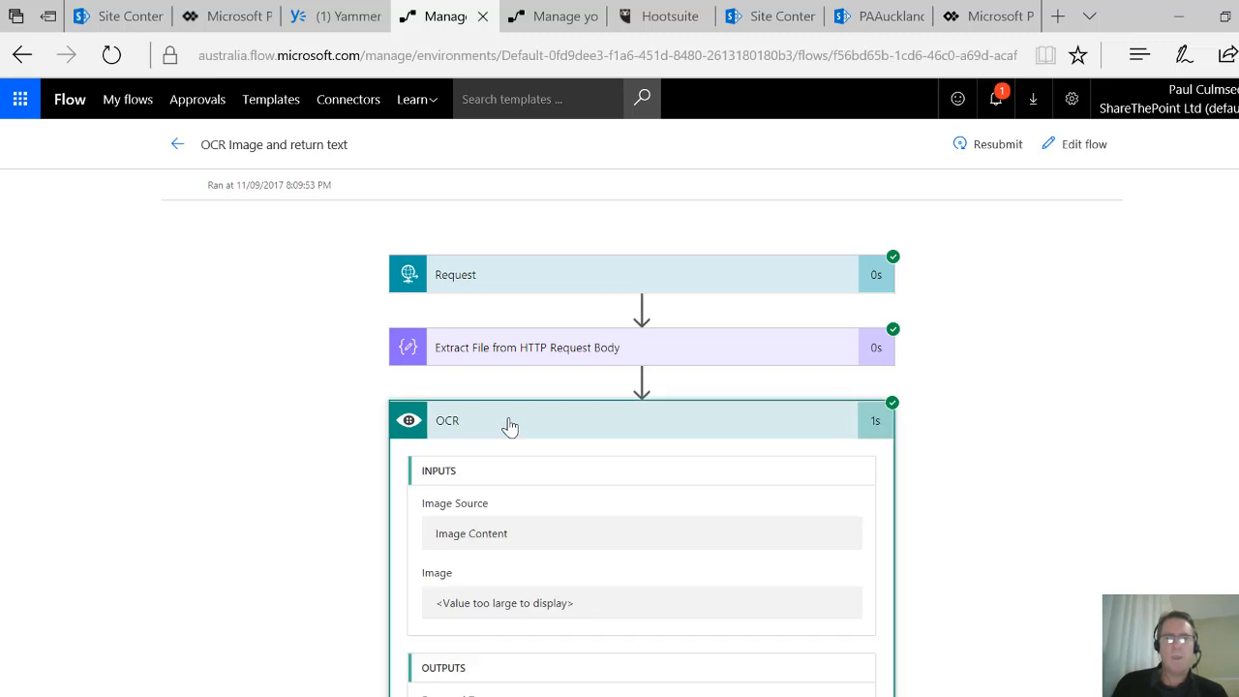
{"action": "scroll", "scroll_direction": "down", "scroll_amount": 3}
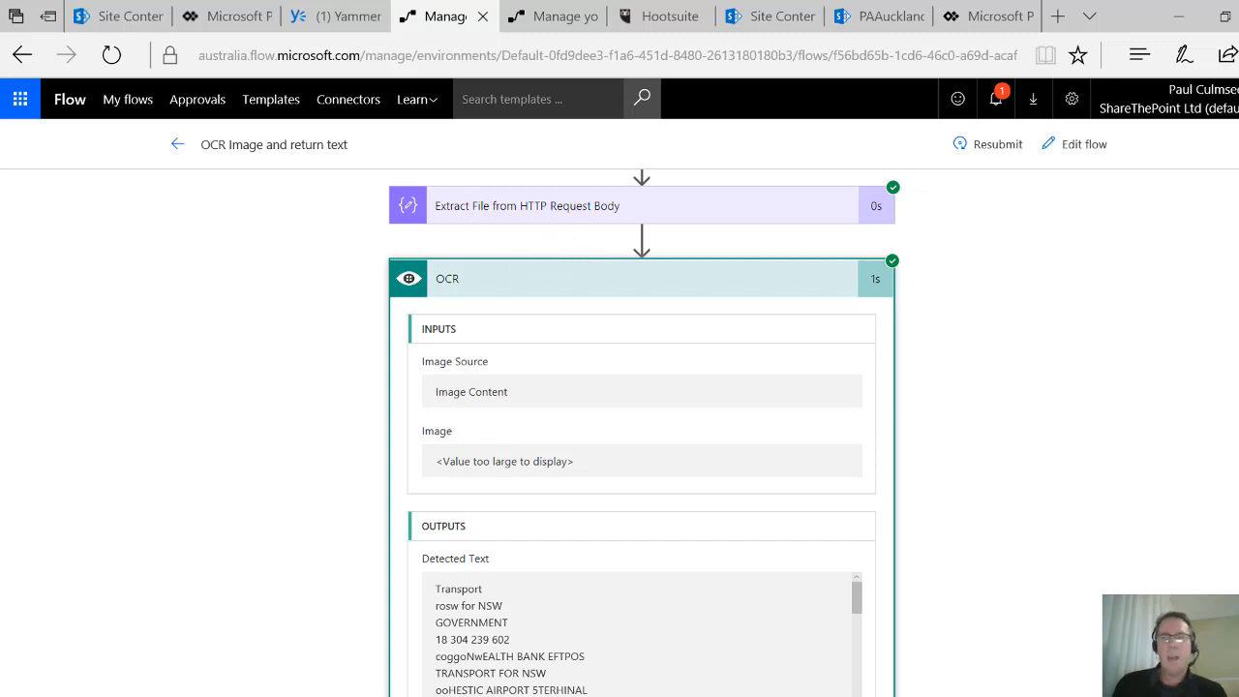
{"action": "scroll", "scroll_direction": "down", "scroll_amount": 3}
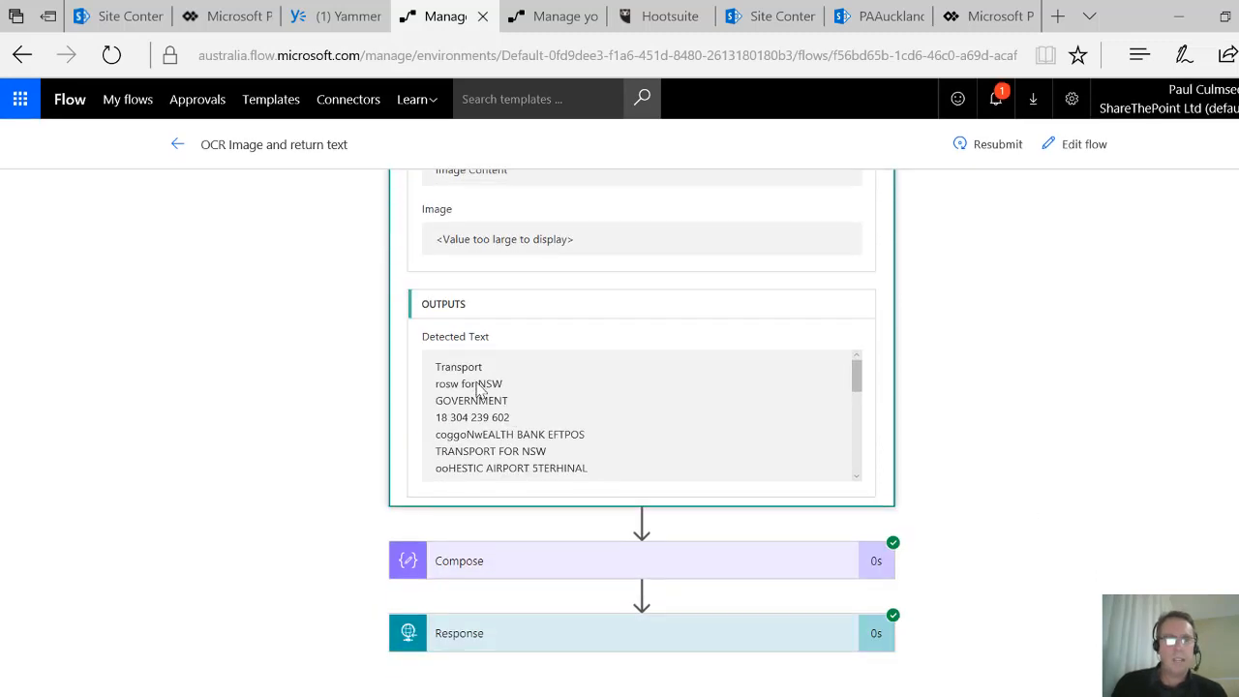
{"action": "scroll", "scroll_direction": "down", "scroll_amount": 3}
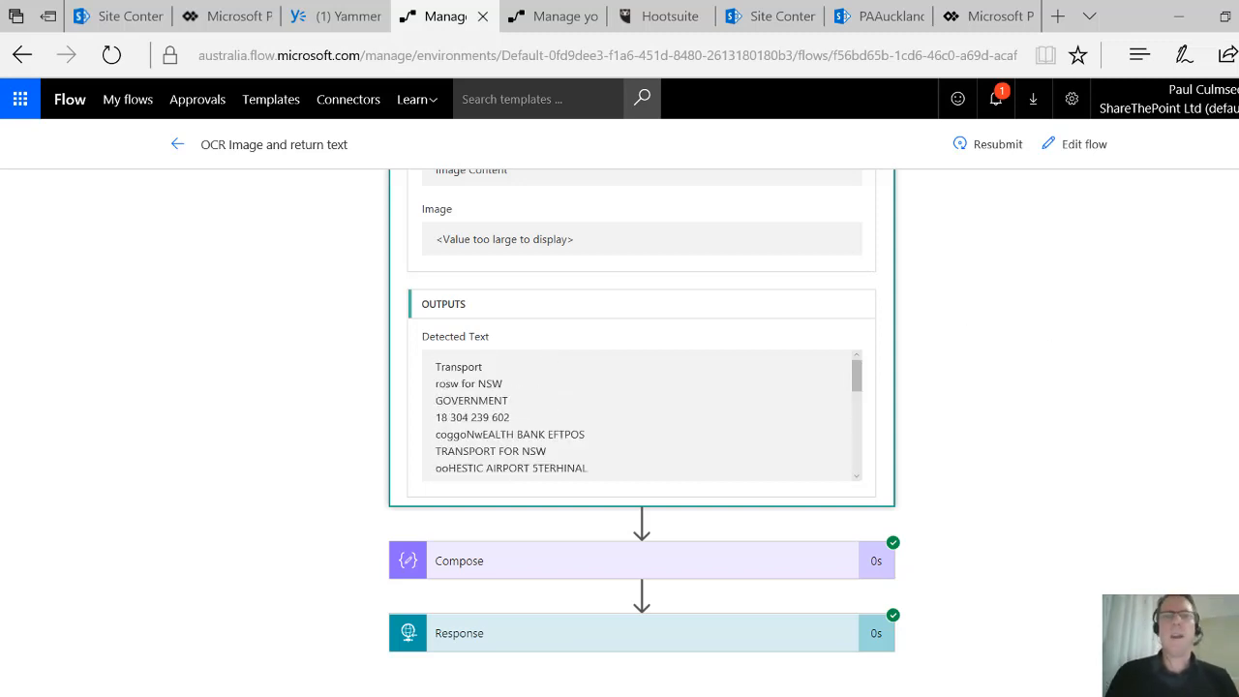
{"action": "mouse_move", "coordinate": [1051, 400]}
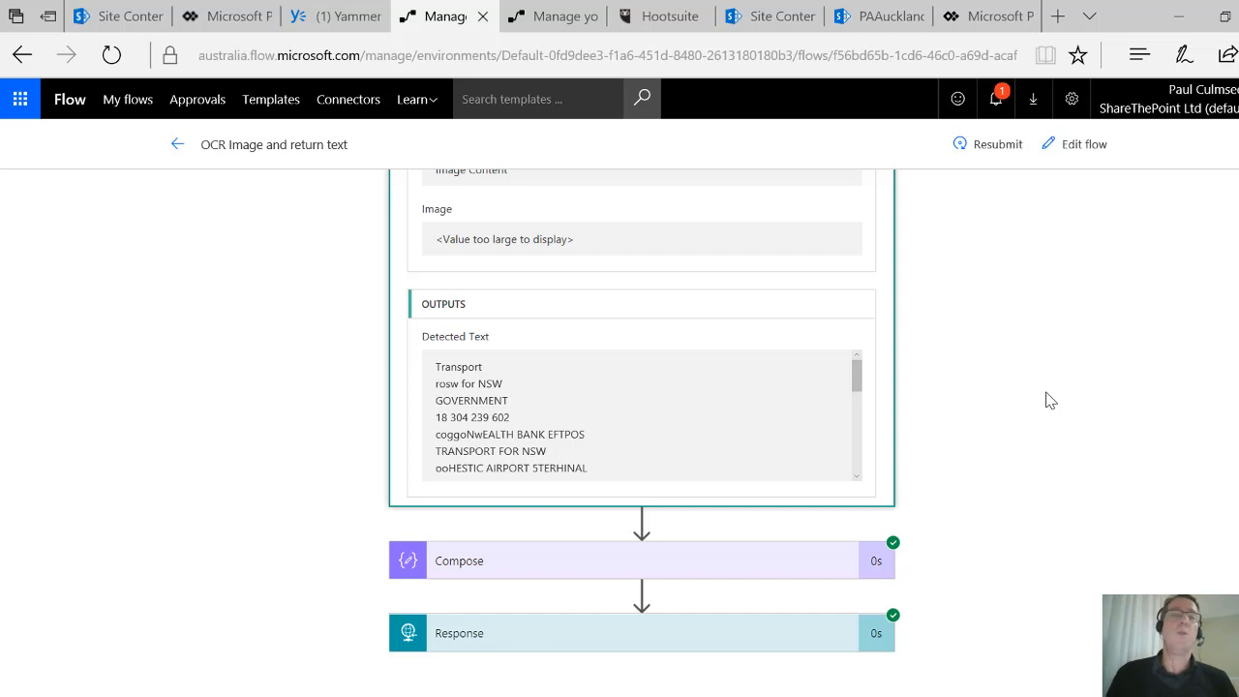
{"action": "mouse_move", "coordinate": [811, 531]}
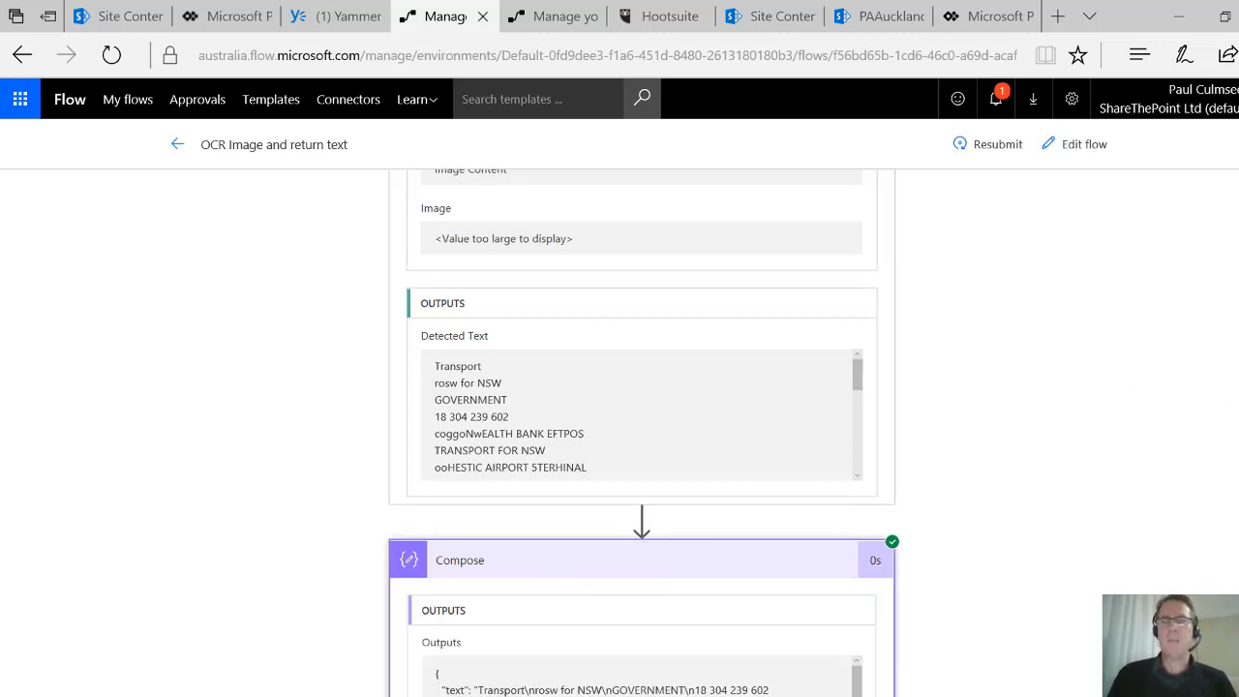
{"action": "scroll", "scroll_direction": "down", "scroll_amount": 3}
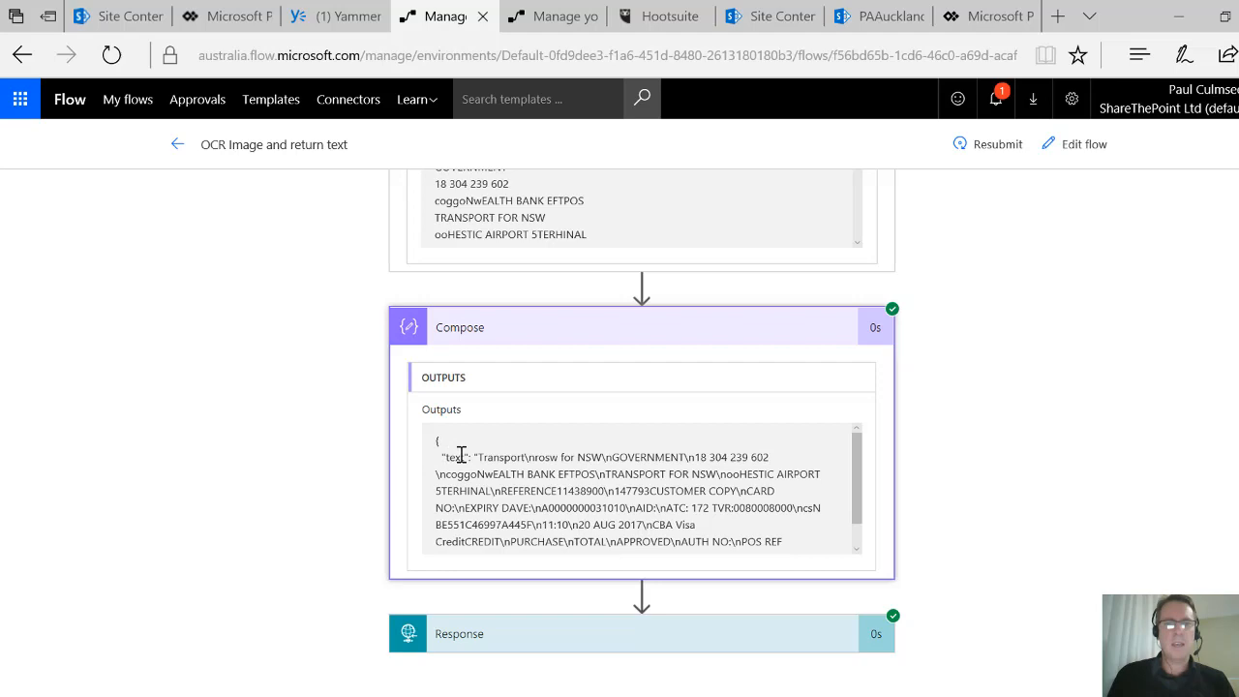
{"action": "mouse_move", "coordinate": [503, 515]}
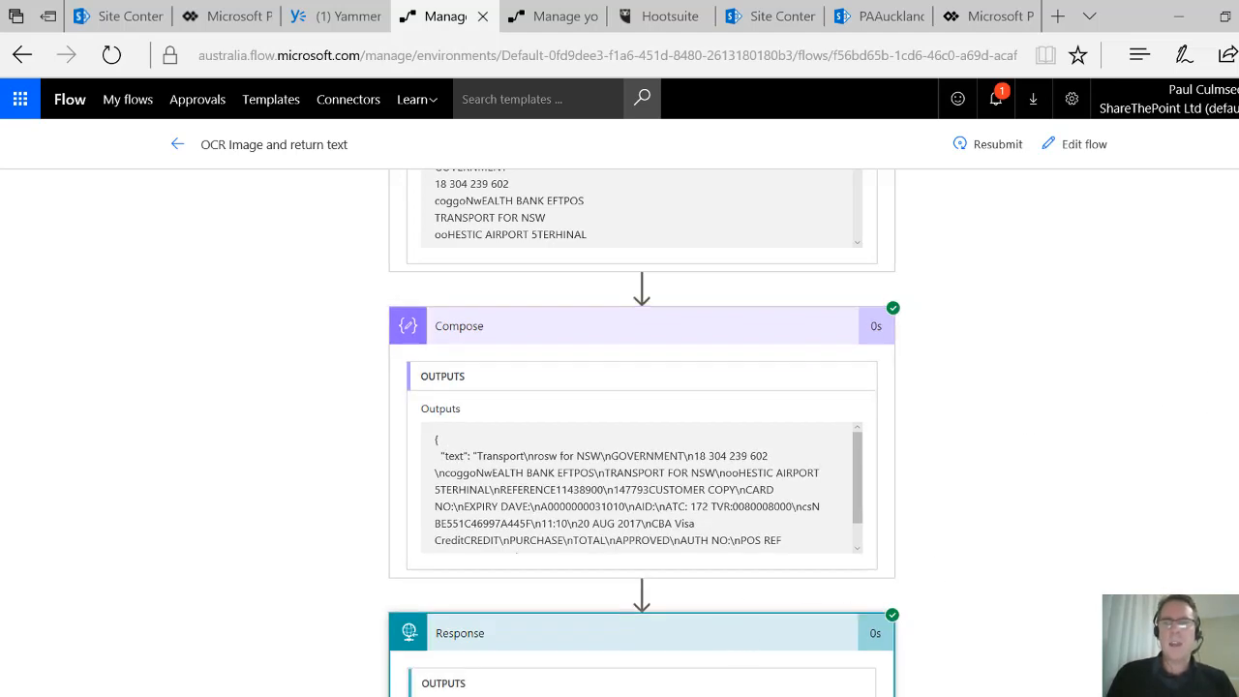
{"action": "scroll", "scroll_direction": "down", "scroll_amount": 3}
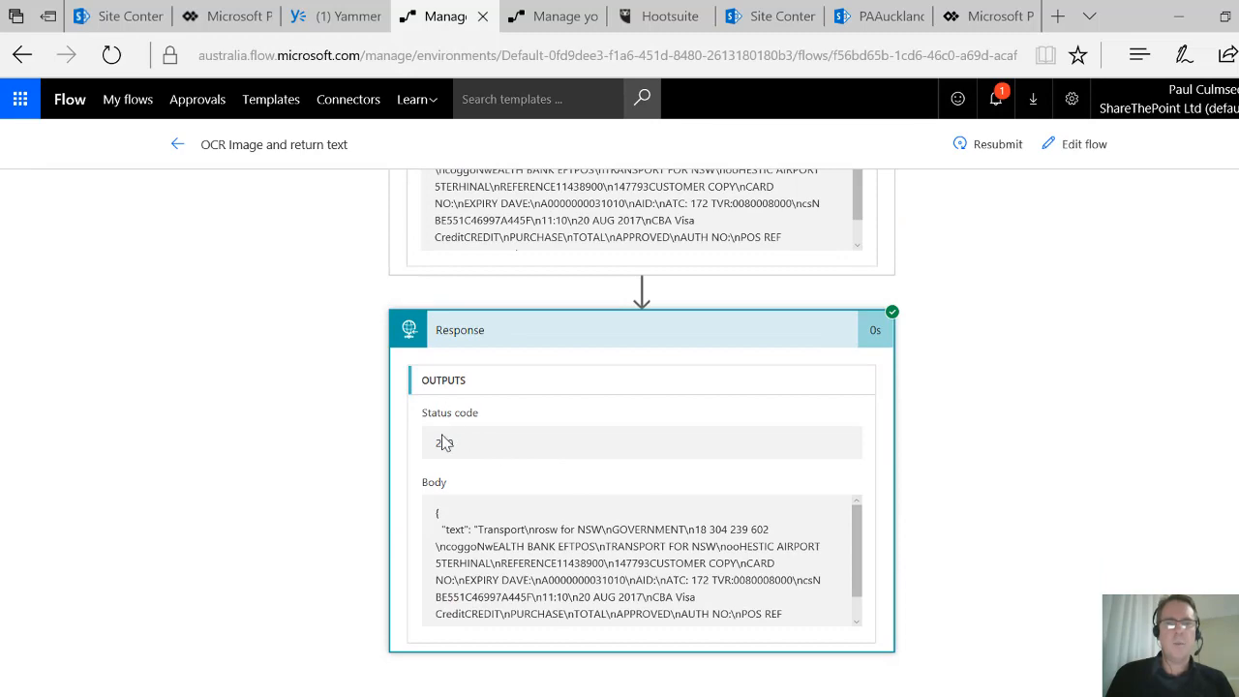
{"action": "mouse_move", "coordinate": [443, 542]}
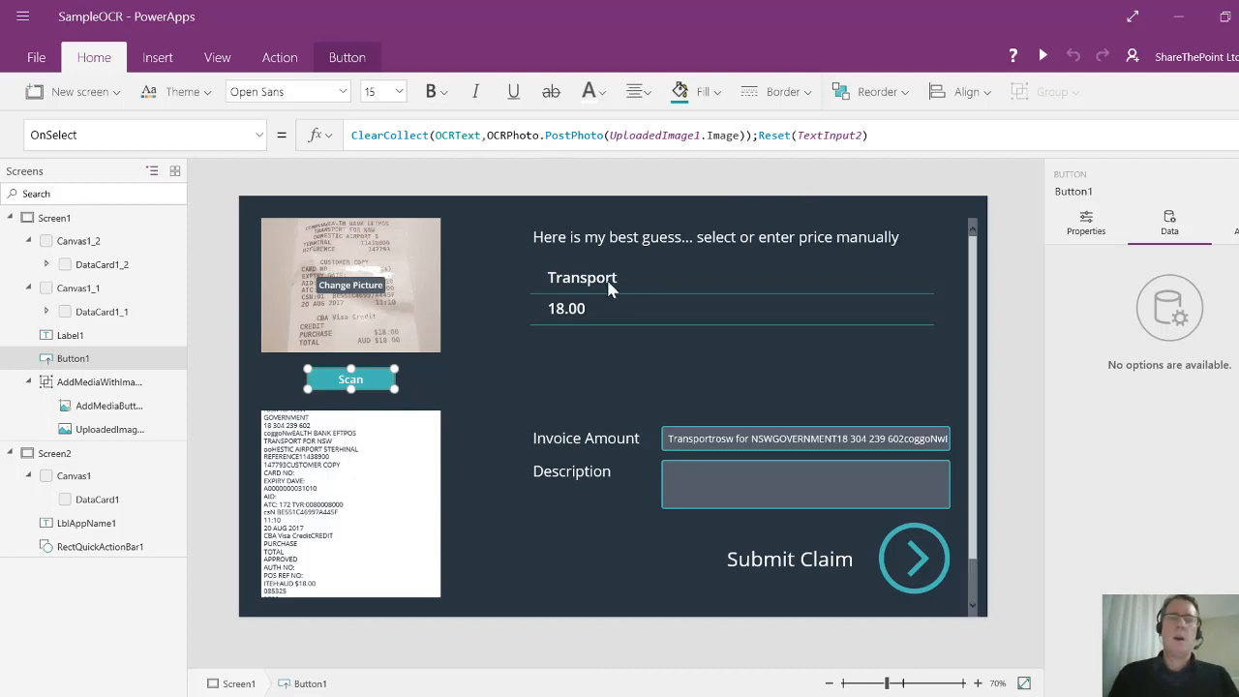
{"action": "mouse_move", "coordinate": [658, 280]}
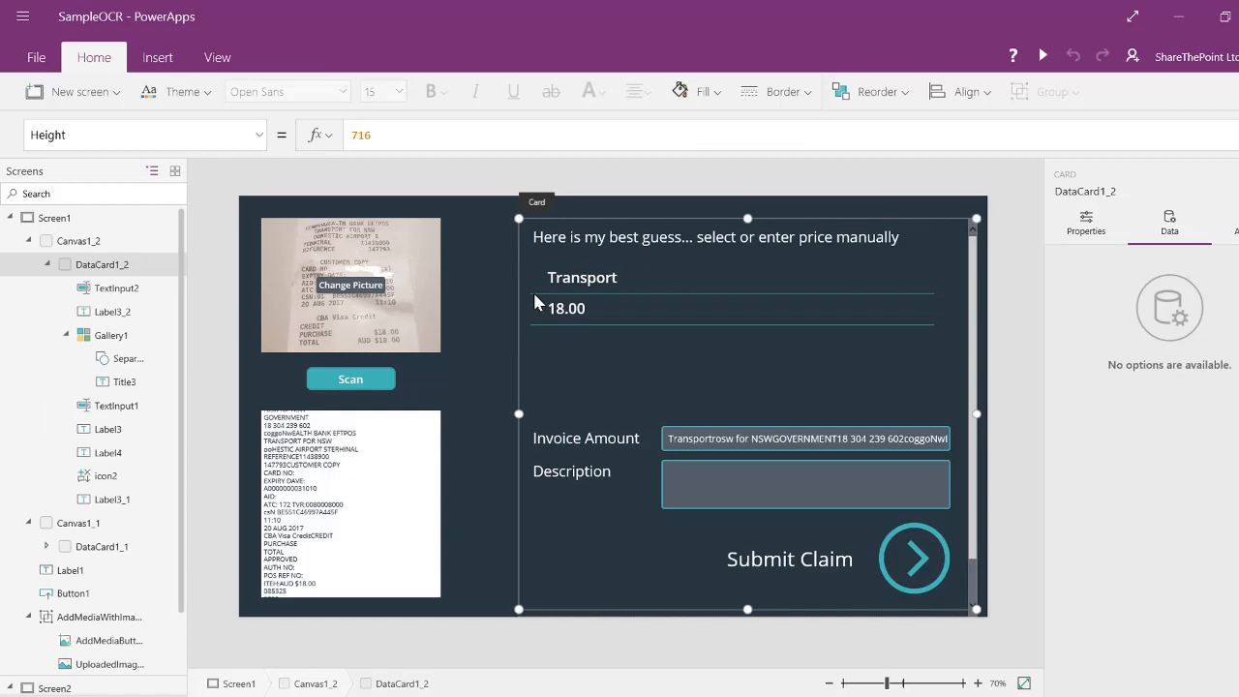
Step: Select Gallery1 to show its Items formula Split(First(OCRText).text,"$")
{"action": "left_click", "coordinate": [110, 335]}
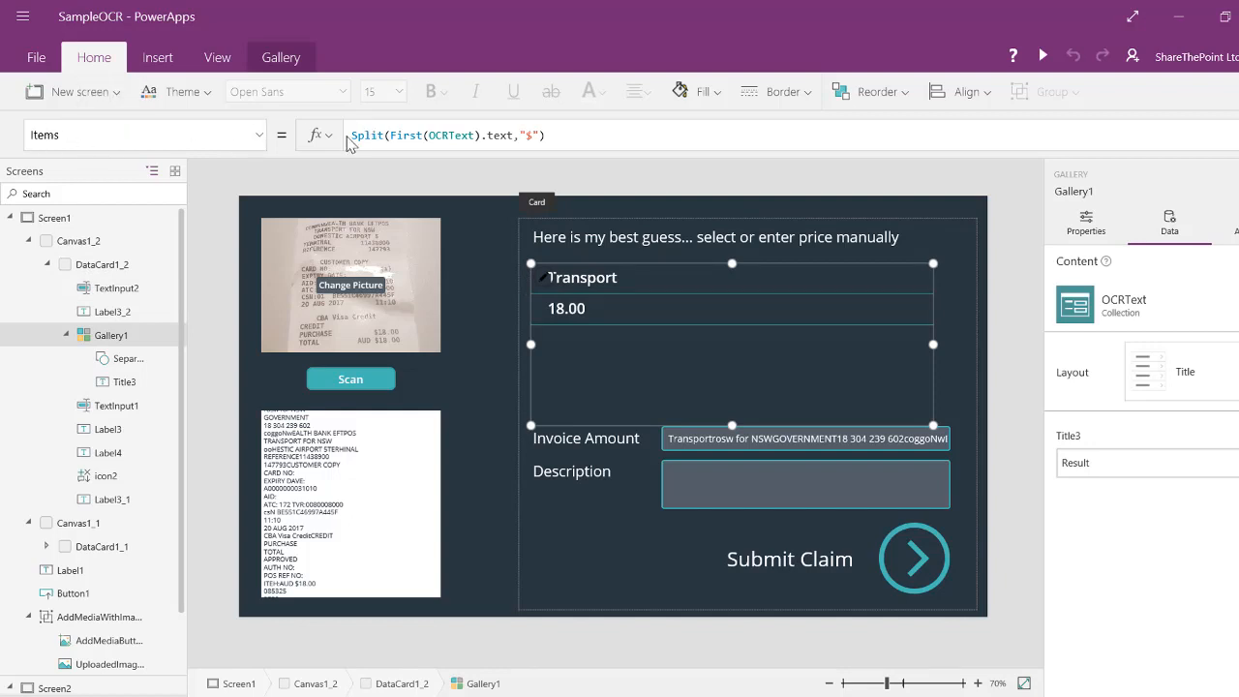
{"action": "mouse_move", "coordinate": [375, 134]}
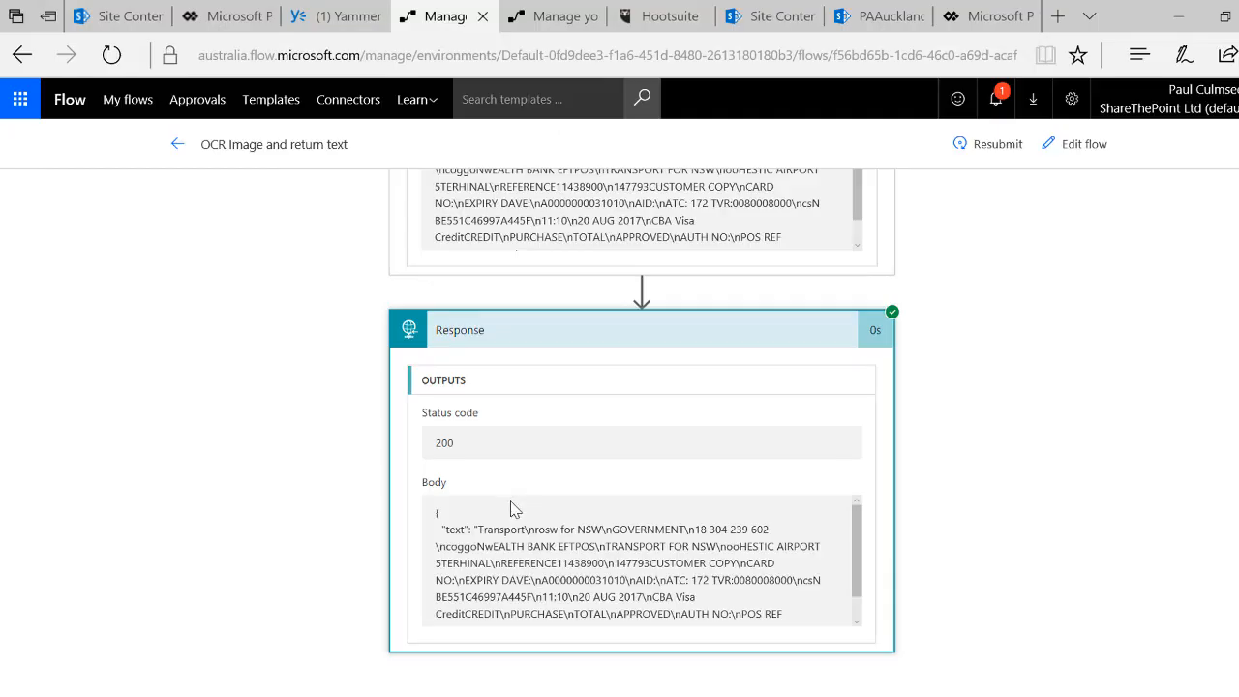
Step: Inspect the Response action's output body with status 200 and the recognised receipt text
{"action": "double_click", "coordinate": [540, 531]}
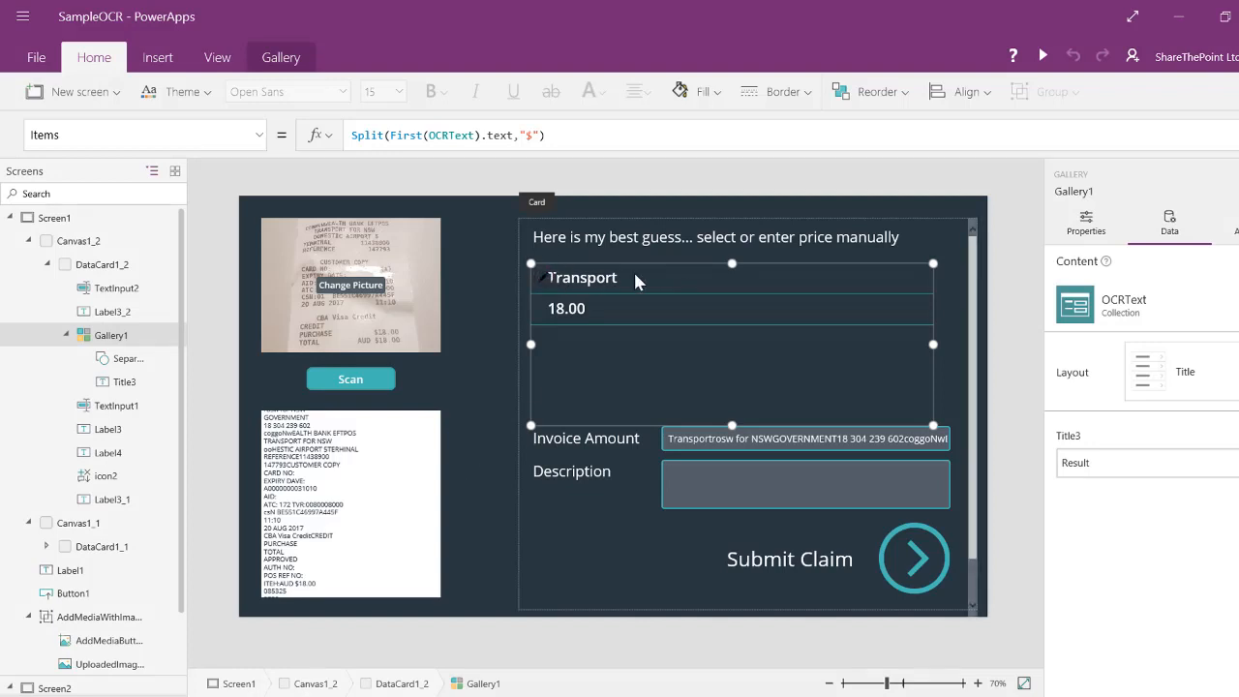
{"action": "mouse_move", "coordinate": [537, 151]}
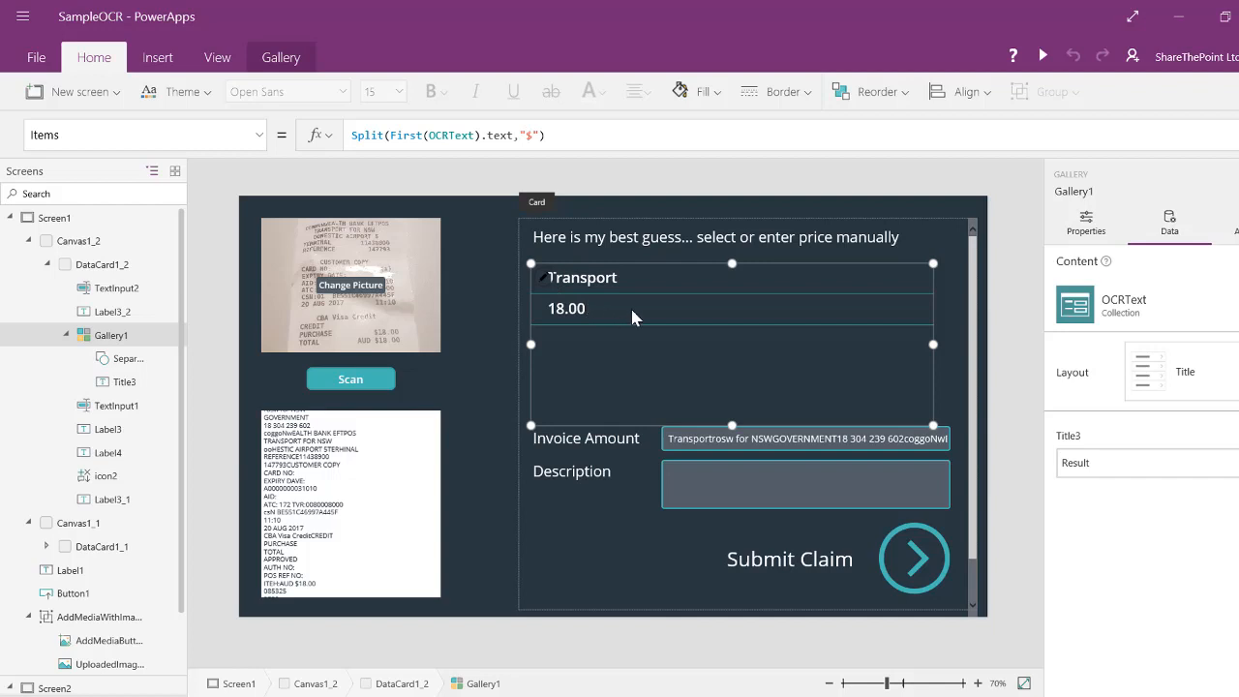
{"action": "mouse_move", "coordinate": [635, 248]}
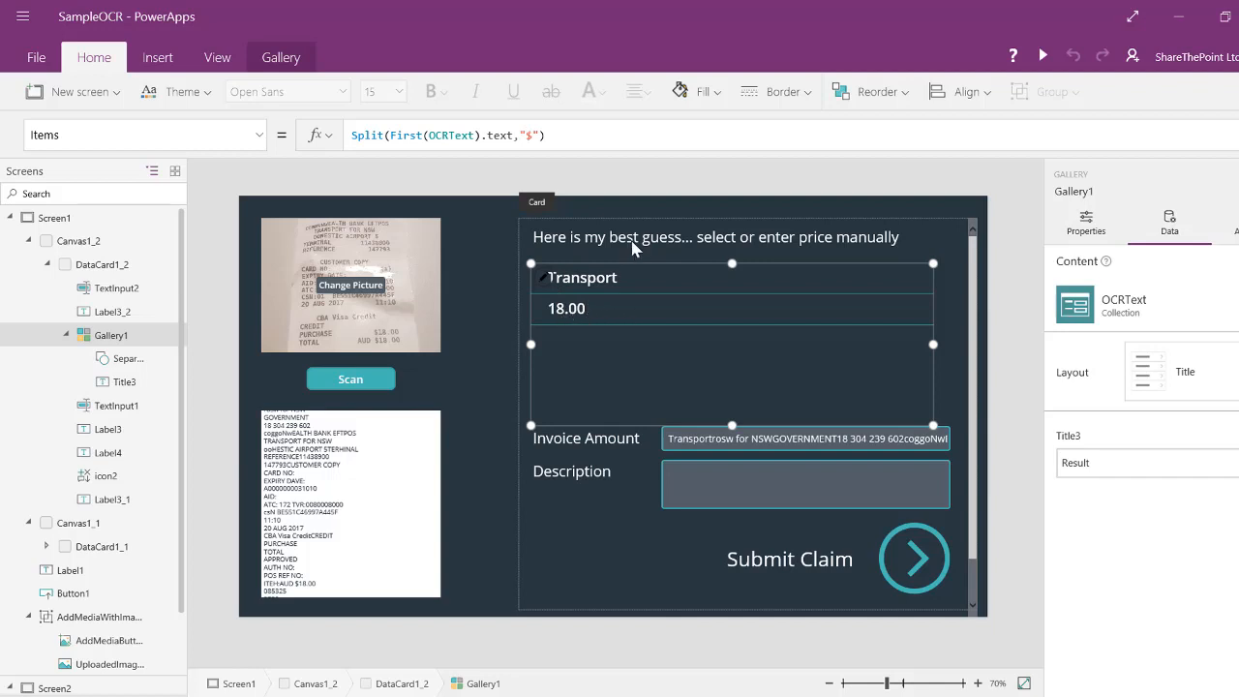
{"action": "mouse_move", "coordinate": [565, 319]}
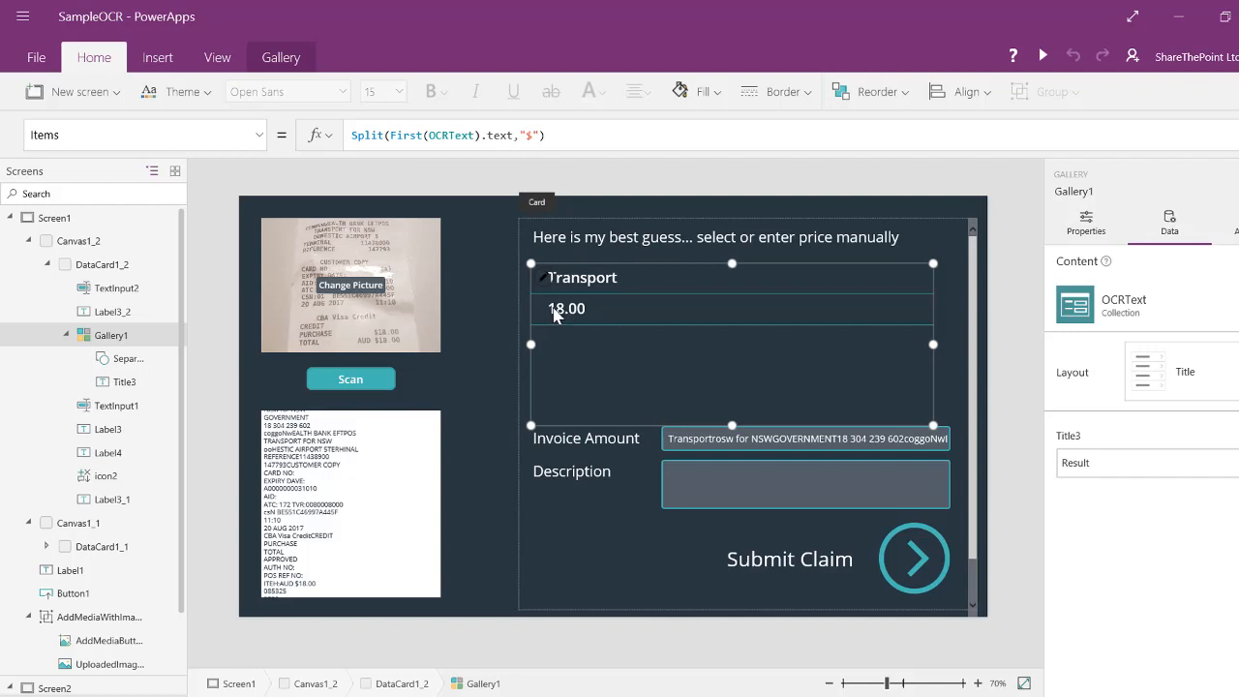
Step: Point out the dollar-sign split character, then show Invoice Amount's Default Gallery1.Selected.Result
{"action": "left_click", "coordinate": [530, 135]}
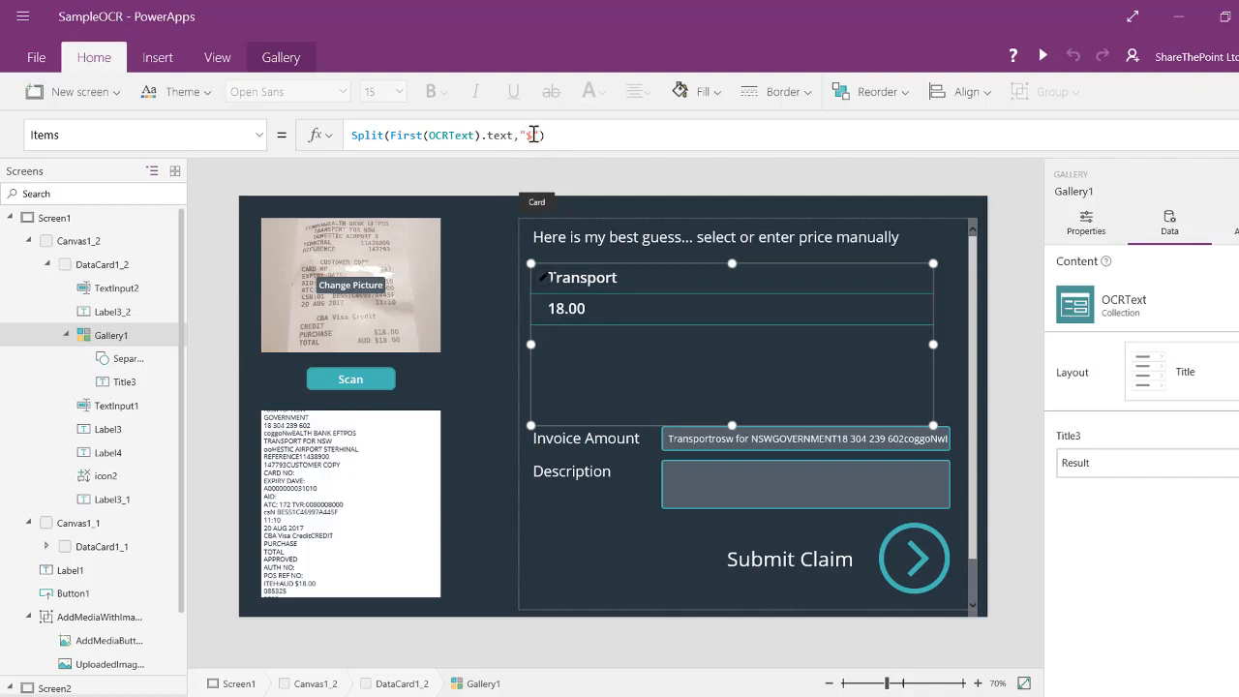
{"action": "mouse_move", "coordinate": [637, 283]}
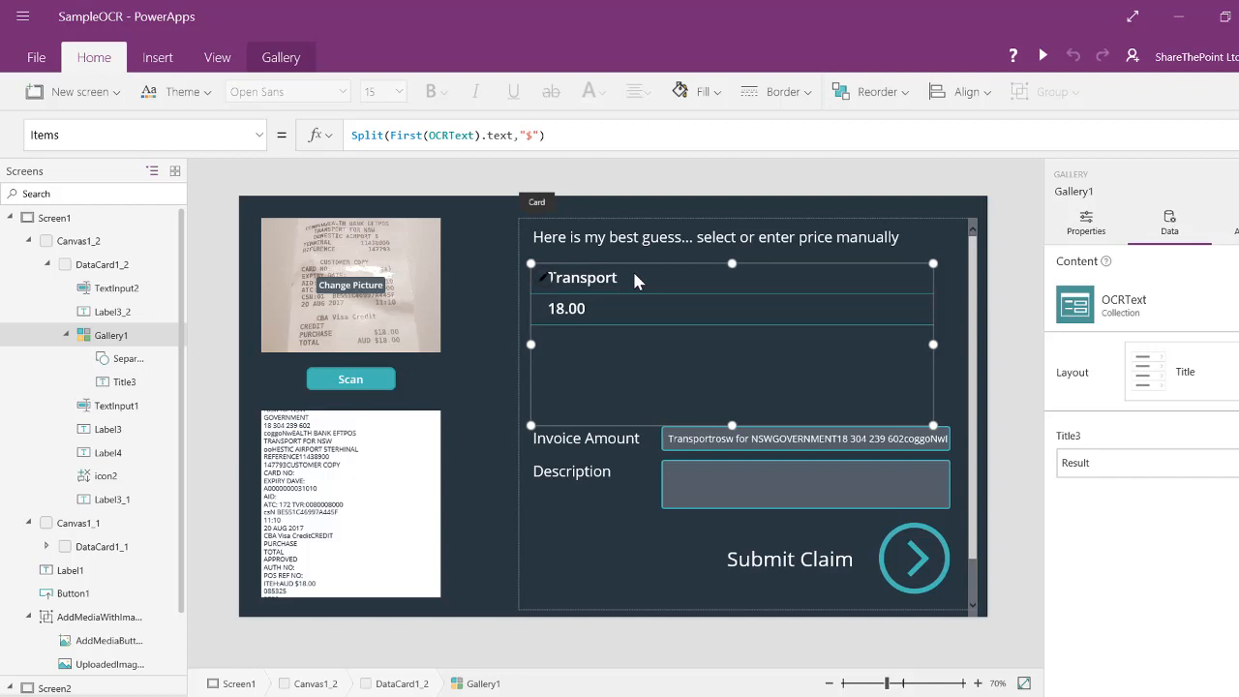
{"action": "mouse_move", "coordinate": [616, 278]}
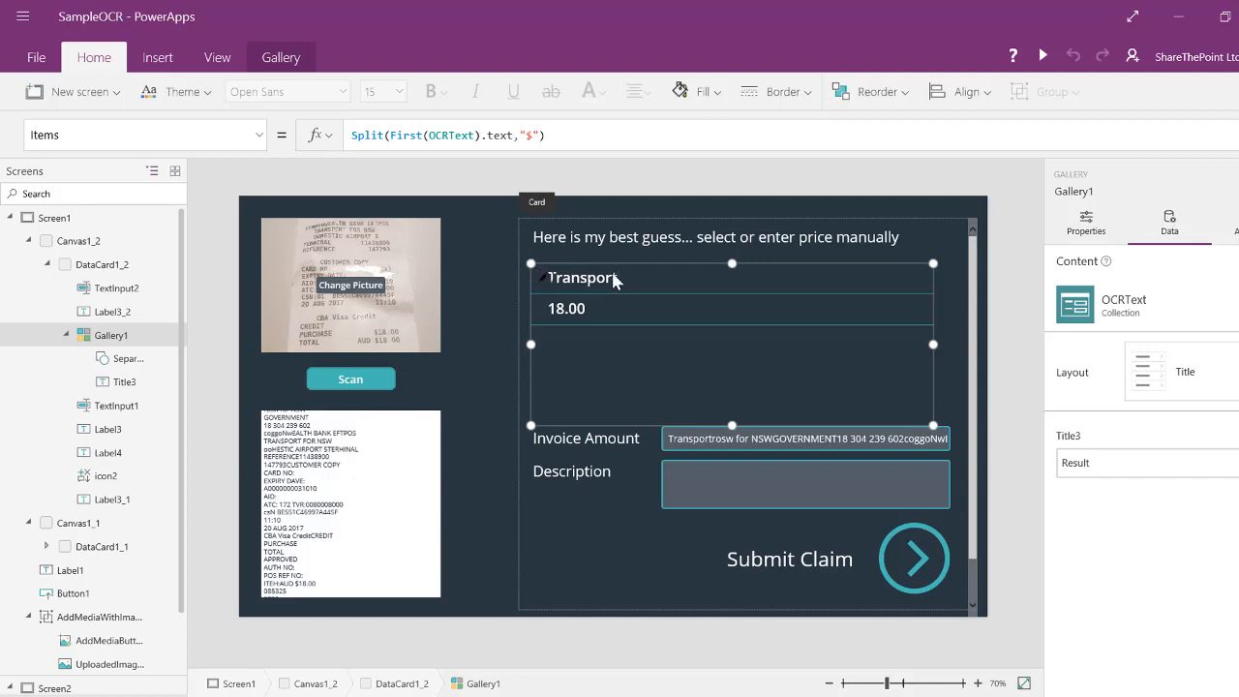
{"action": "mouse_move", "coordinate": [602, 341]}
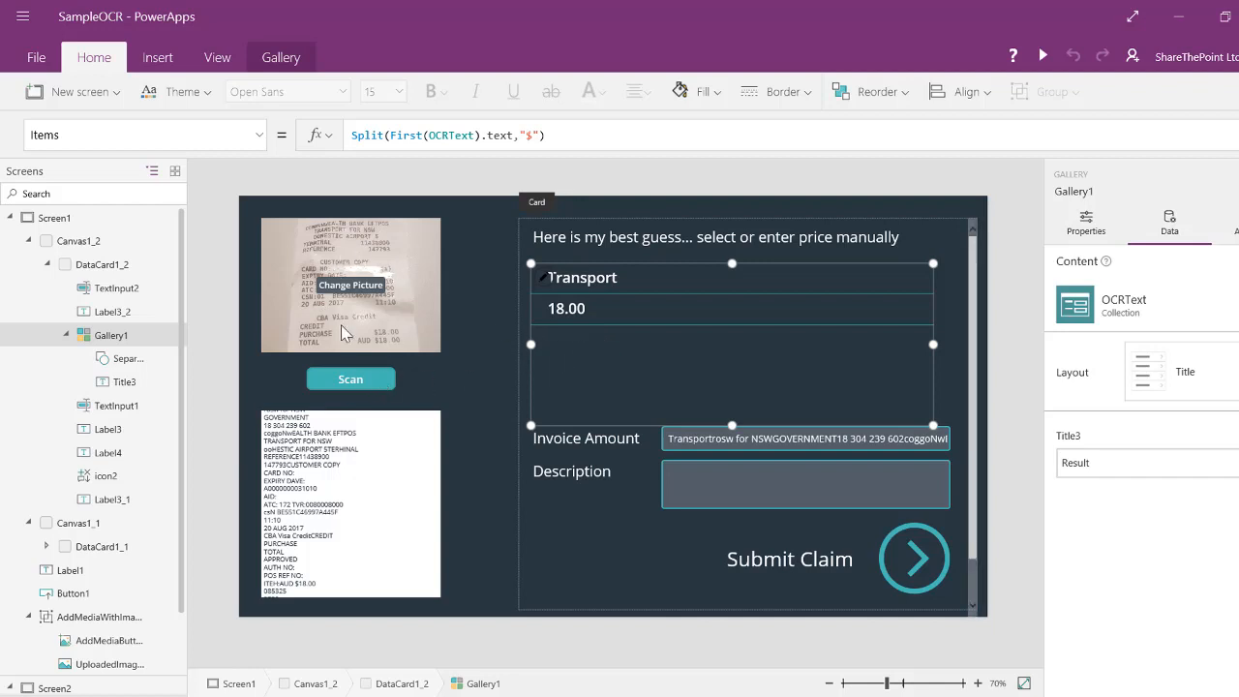
{"action": "mouse_move", "coordinate": [313, 461]}
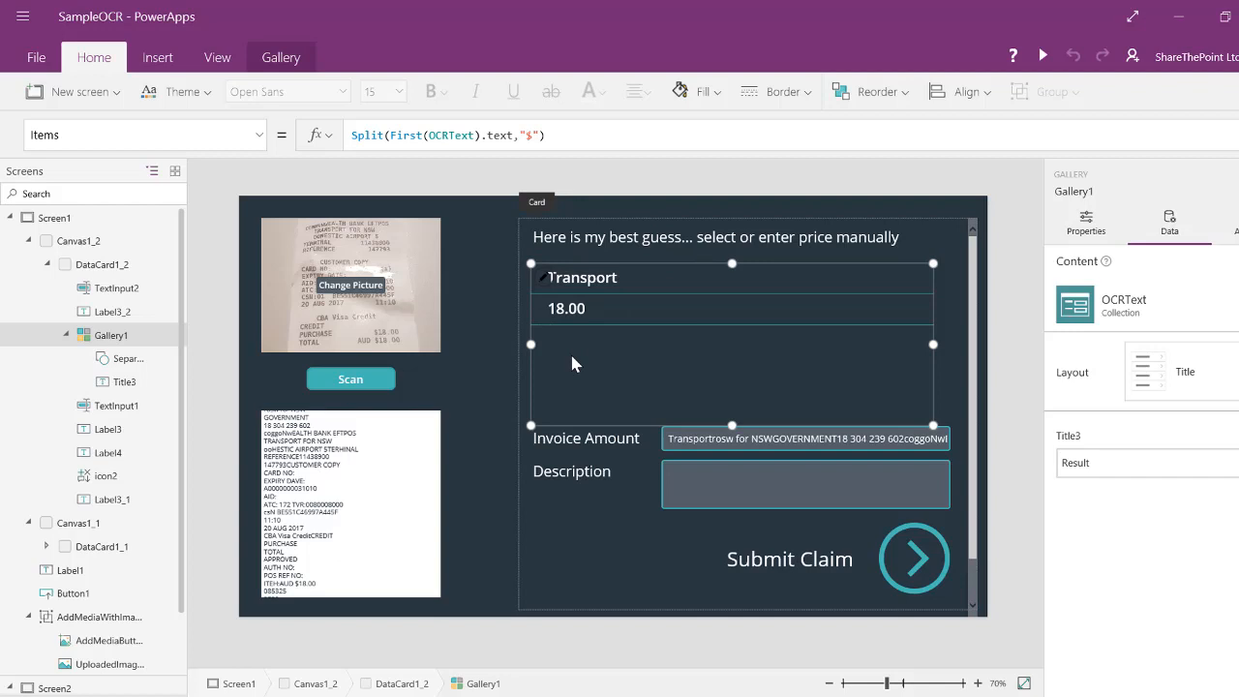
{"action": "mouse_move", "coordinate": [542, 318]}
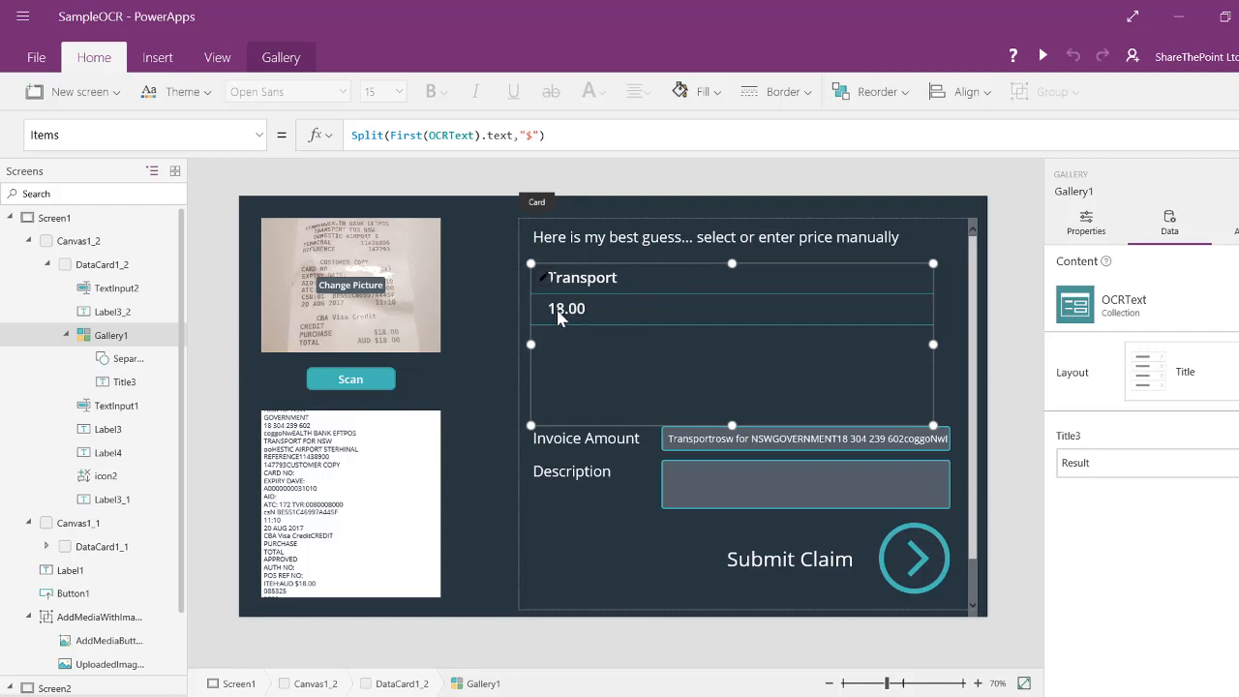
{"action": "mouse_move", "coordinate": [599, 391]}
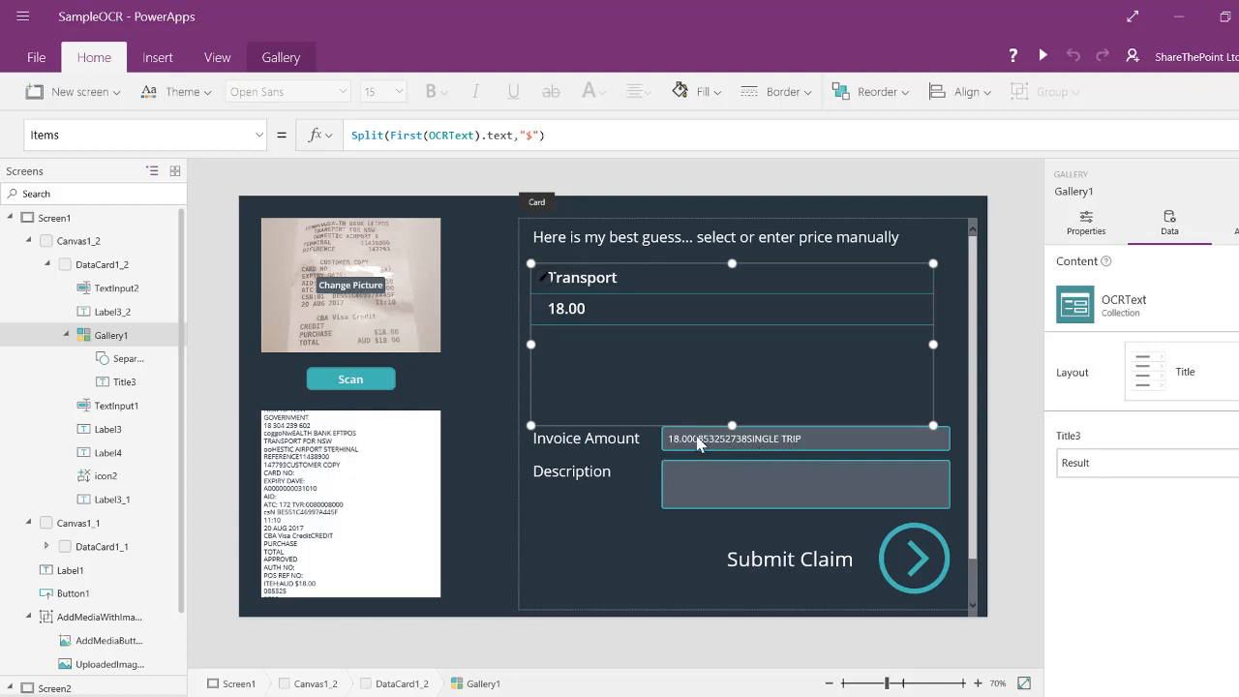
{"action": "mouse_move", "coordinate": [834, 449]}
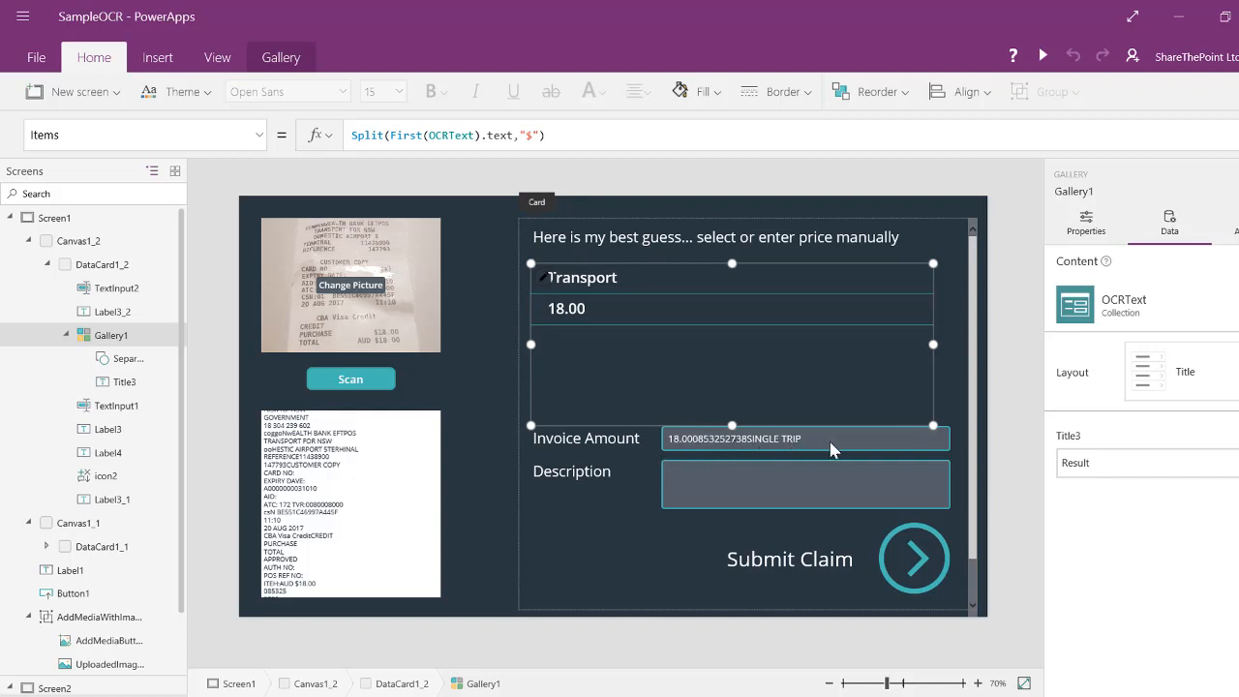
{"action": "left_click", "coordinate": [803, 437]}
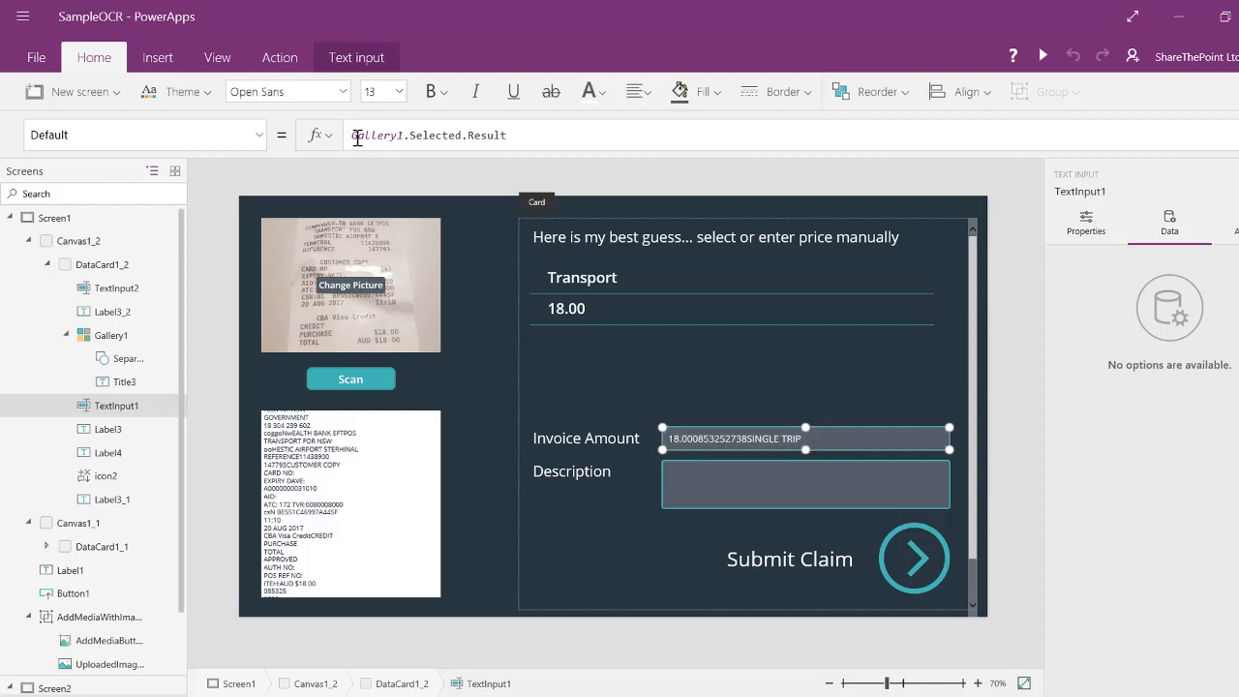
{"action": "mouse_move", "coordinate": [616, 436]}
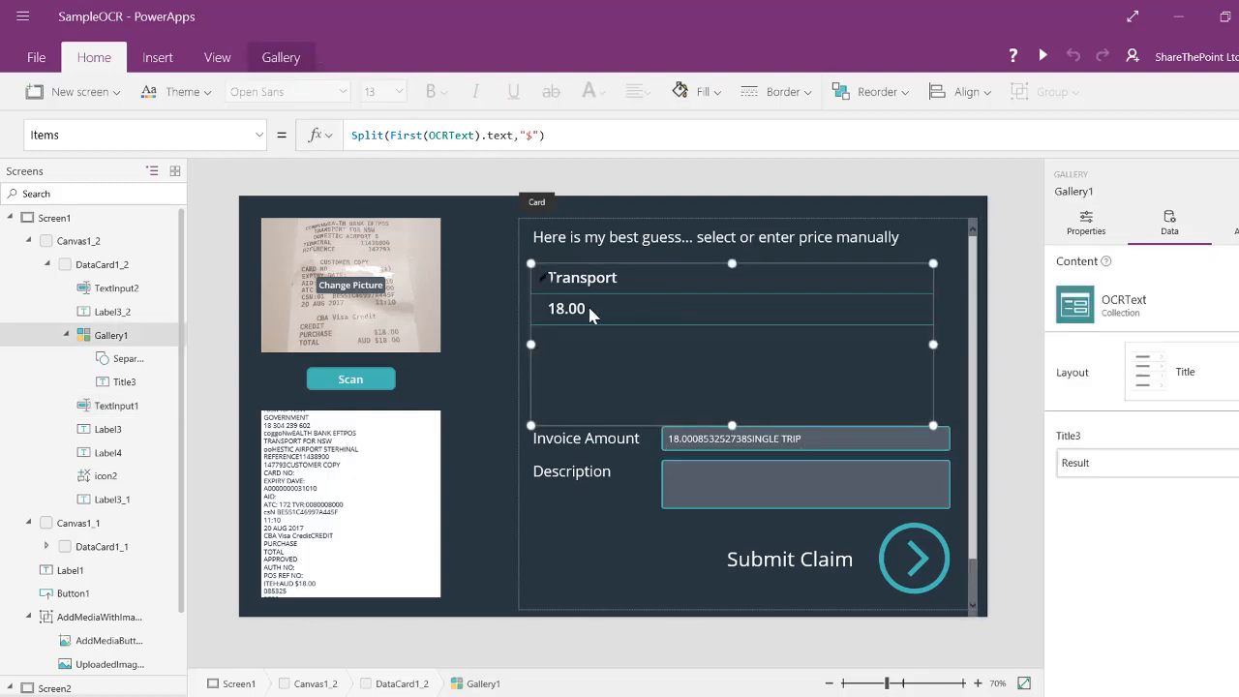
{"action": "mouse_move", "coordinate": [551, 319]}
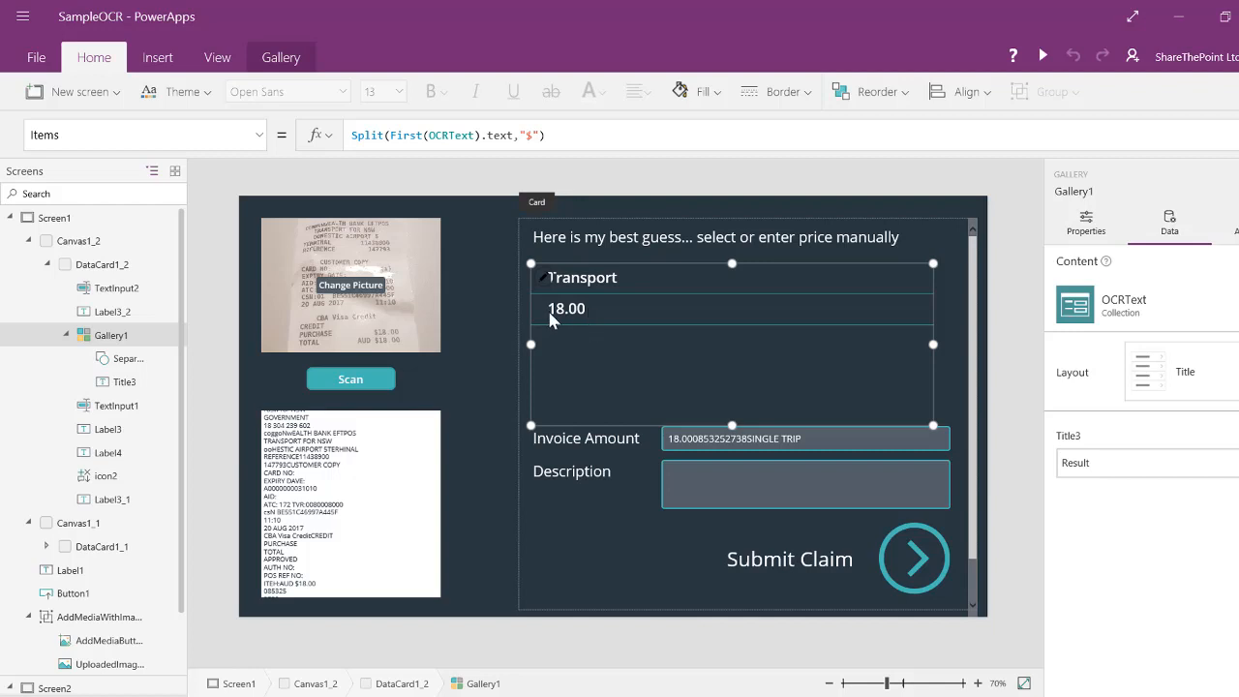
{"action": "mouse_move", "coordinate": [559, 313]}
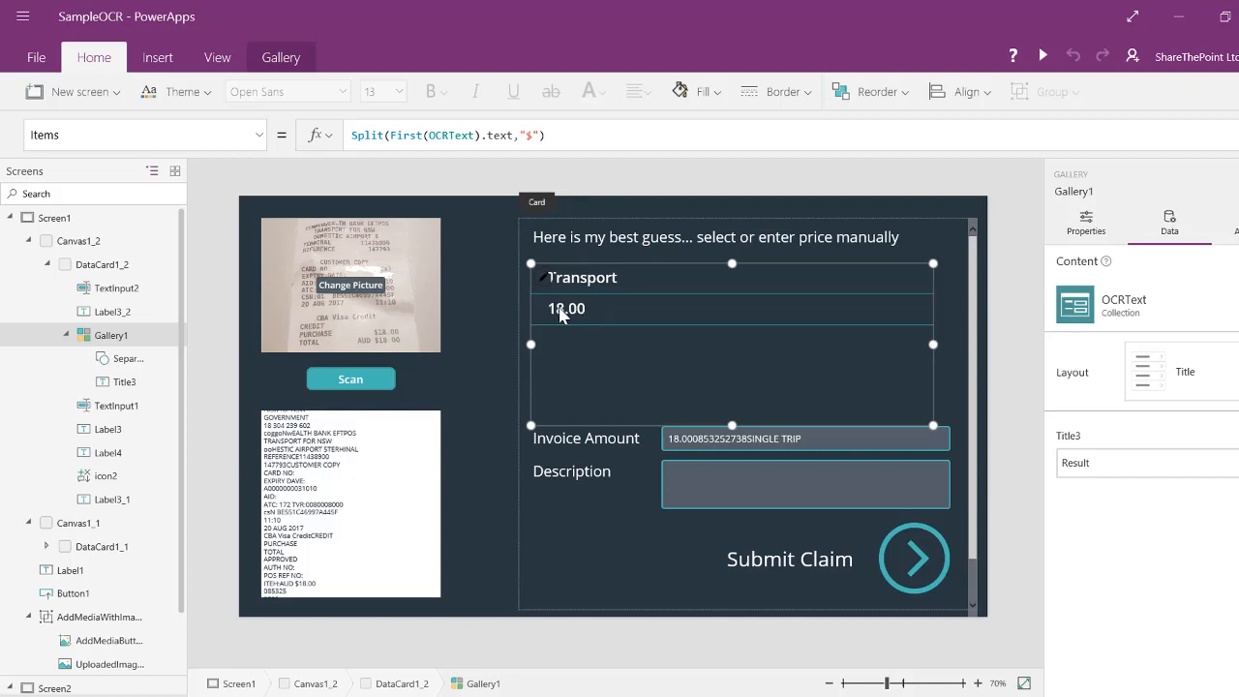
{"action": "mouse_move", "coordinate": [590, 283]}
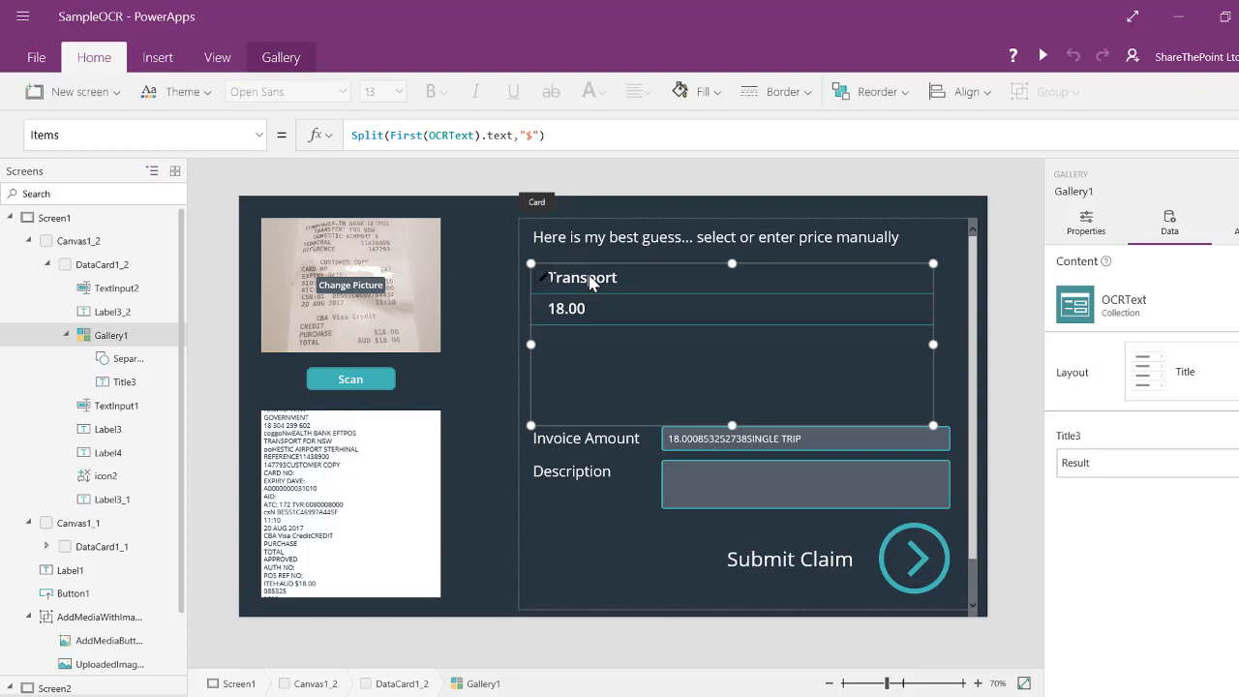
Step: Select the Transport gallery entry so Invoice Amount shows its longer recognised text
{"action": "left_click", "coordinate": [583, 279]}
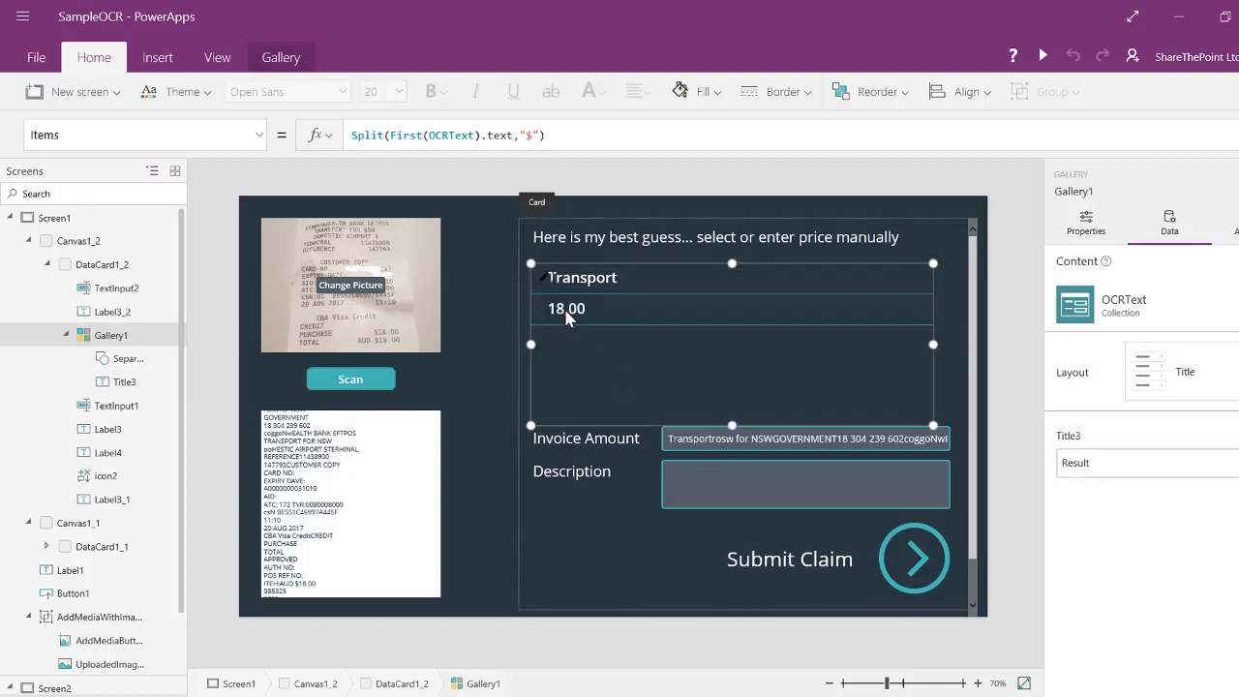
{"action": "mouse_move", "coordinate": [646, 279]}
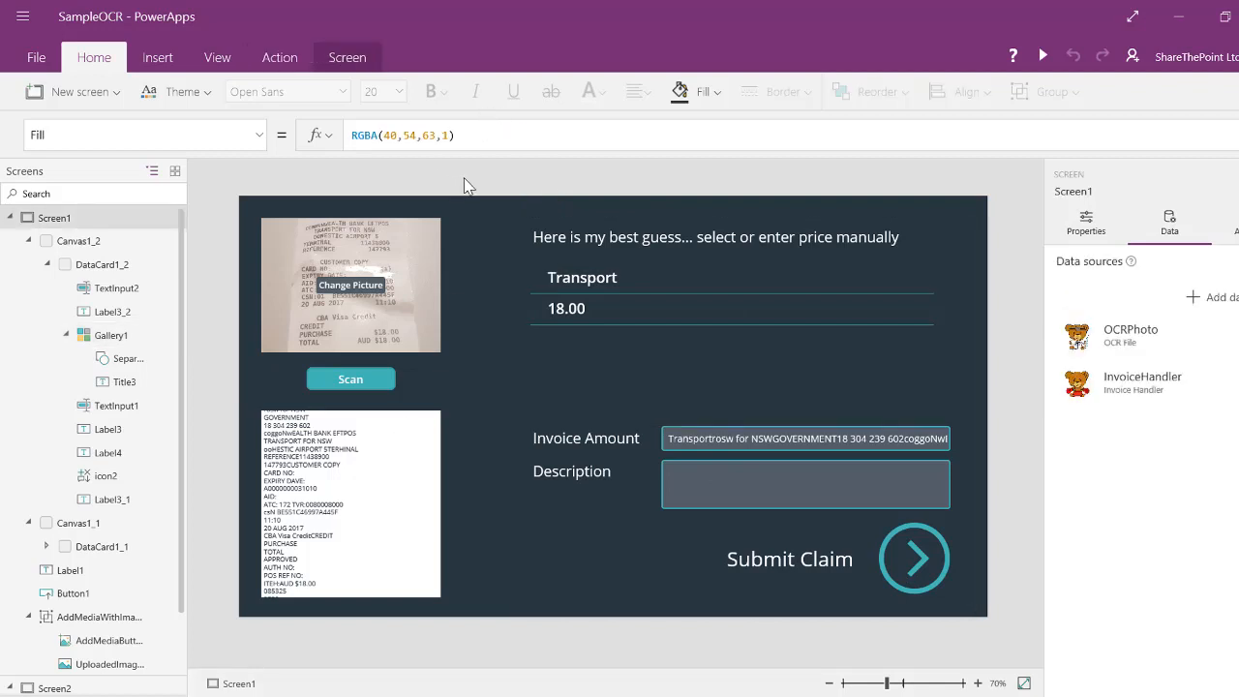
{"action": "mouse_move", "coordinate": [463, 229]}
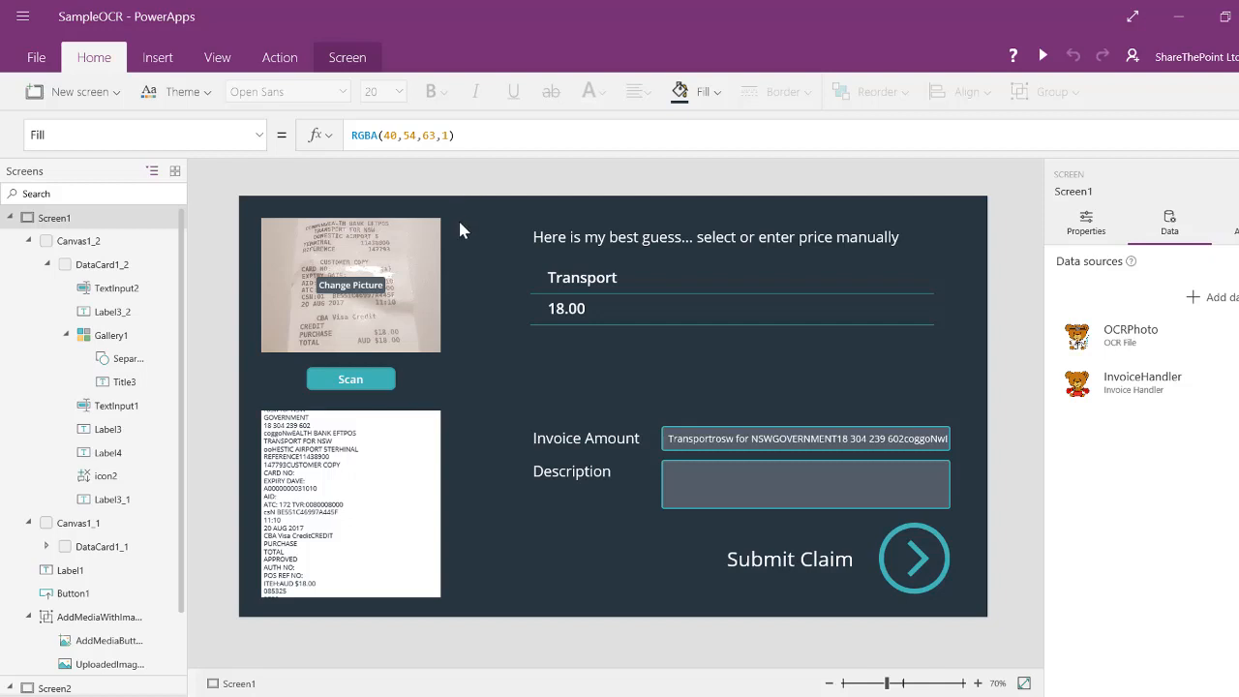
{"action": "mouse_move", "coordinate": [484, 377]}
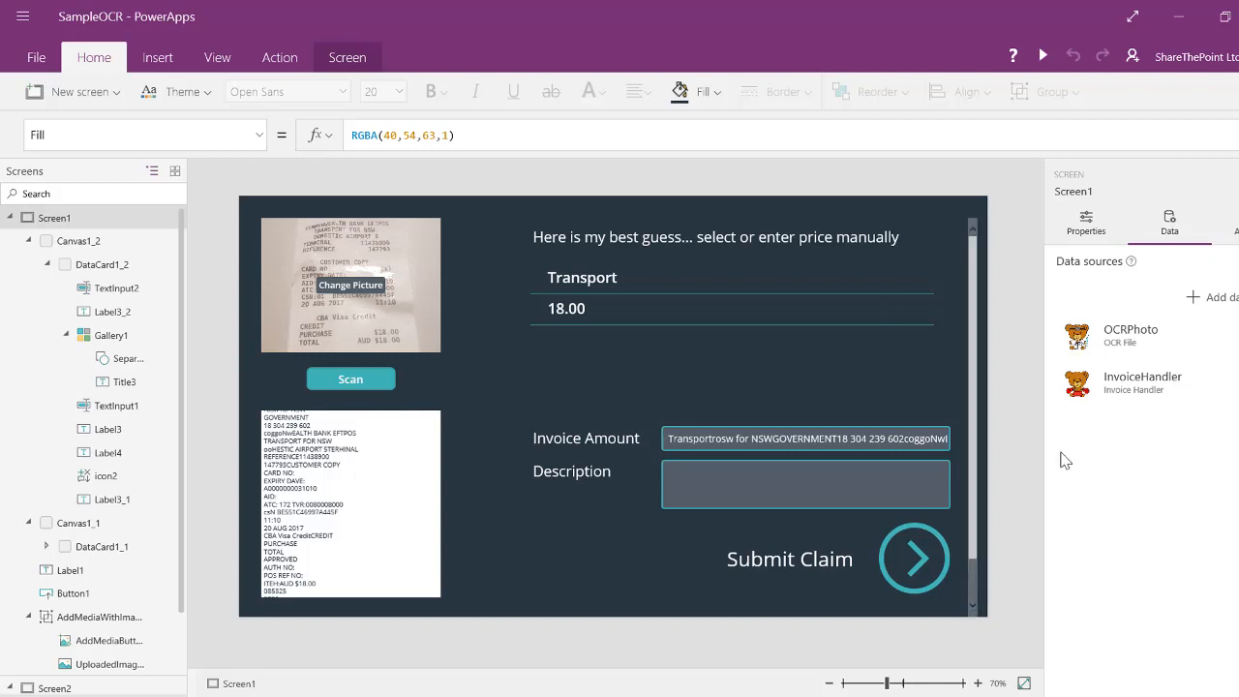
{"action": "mouse_move", "coordinate": [1049, 511]}
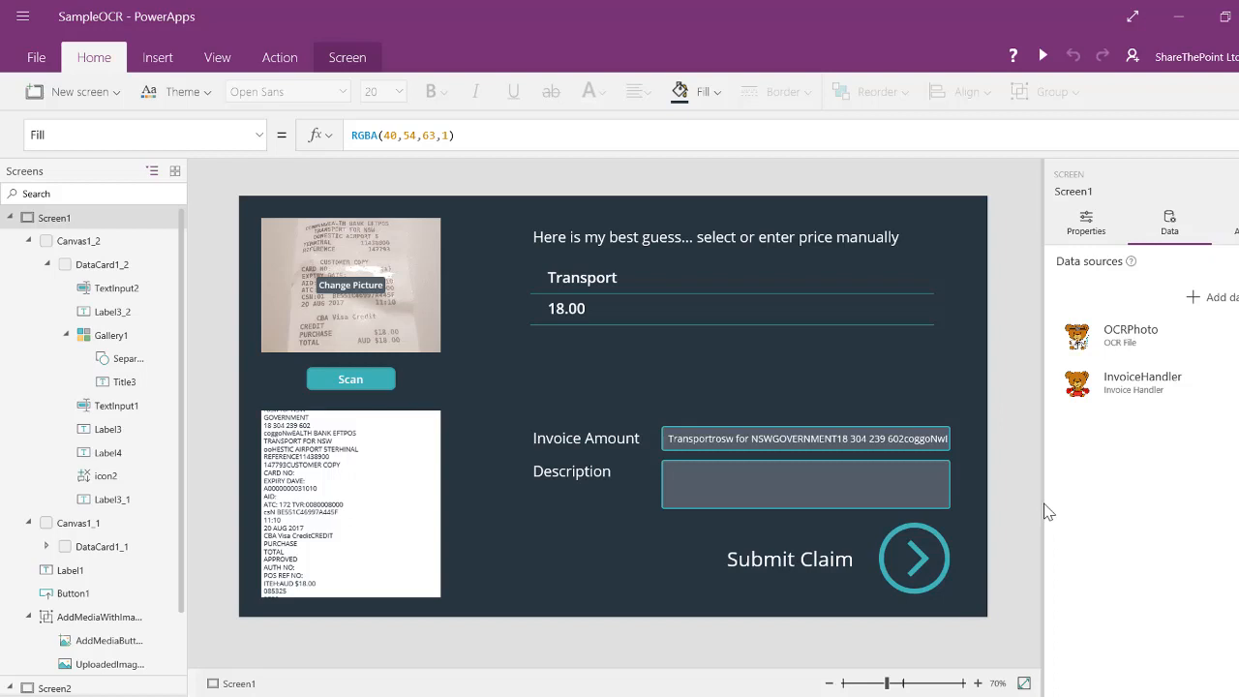
{"action": "mouse_move", "coordinate": [1091, 464]}
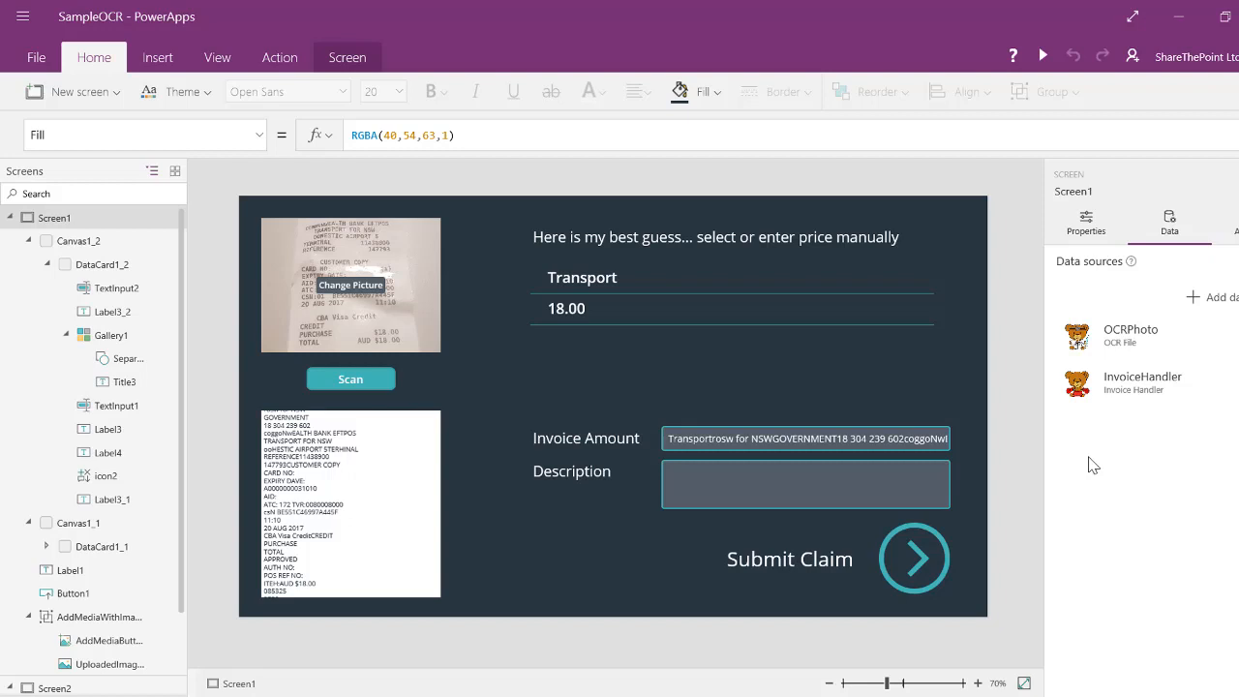
{"action": "mouse_move", "coordinate": [1149, 416]}
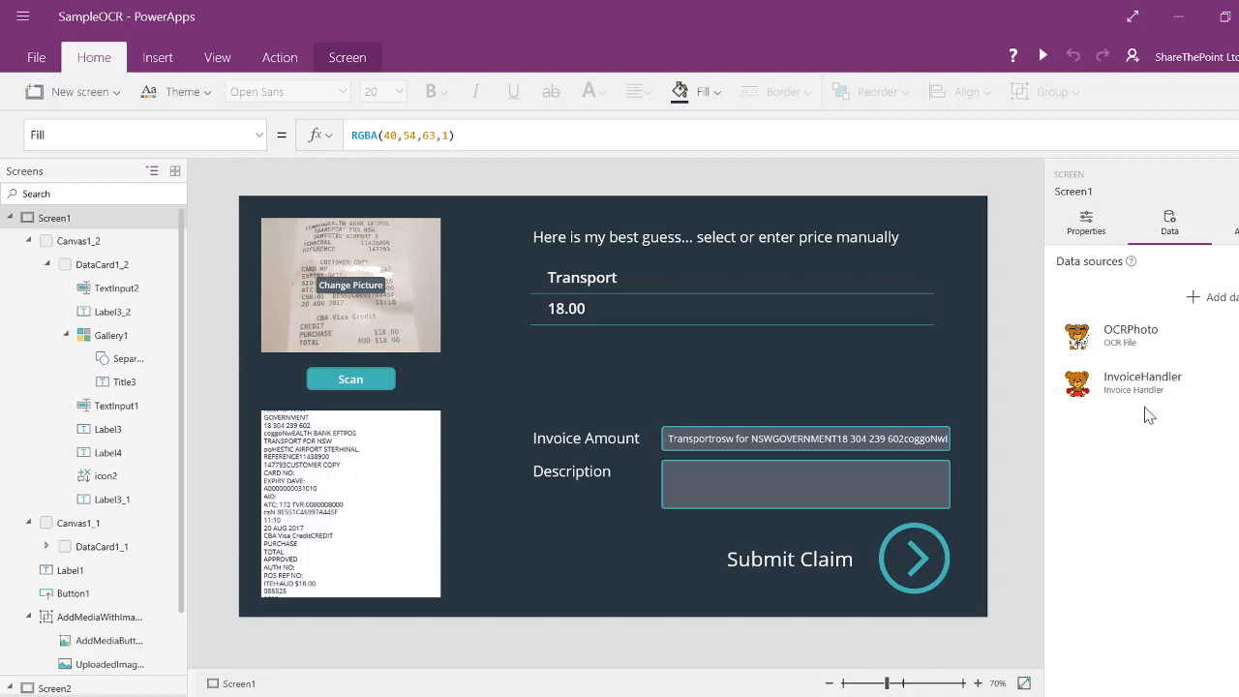
{"action": "mouse_move", "coordinate": [1160, 416]}
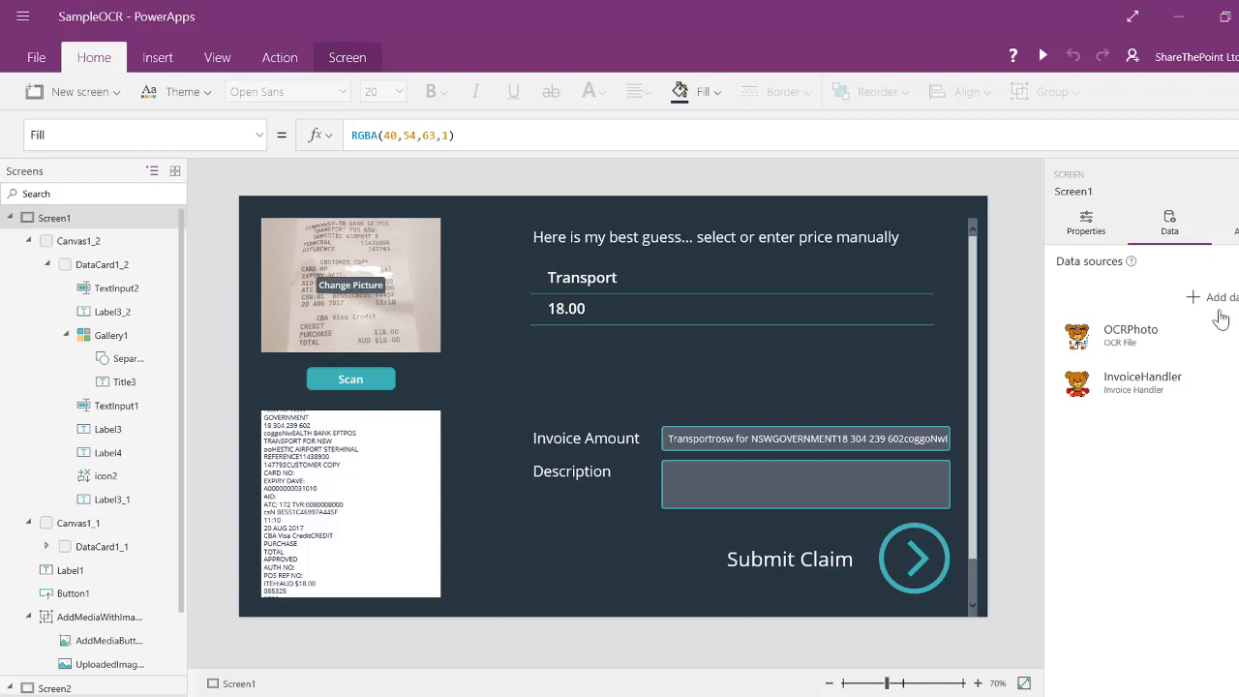
{"action": "mouse_move", "coordinate": [1148, 453]}
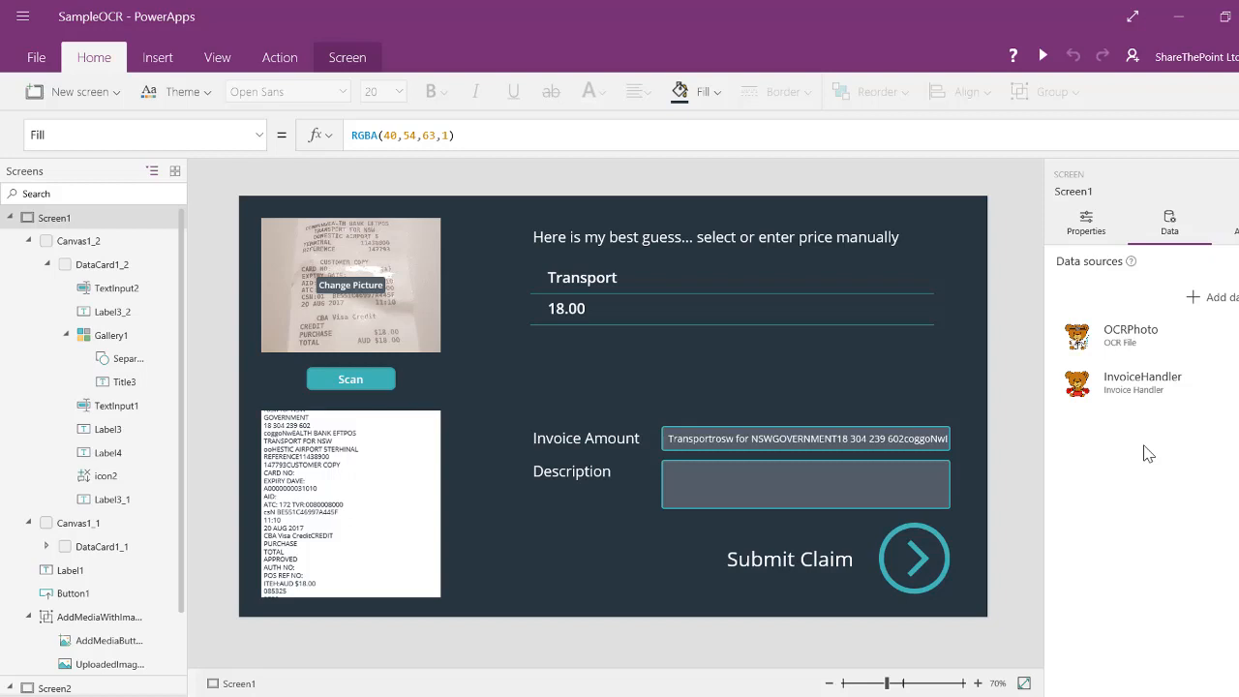
{"action": "mouse_move", "coordinate": [411, 571]}
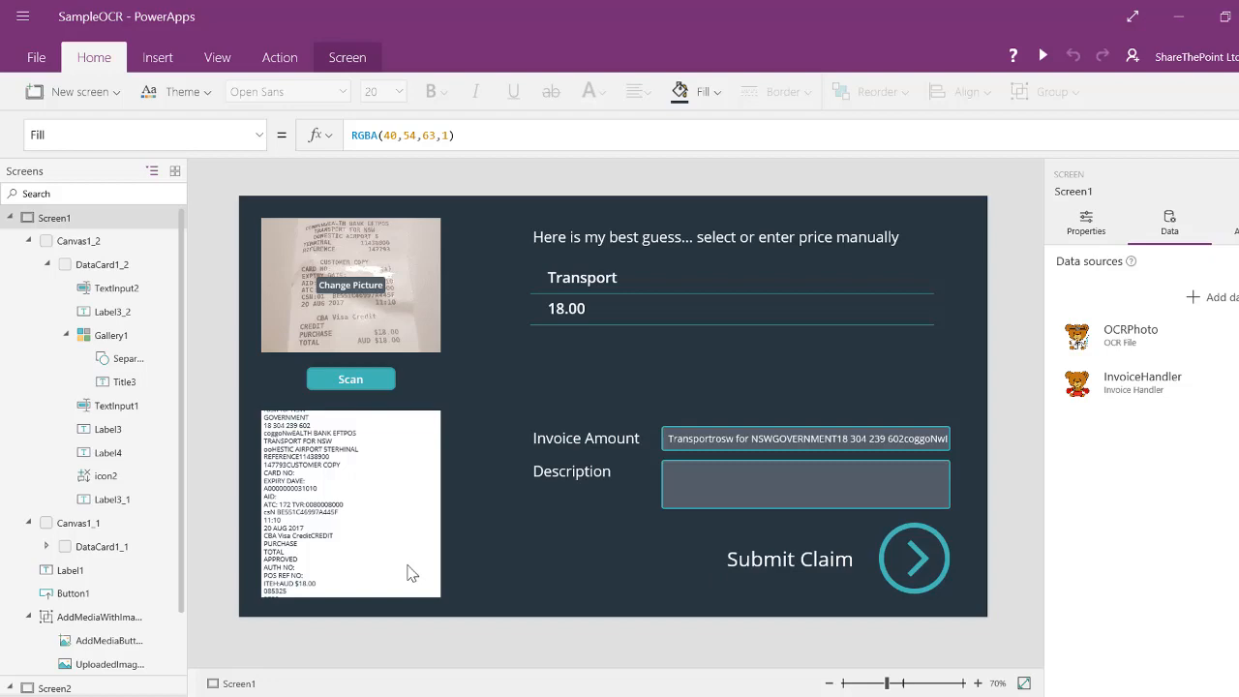